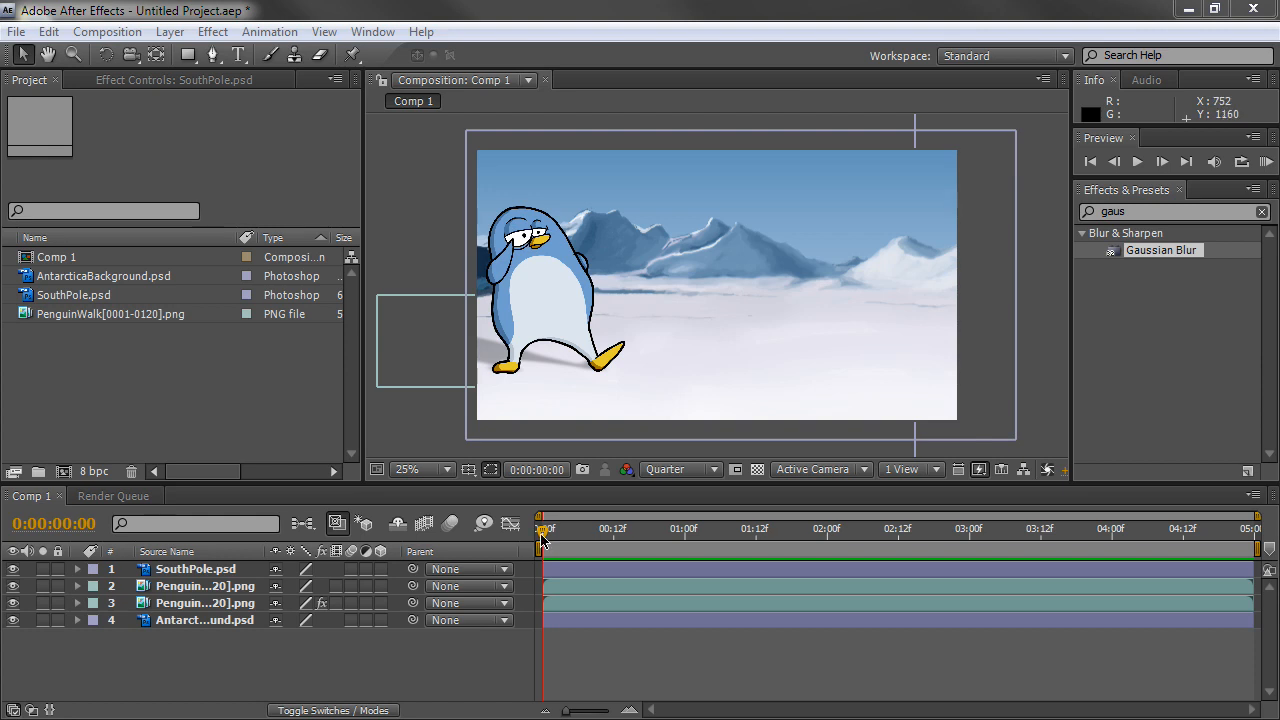
{"action": "mouse_move", "coordinate": [548, 547]}
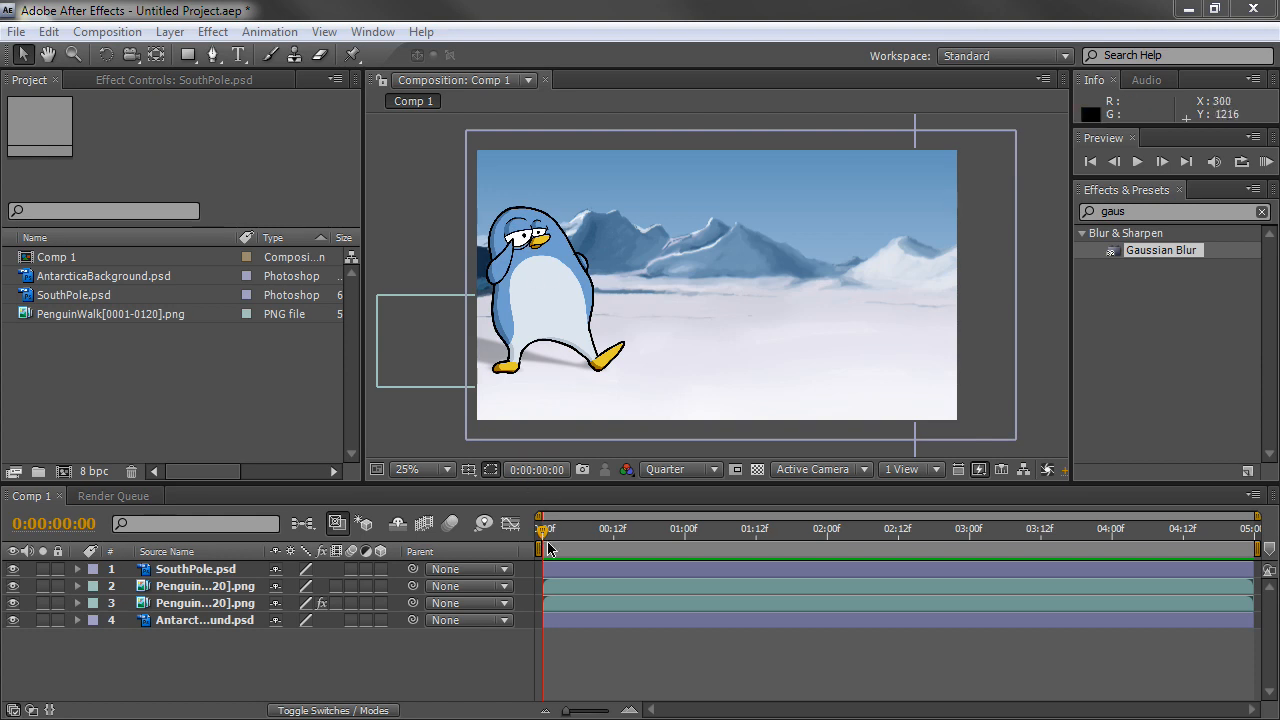
Scrub the PenguinWalk timeline back and forth to preview the walking penguin
{"action": "left_click_drag", "start_coordinate": [545, 530], "coordinate": [862, 530]}
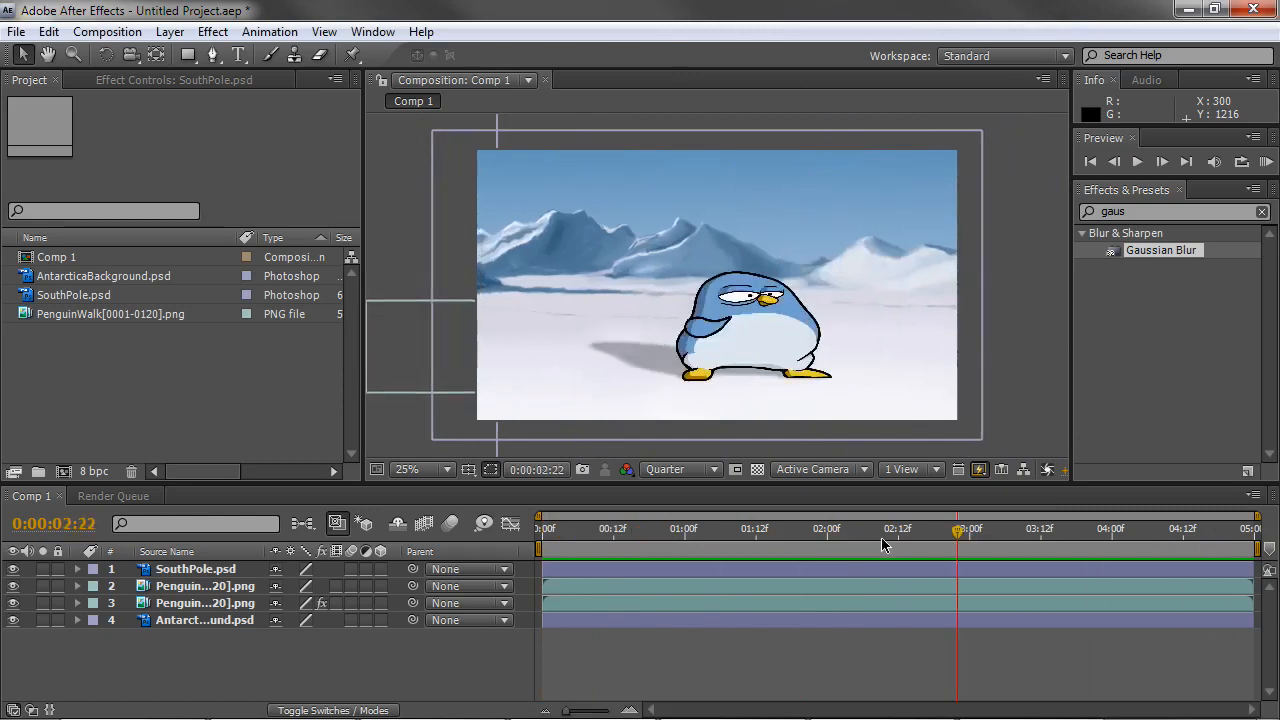
{"action": "left_click_drag", "start_coordinate": [957, 528], "coordinate": [673, 528]}
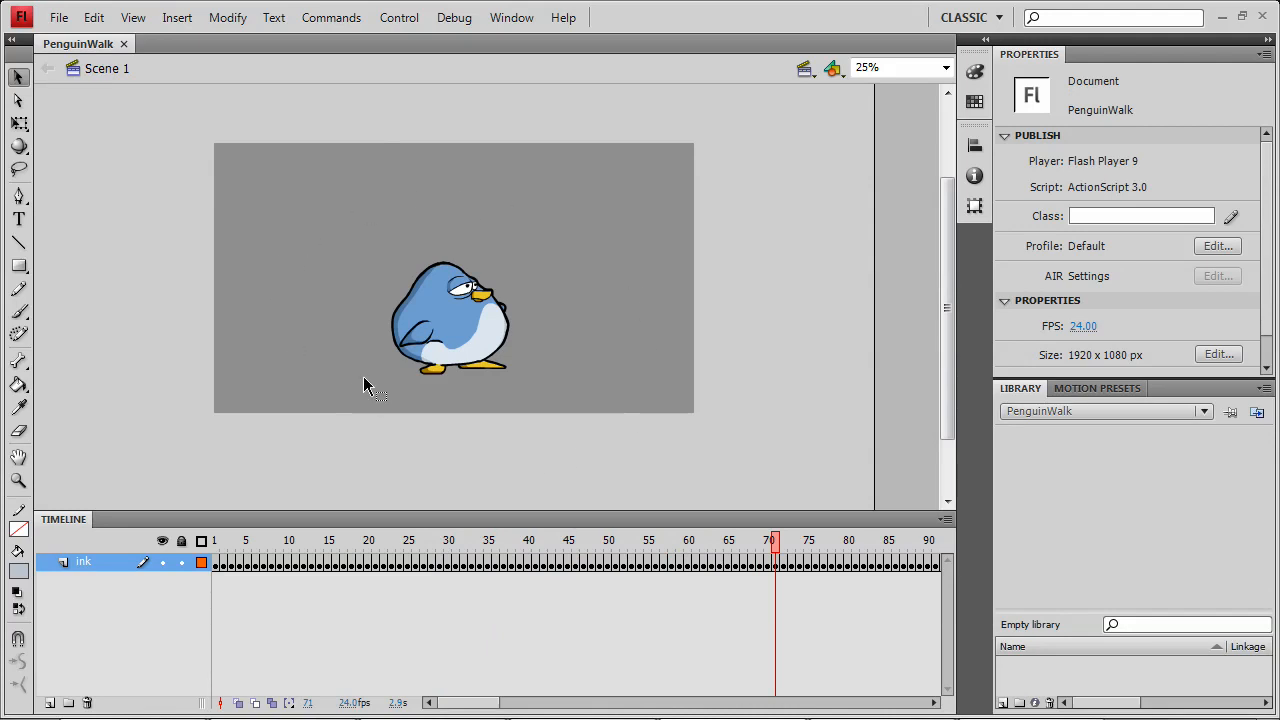
{"action": "mouse_move", "coordinate": [358, 215]}
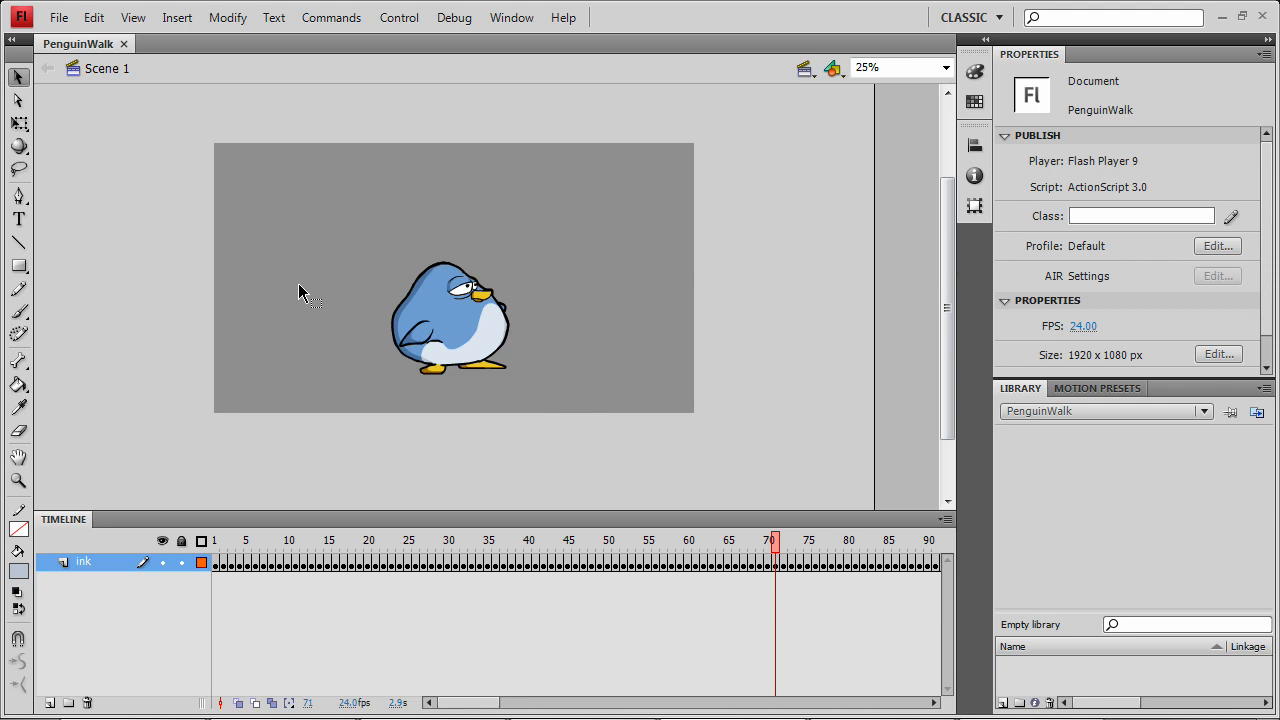
{"action": "mouse_move", "coordinate": [305, 290]}
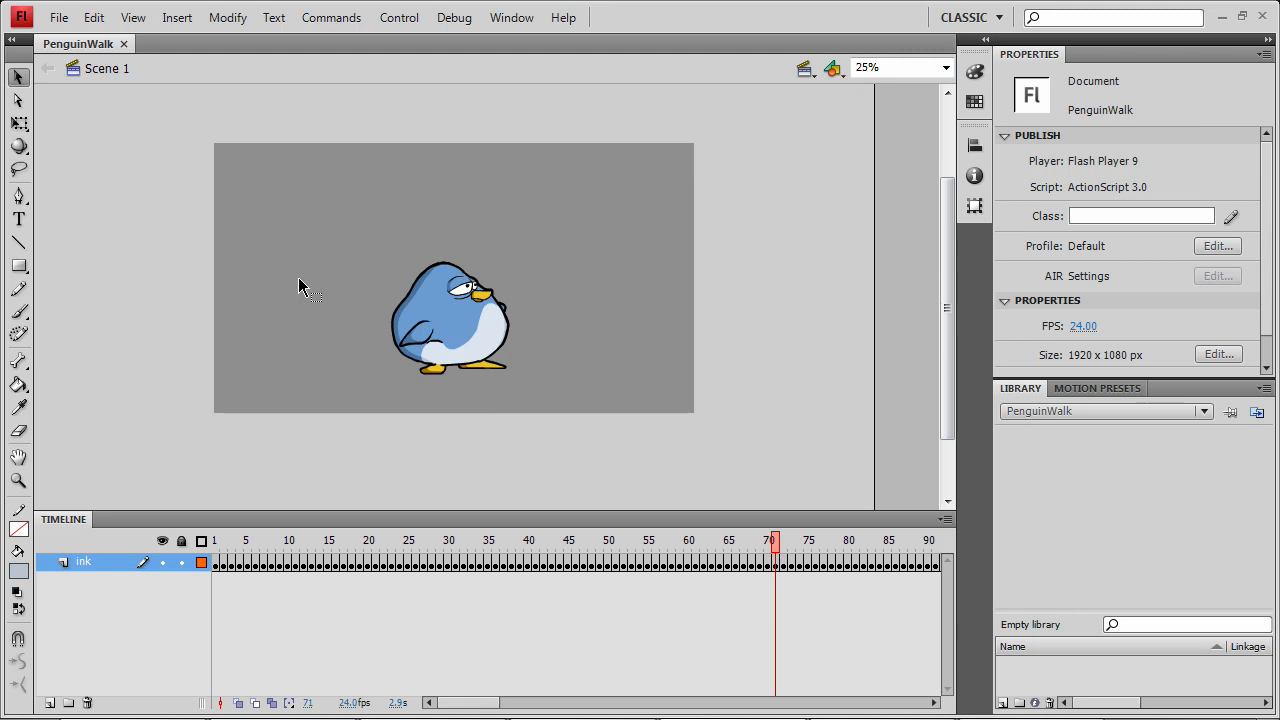
Export Movie into a new Desktop folder named PenguinAnimation, keeping PNG Sequence format
{"action": "left_click", "coordinate": [58, 17]}
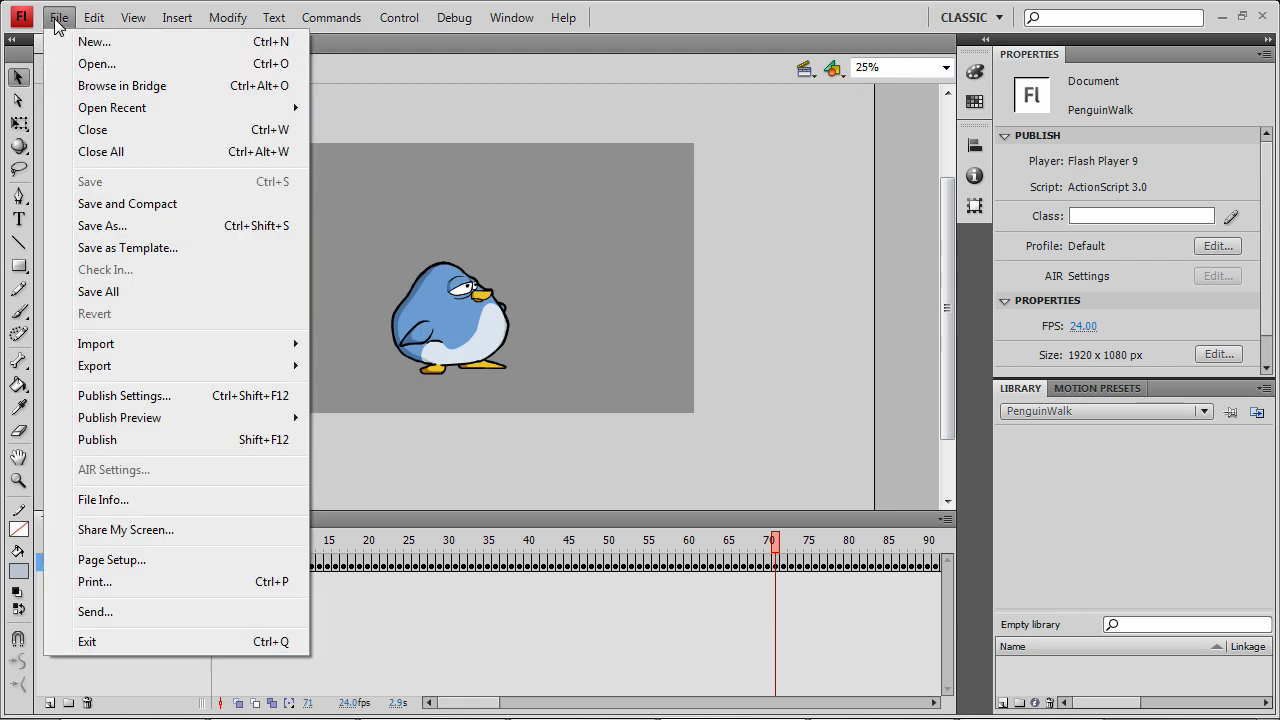
{"action": "mouse_move", "coordinate": [210, 353]}
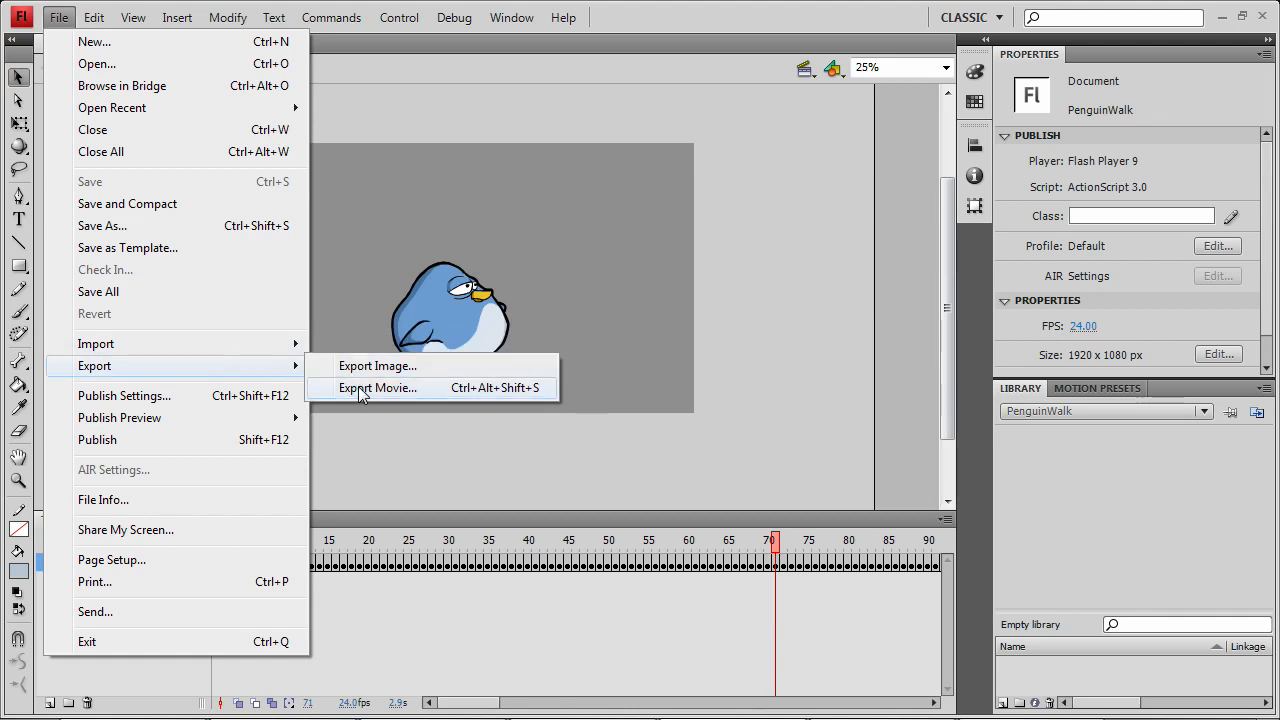
{"action": "left_click", "coordinate": [378, 388]}
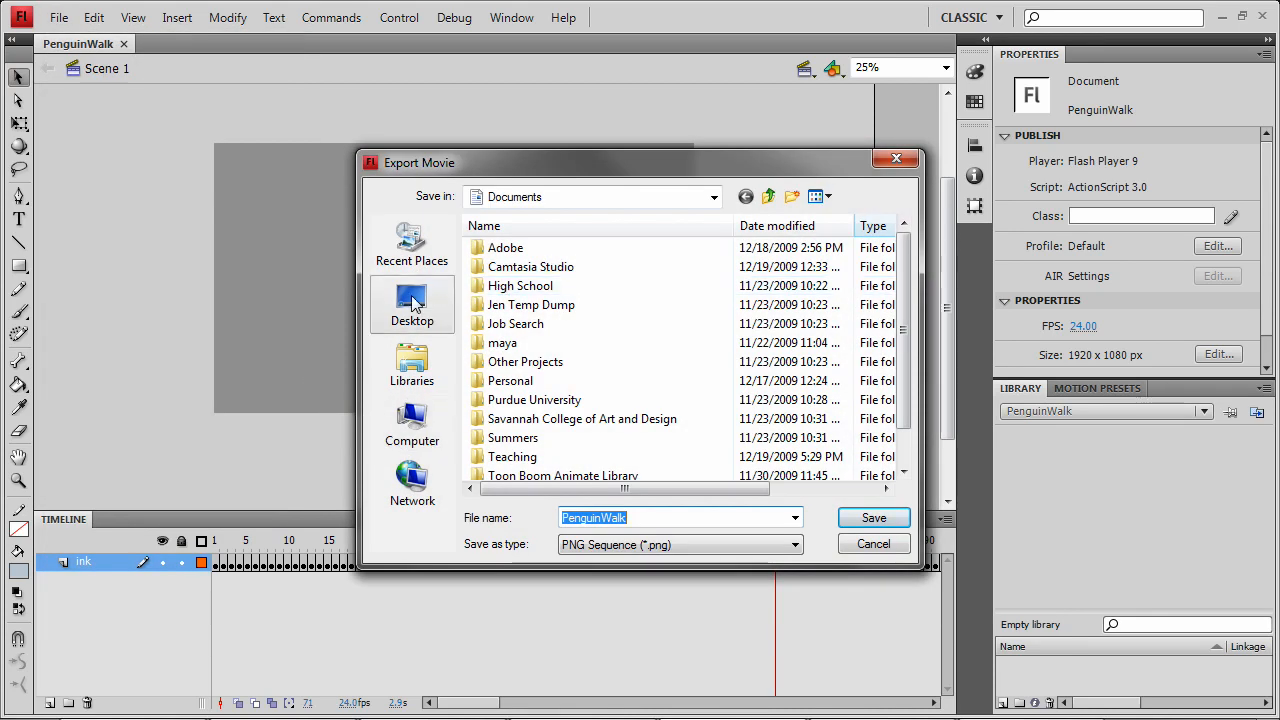
{"action": "left_click", "coordinate": [412, 305]}
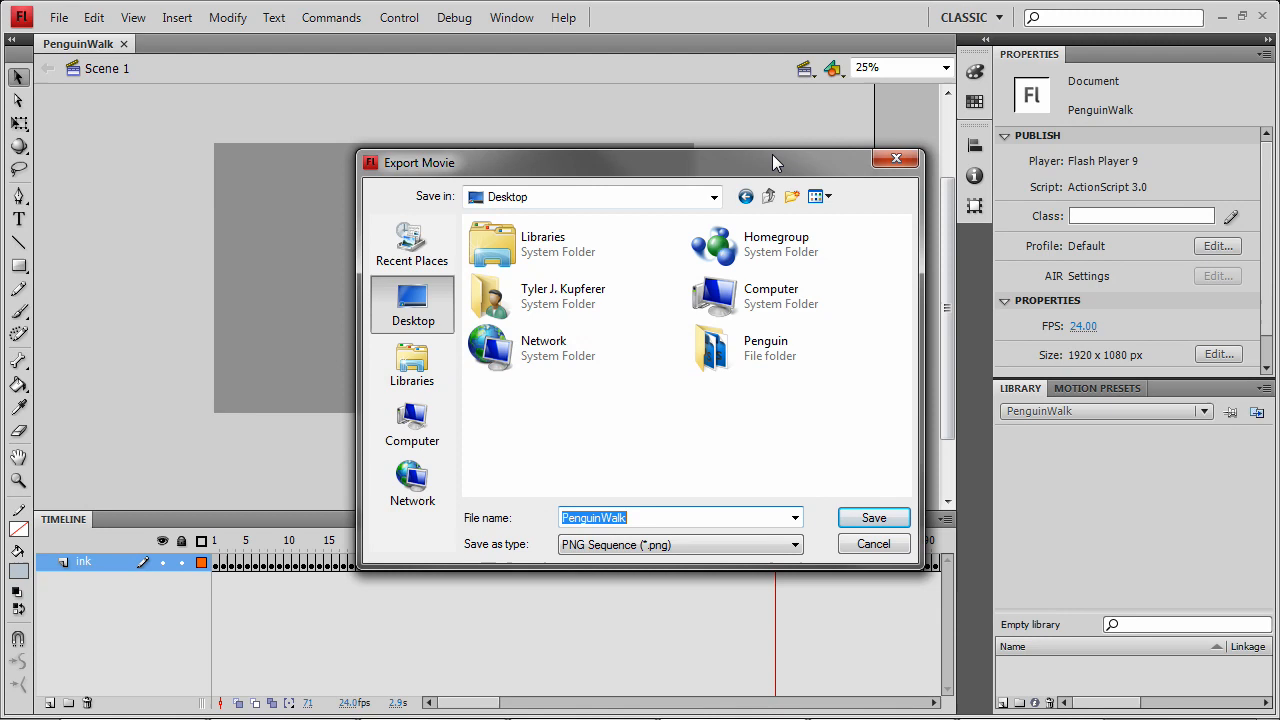
{"action": "left_click", "coordinate": [792, 196]}
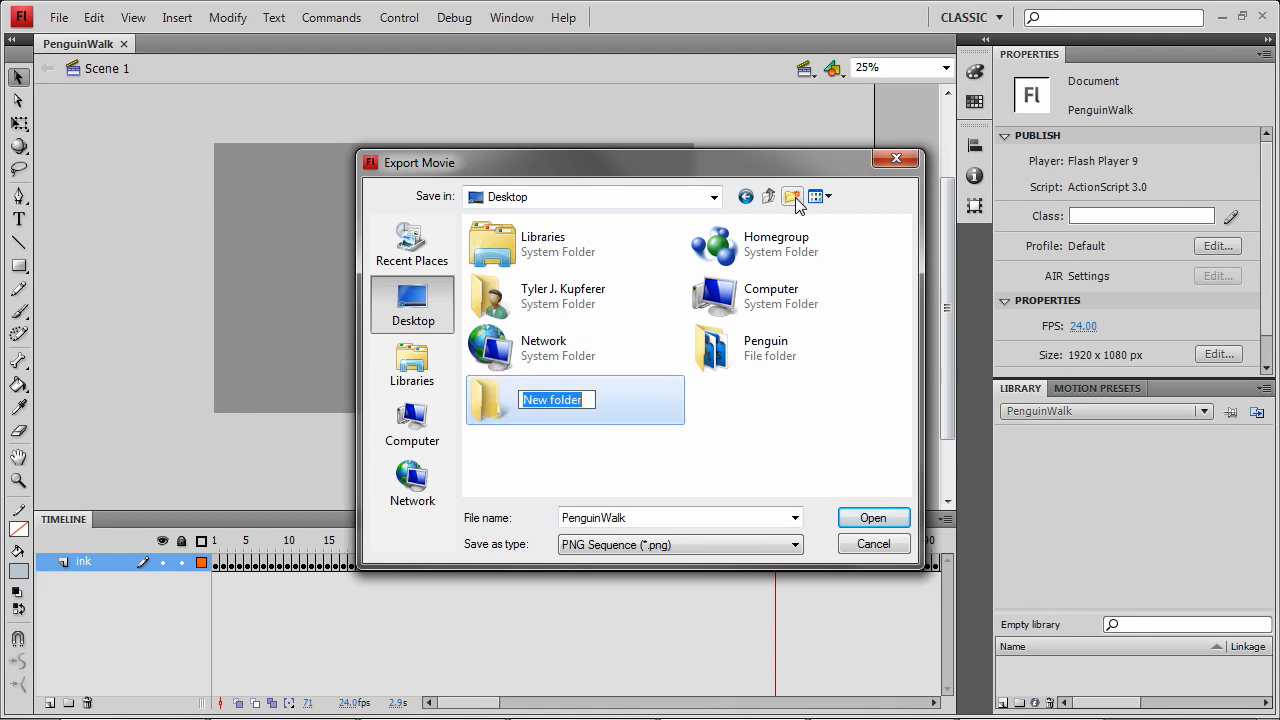
{"action": "type", "text": "PenguinAnimation"}
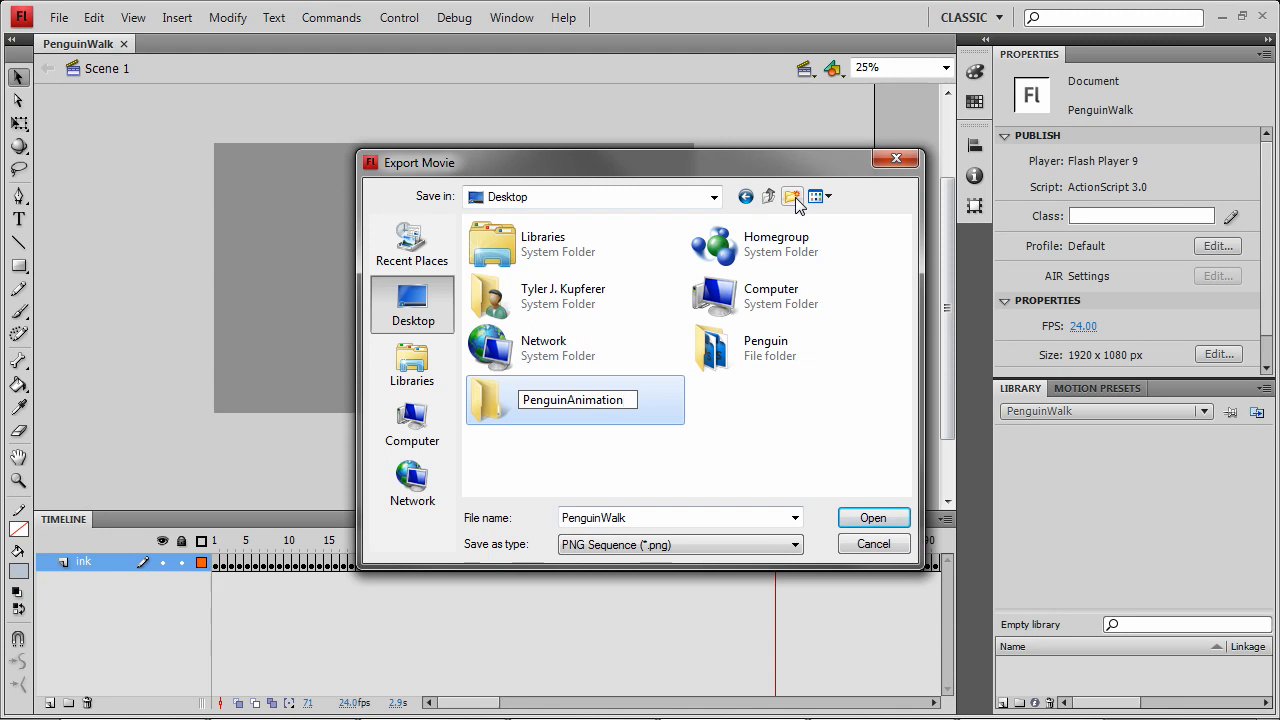
{"action": "double_click", "coordinate": [573, 399]}
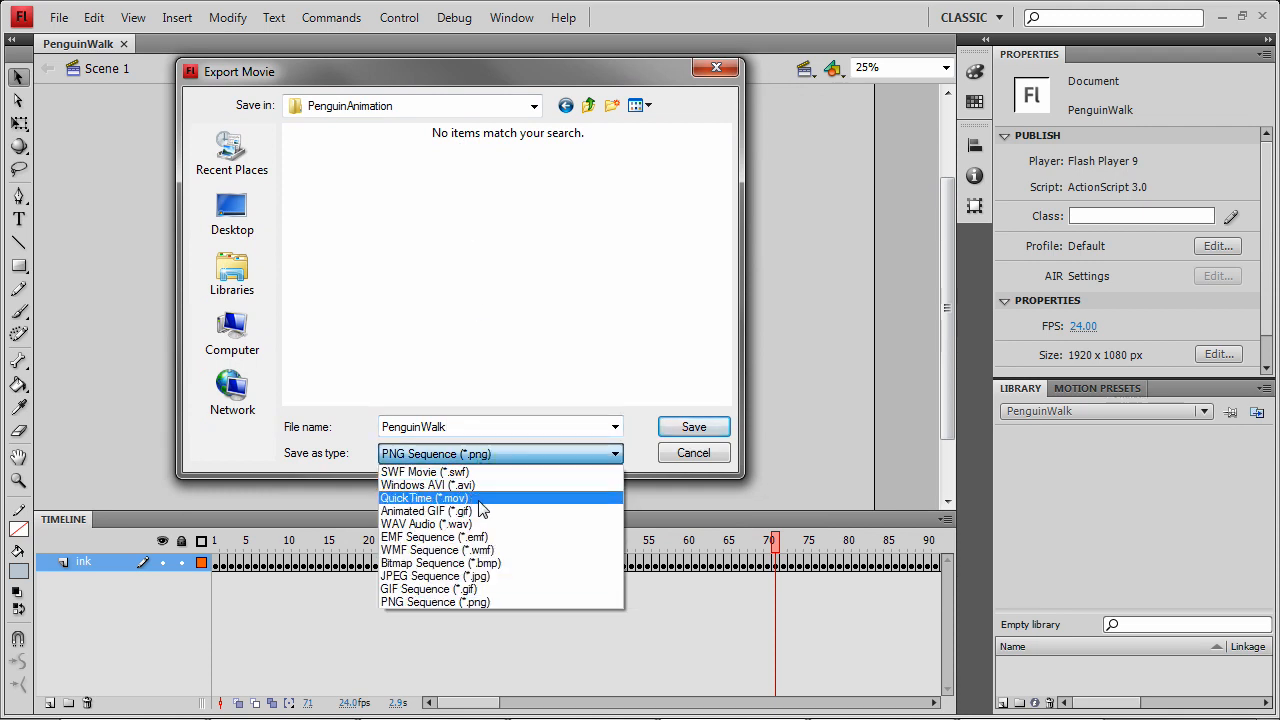
{"action": "left_click", "coordinate": [434, 601]}
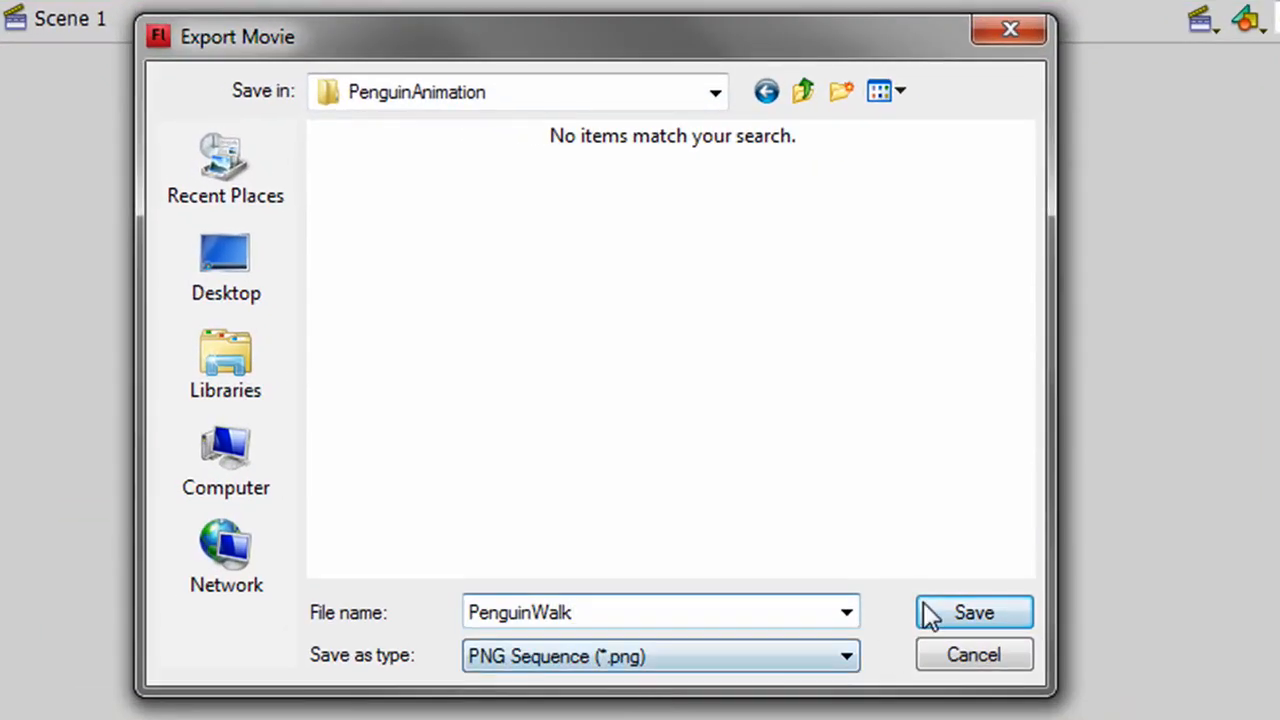
Save the PNG export at 1920×1080, full document size, 24-bit colour with alpha
{"action": "left_click", "coordinate": [974, 612]}
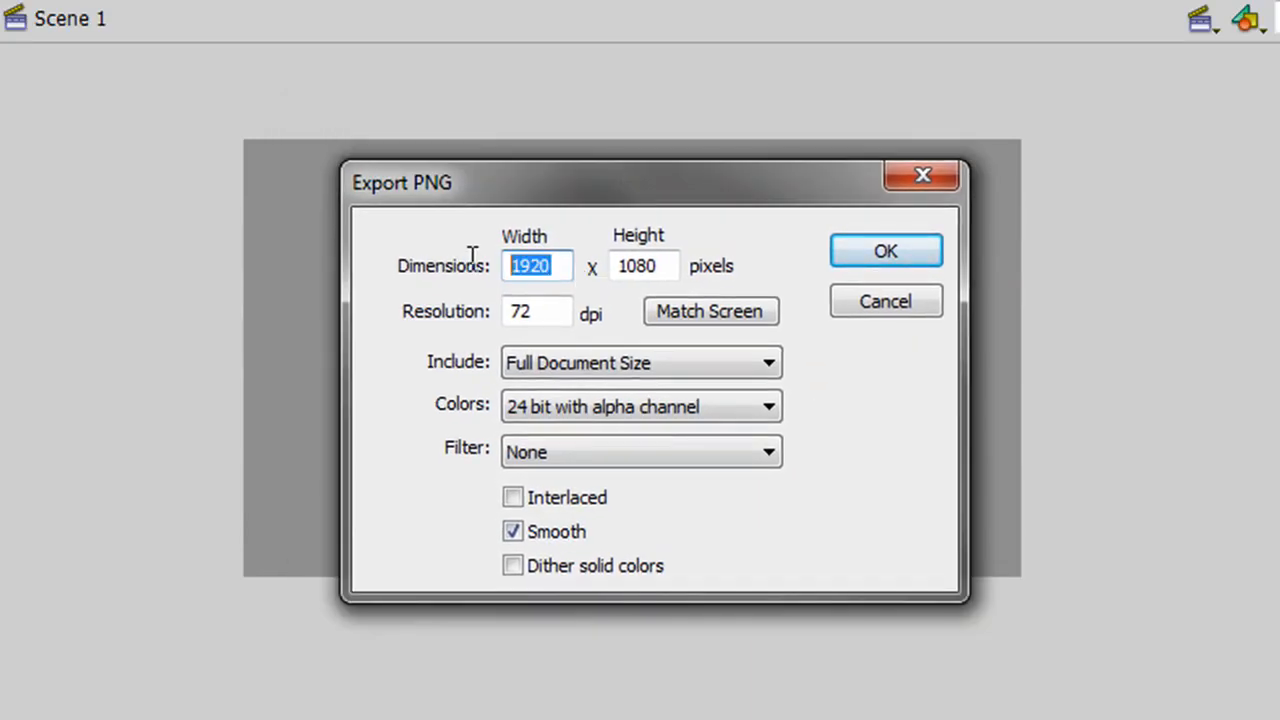
{"action": "left_click", "coordinate": [643, 265]}
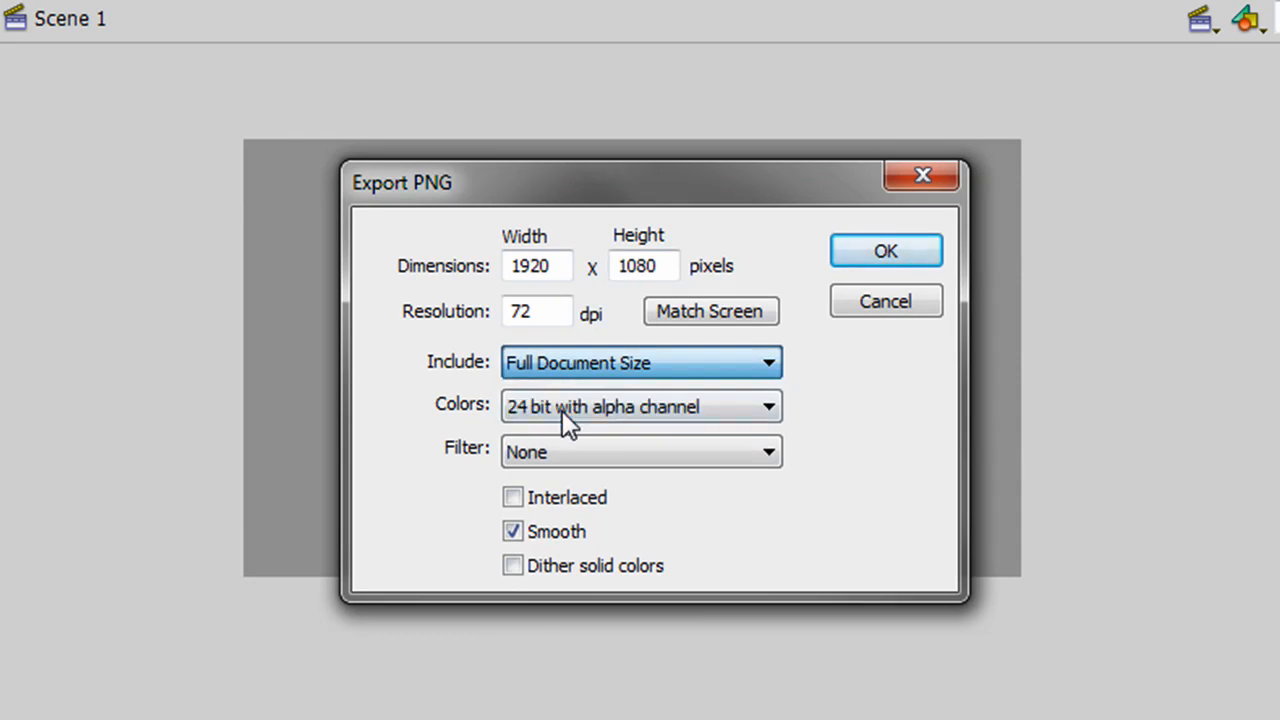
{"action": "left_click", "coordinate": [640, 406]}
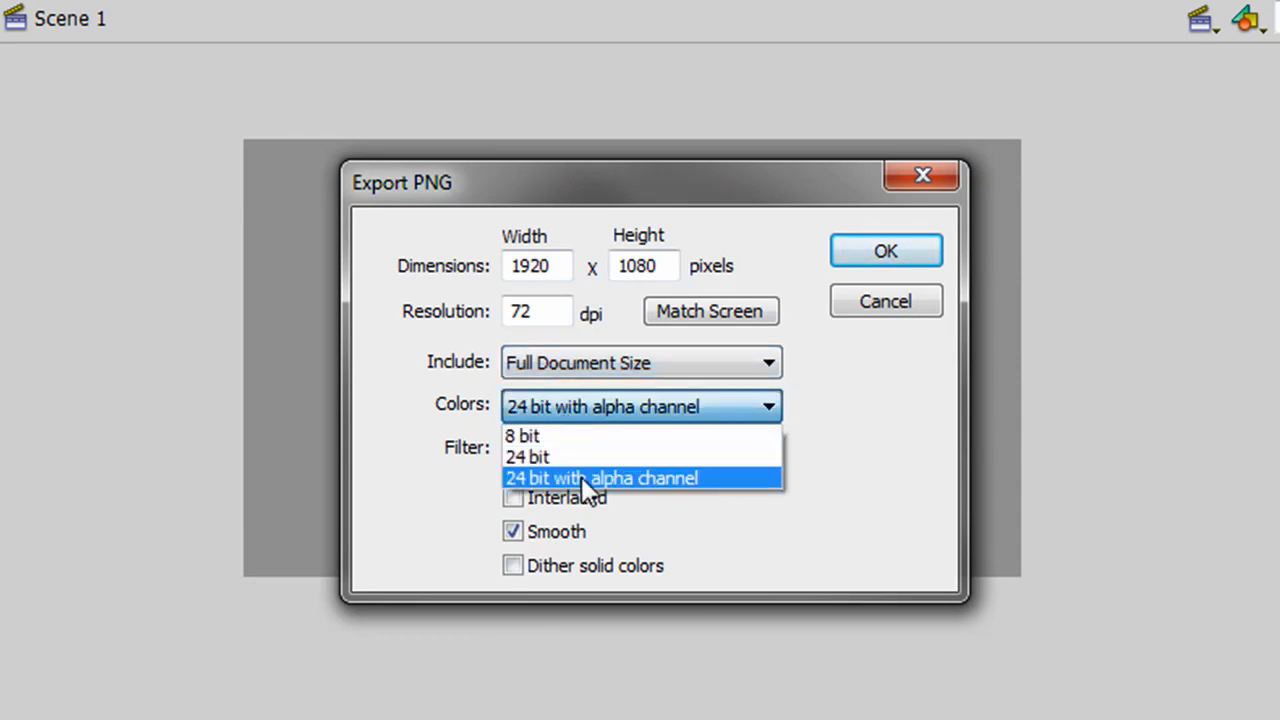
{"action": "left_click", "coordinate": [642, 477]}
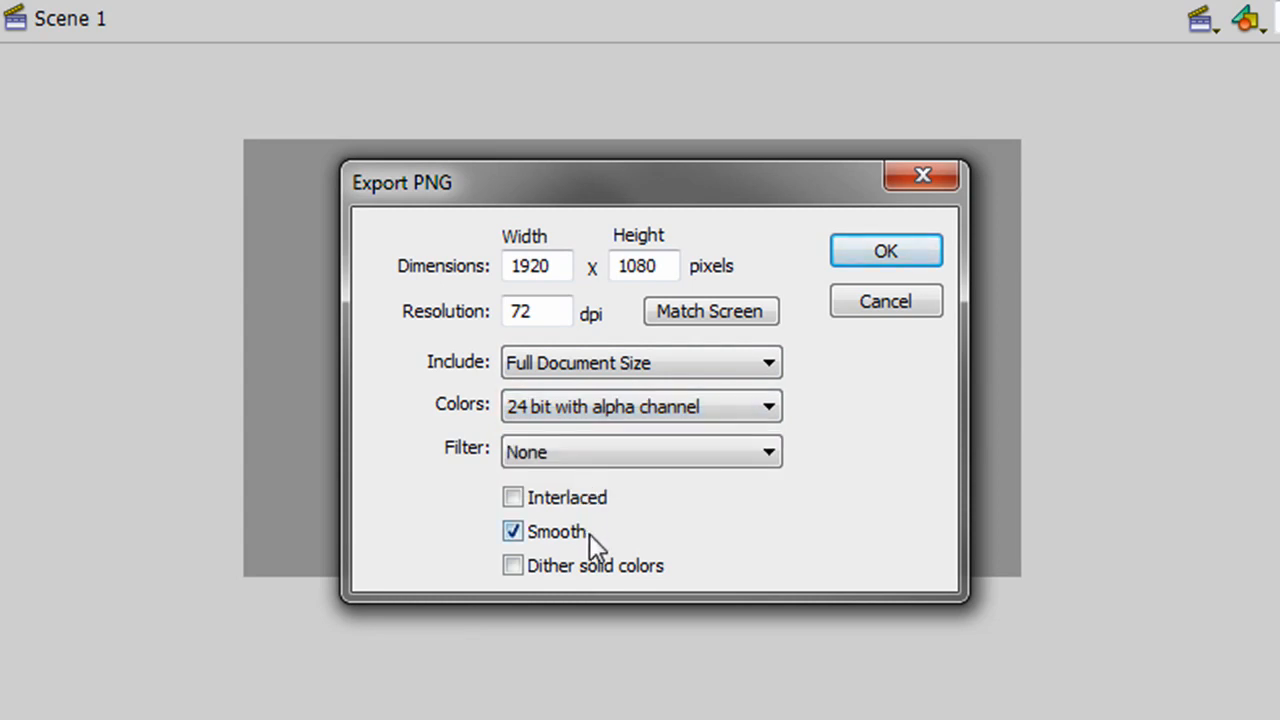
{"action": "left_click", "coordinate": [884, 250]}
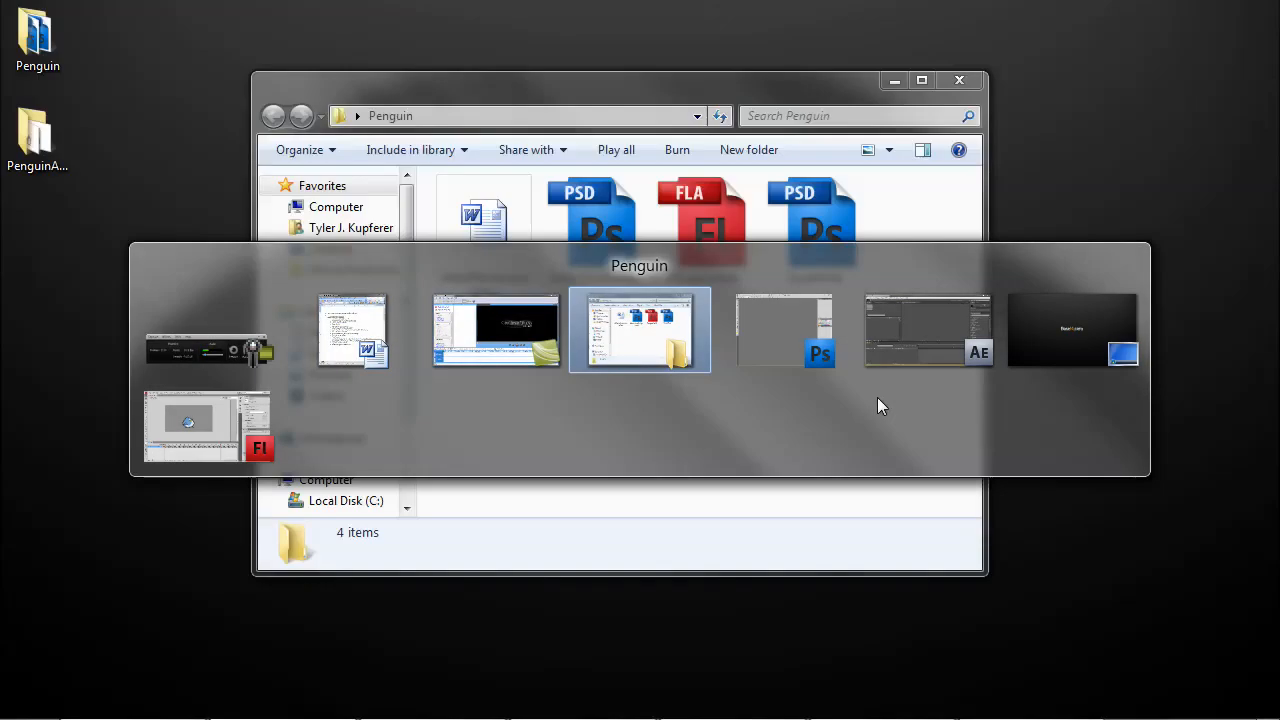
Import PenguinWalk0001 from PenguinAnimation as PNG Sequence footage in After Effects
{"action": "left_click", "coordinate": [925, 330]}
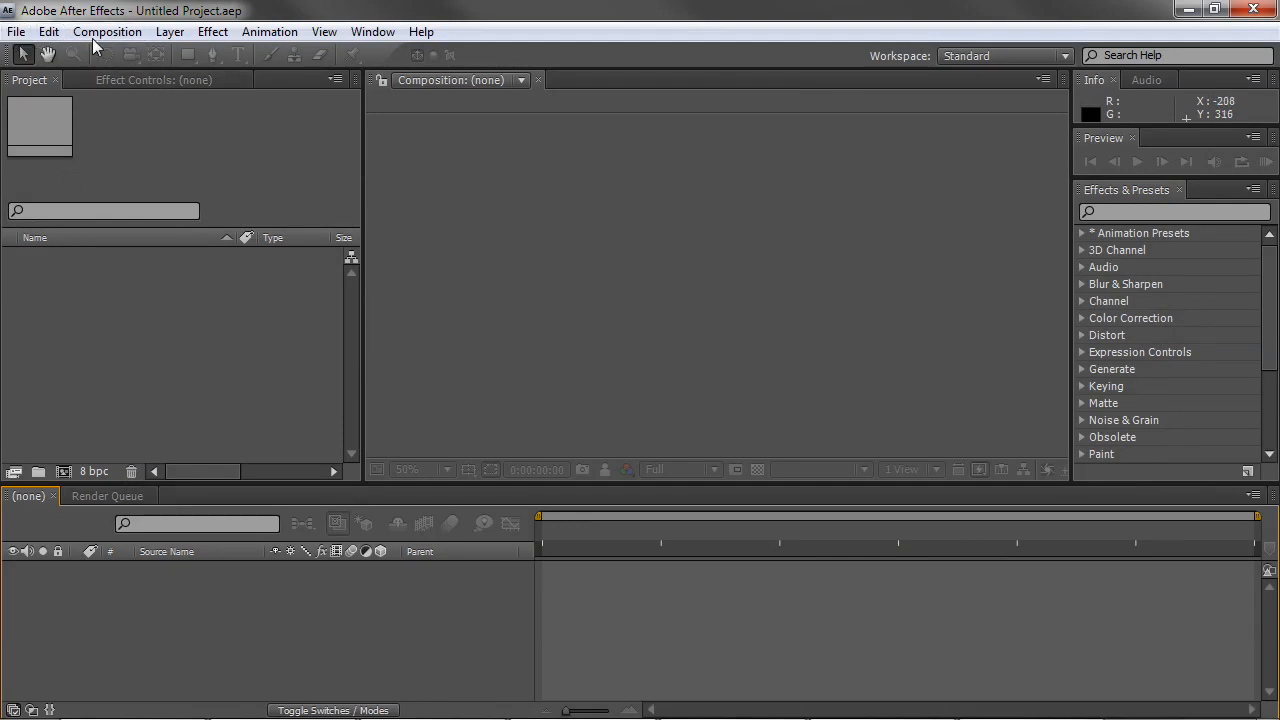
{"action": "left_click", "coordinate": [16, 31]}
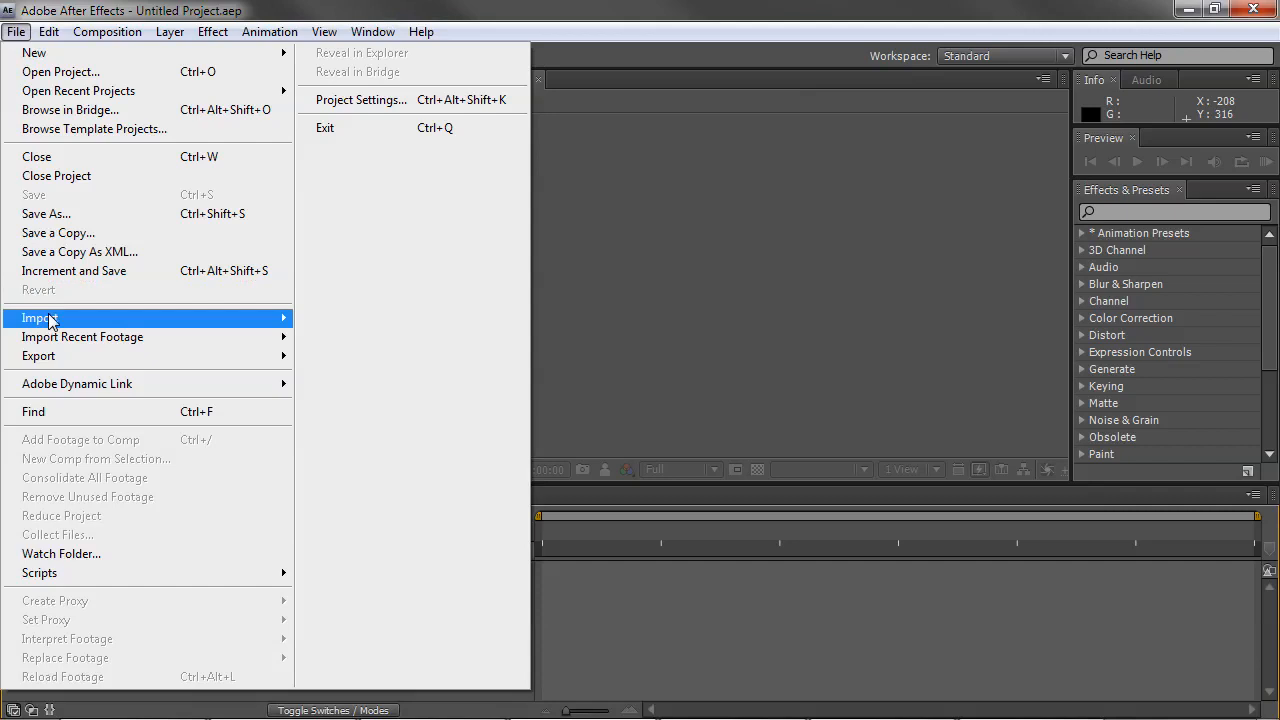
{"action": "left_click", "coordinate": [40, 318]}
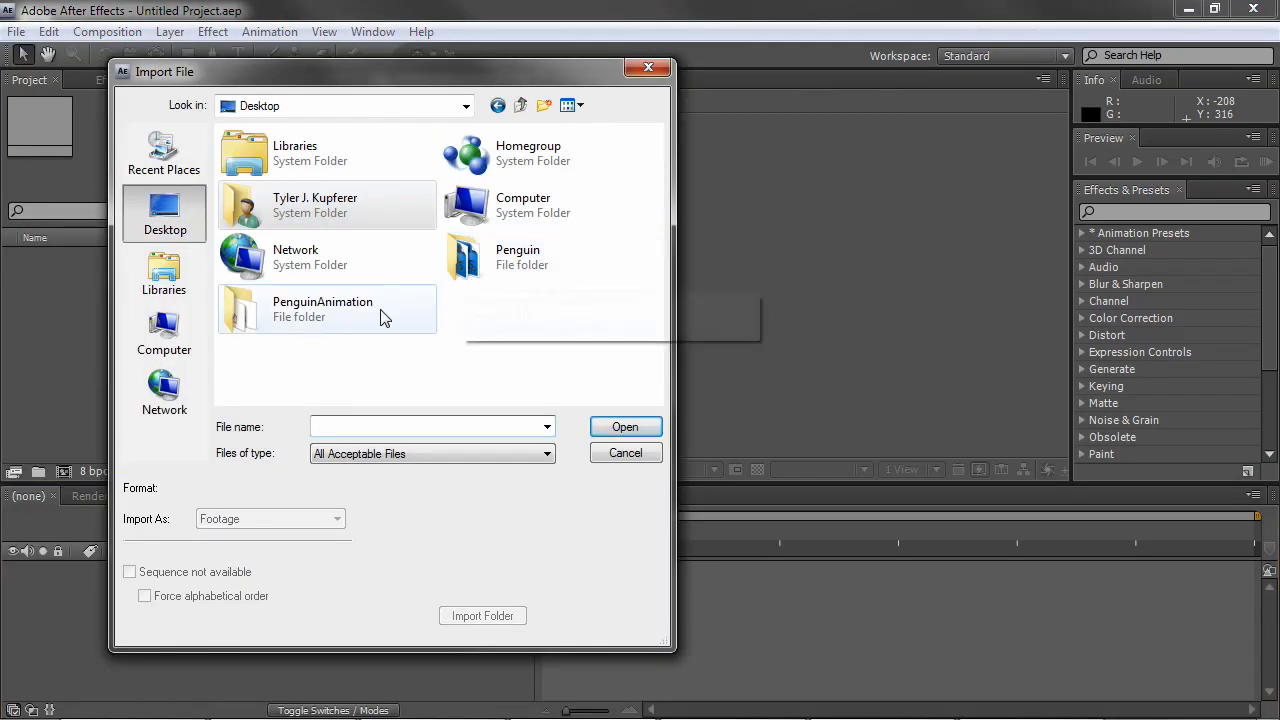
{"action": "double_click", "coordinate": [322, 308]}
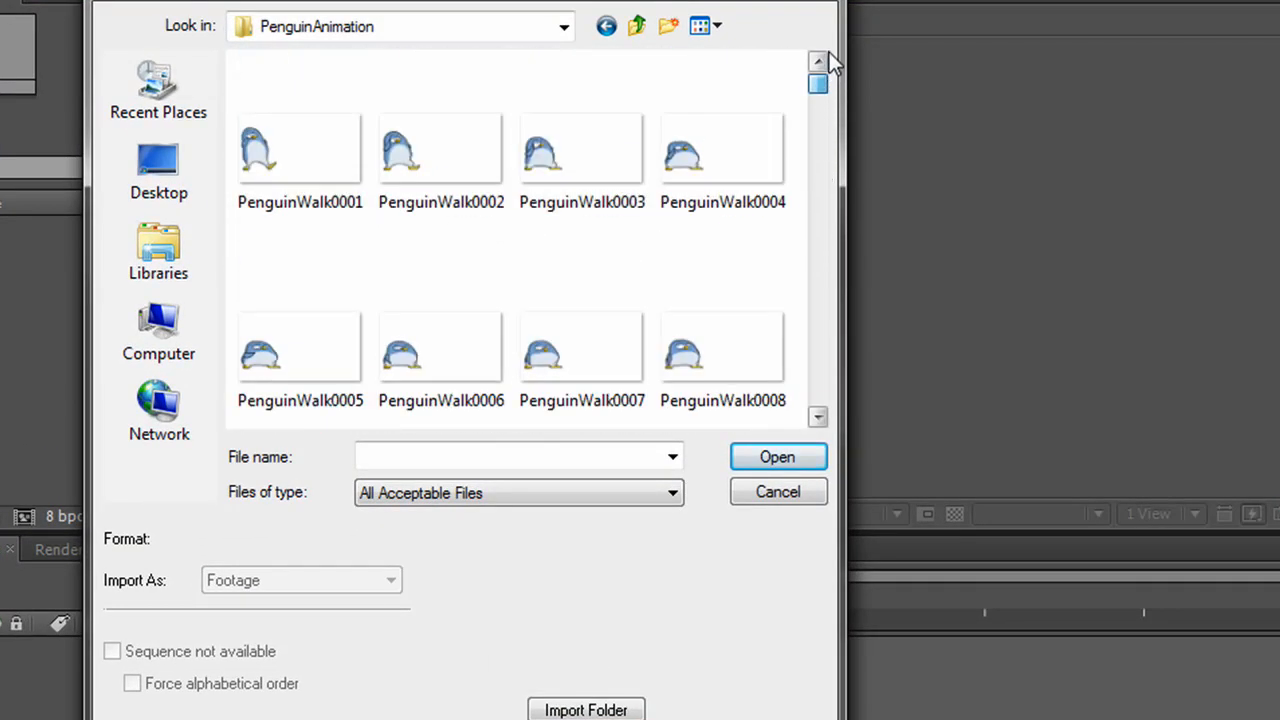
{"action": "left_click", "coordinate": [300, 148]}
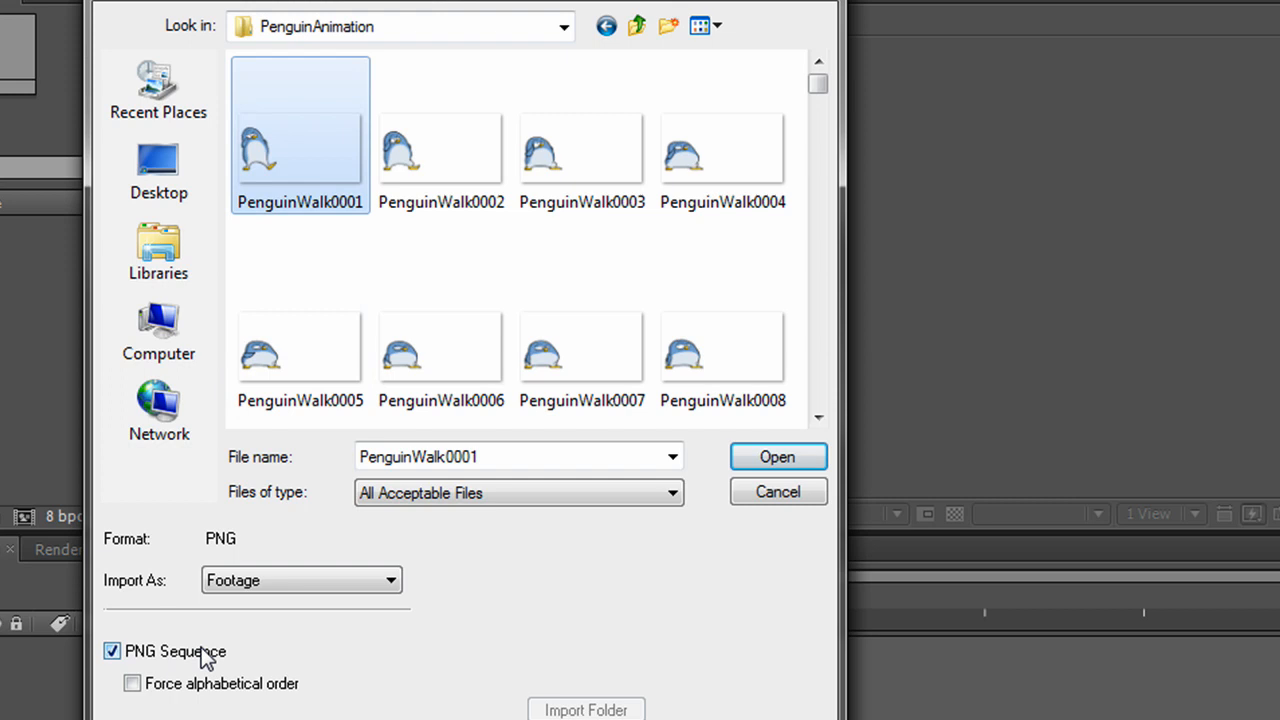
{"action": "left_click", "coordinate": [300, 580]}
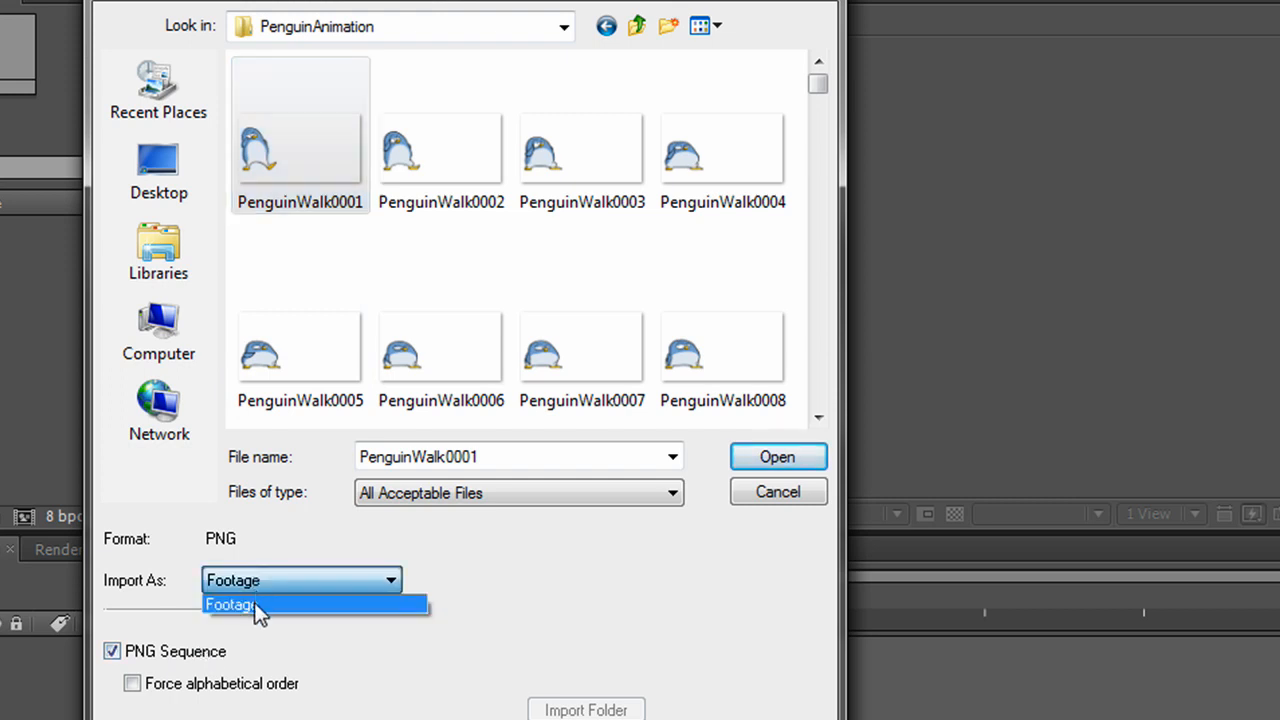
{"action": "left_click", "coordinate": [777, 457]}
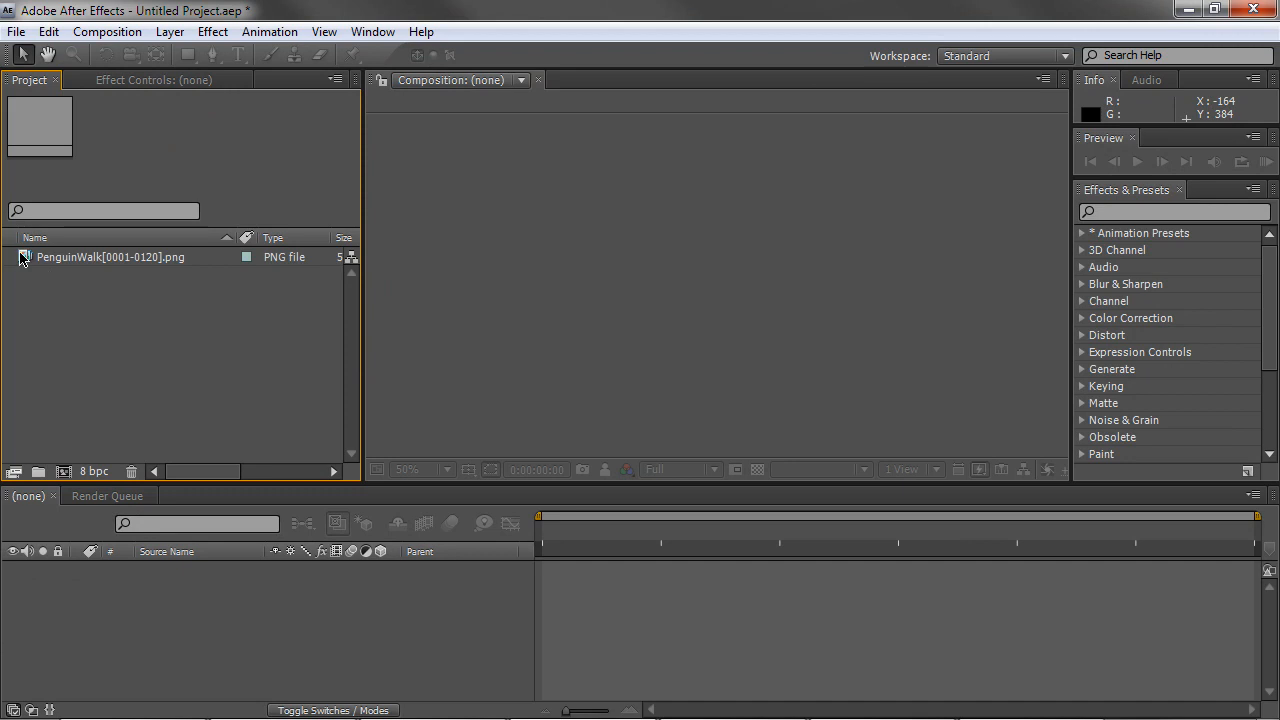
Set the PenguinWalk footage's assumed frame rate to 24 via Interpret Footage > Main
{"action": "left_click", "coordinate": [111, 257]}
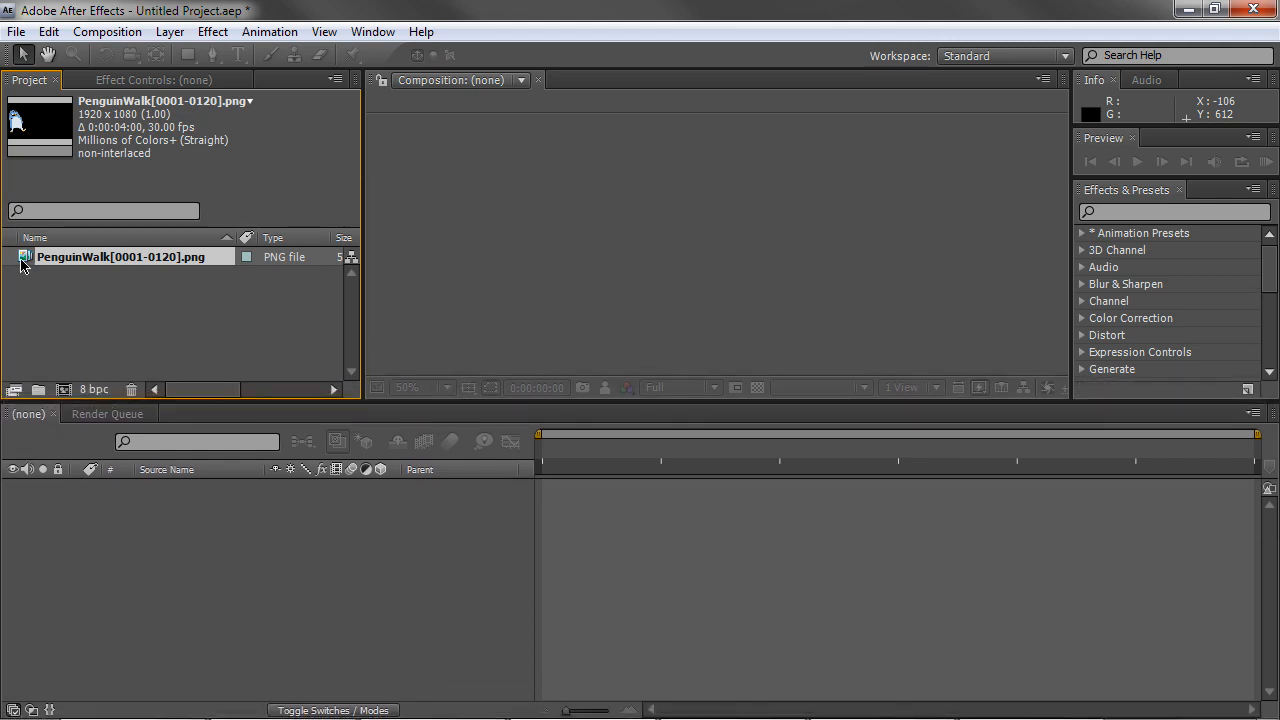
{"action": "right_click", "coordinate": [125, 256]}
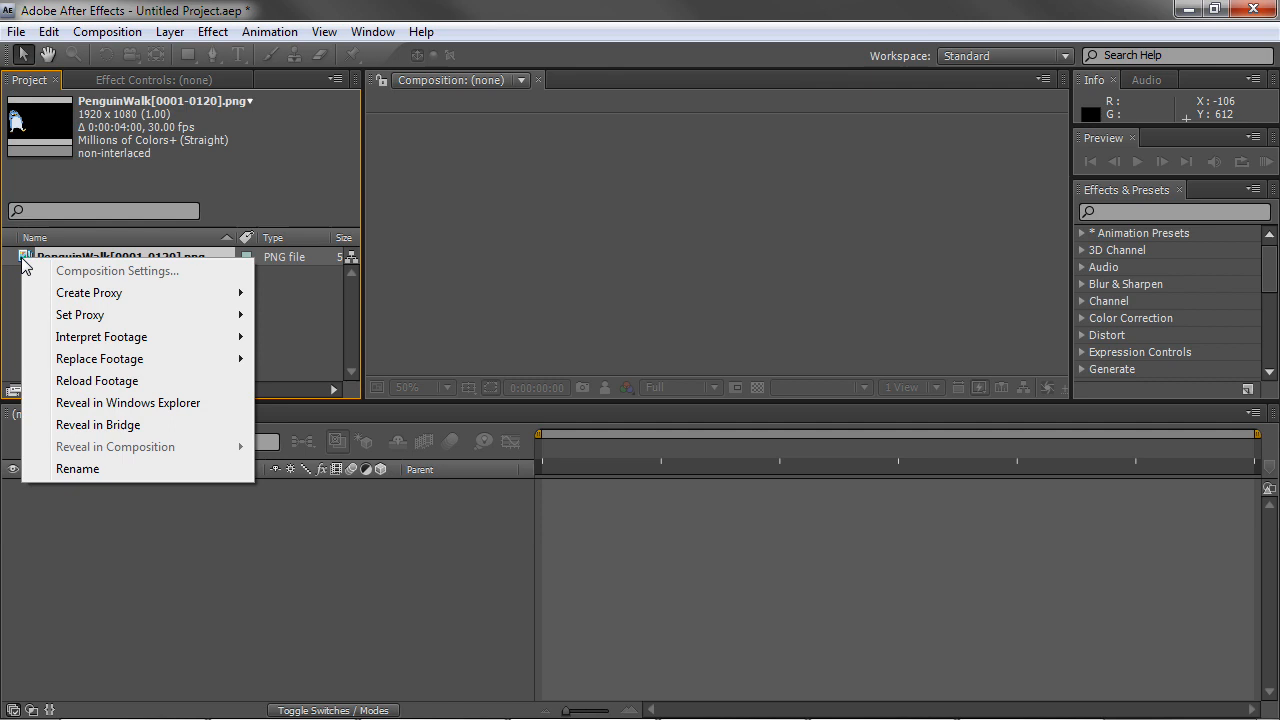
{"action": "mouse_move", "coordinate": [101, 337]}
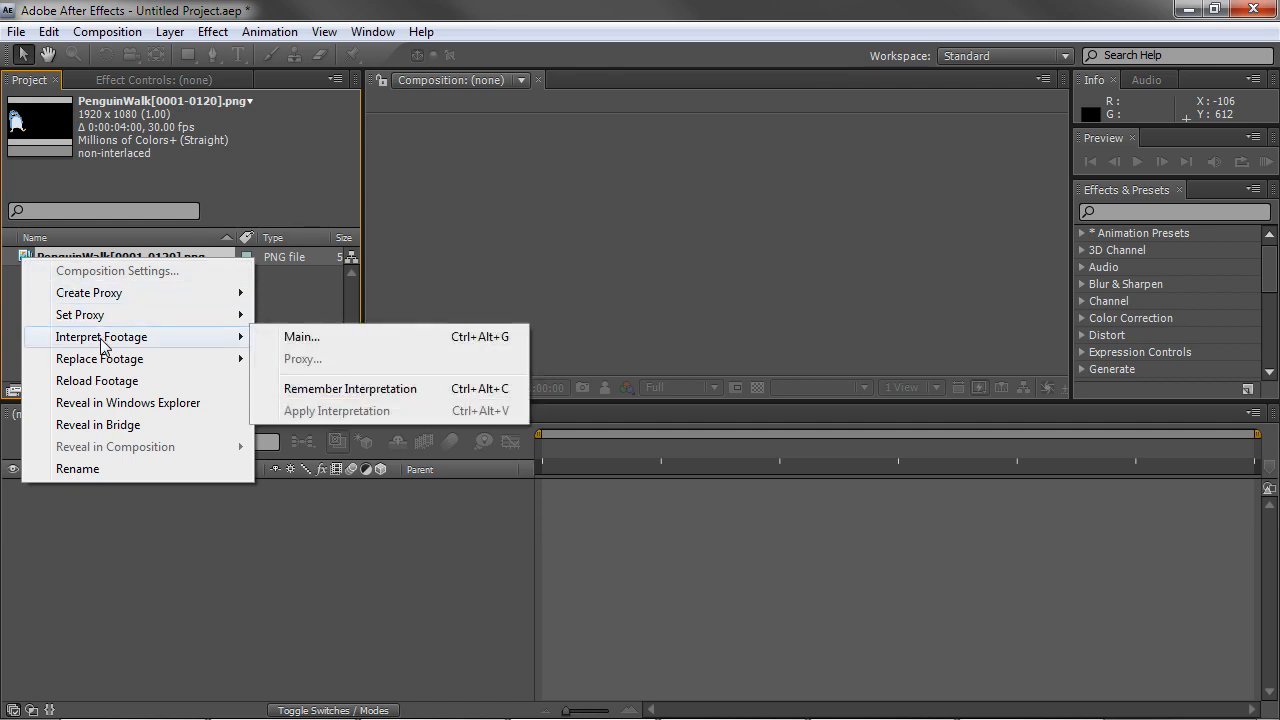
{"action": "mouse_move", "coordinate": [301, 336]}
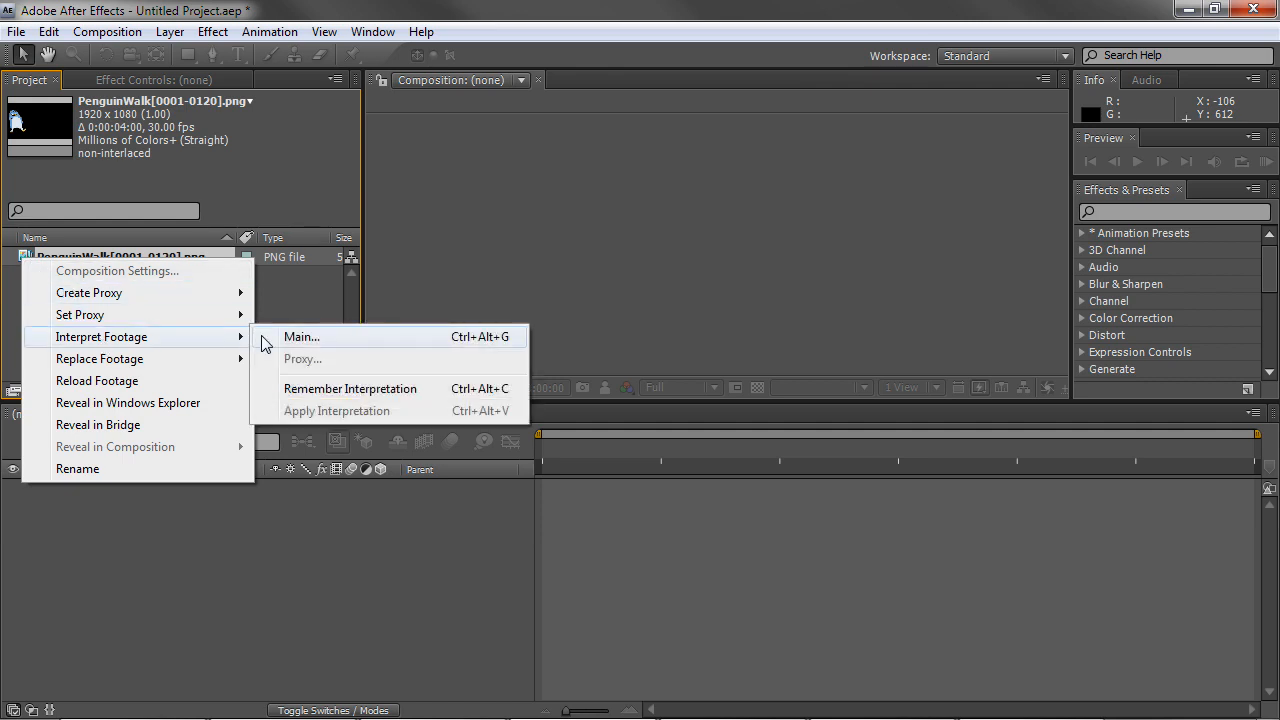
{"action": "left_click", "coordinate": [301, 336]}
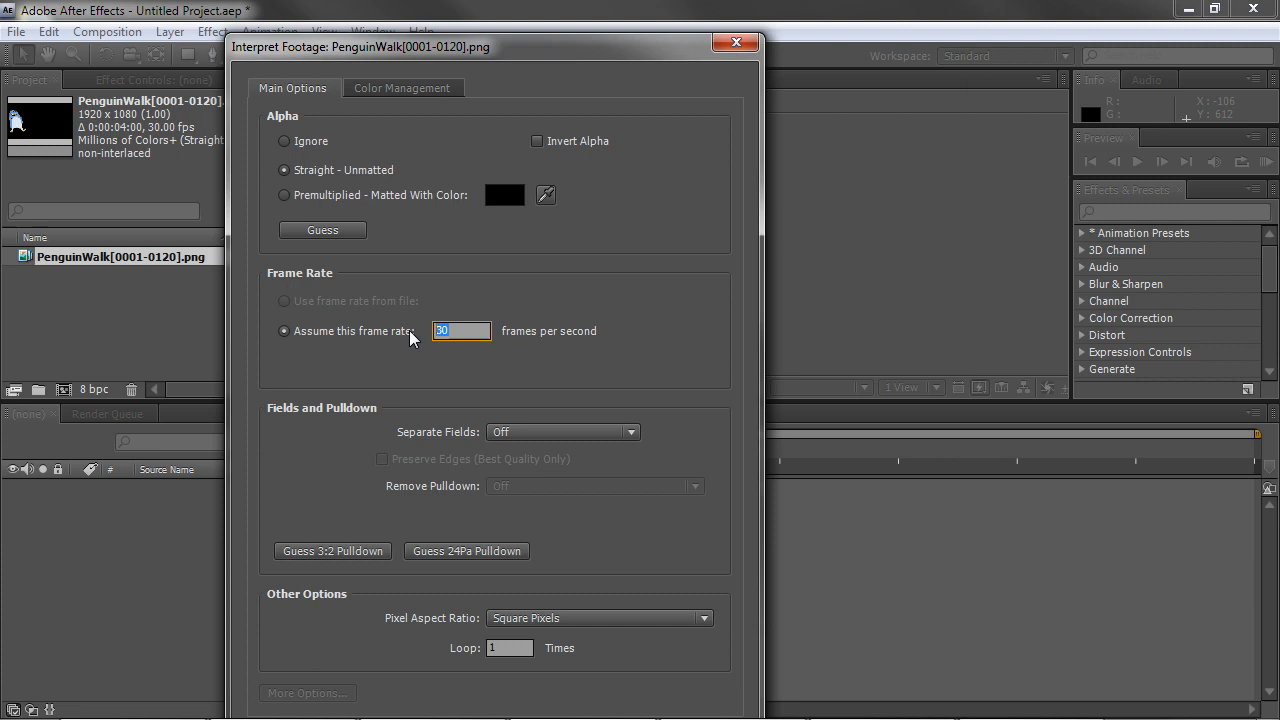
{"action": "type", "text": "24"}
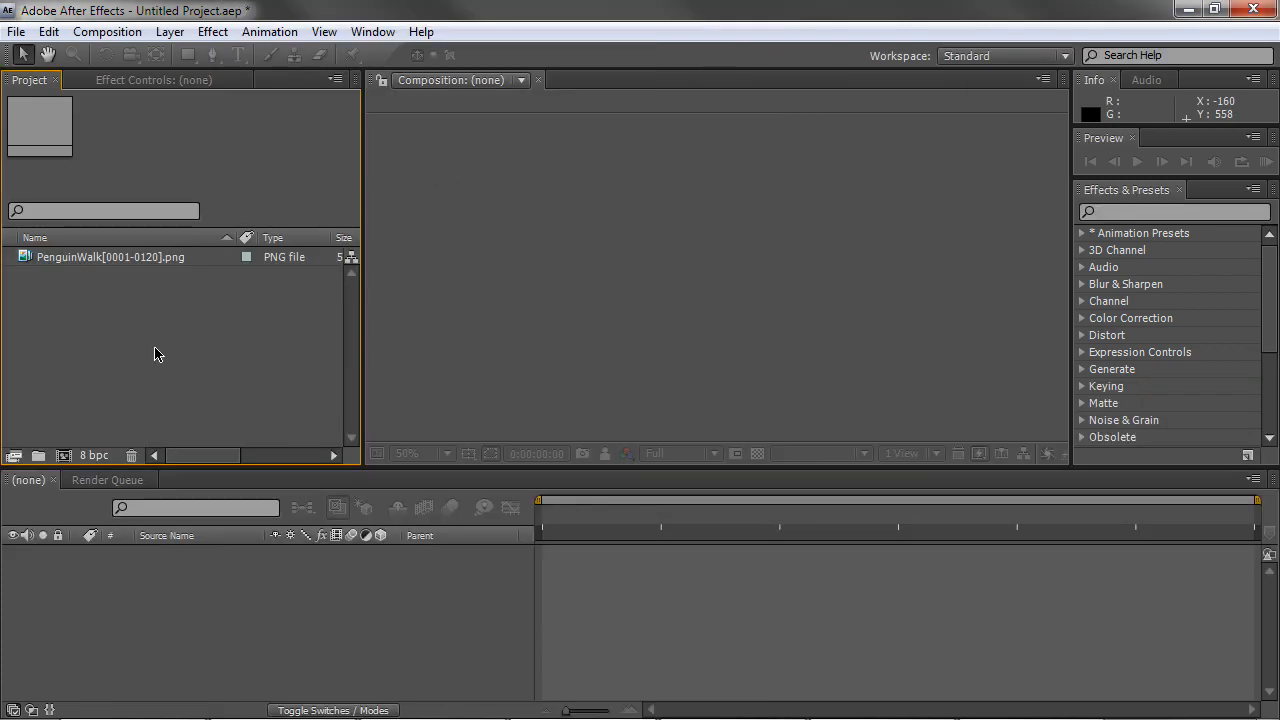
Create Comp 1 with HDTV 1080 24 preset, 5 s, and add the PenguinWalk sequence
{"action": "left_click", "coordinate": [107, 31]}
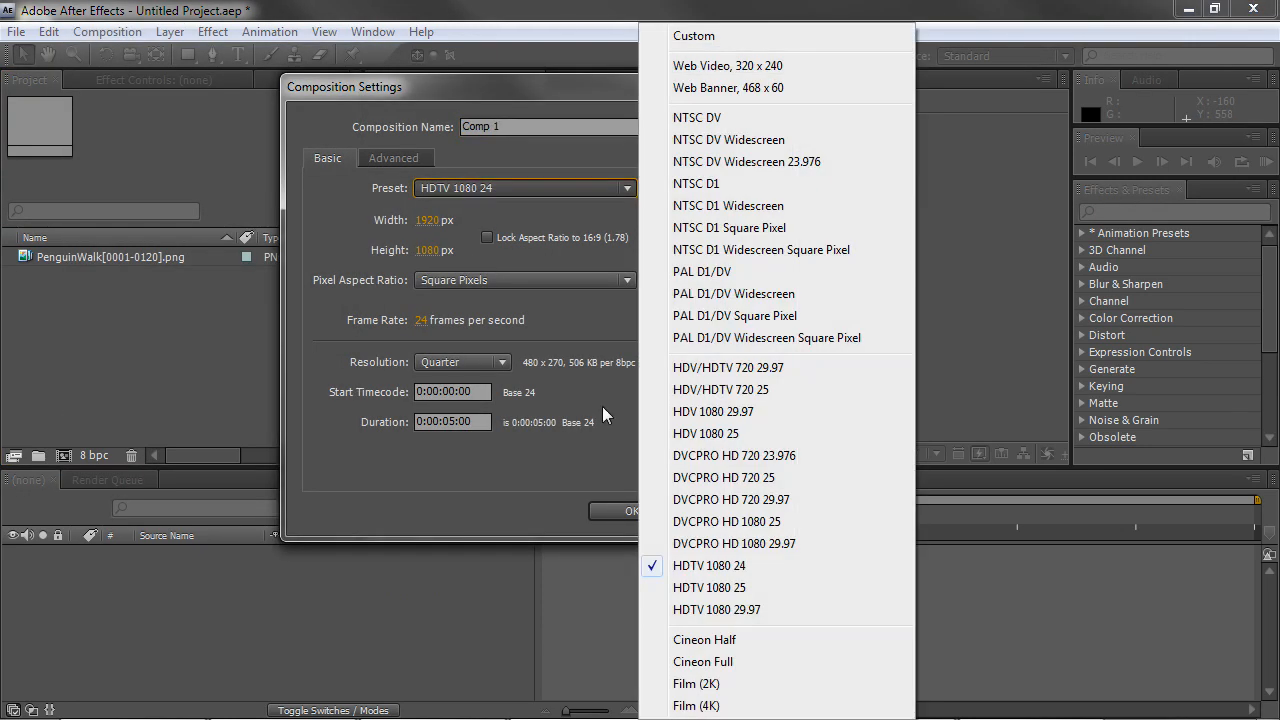
{"action": "mouse_move", "coordinate": [695, 565]}
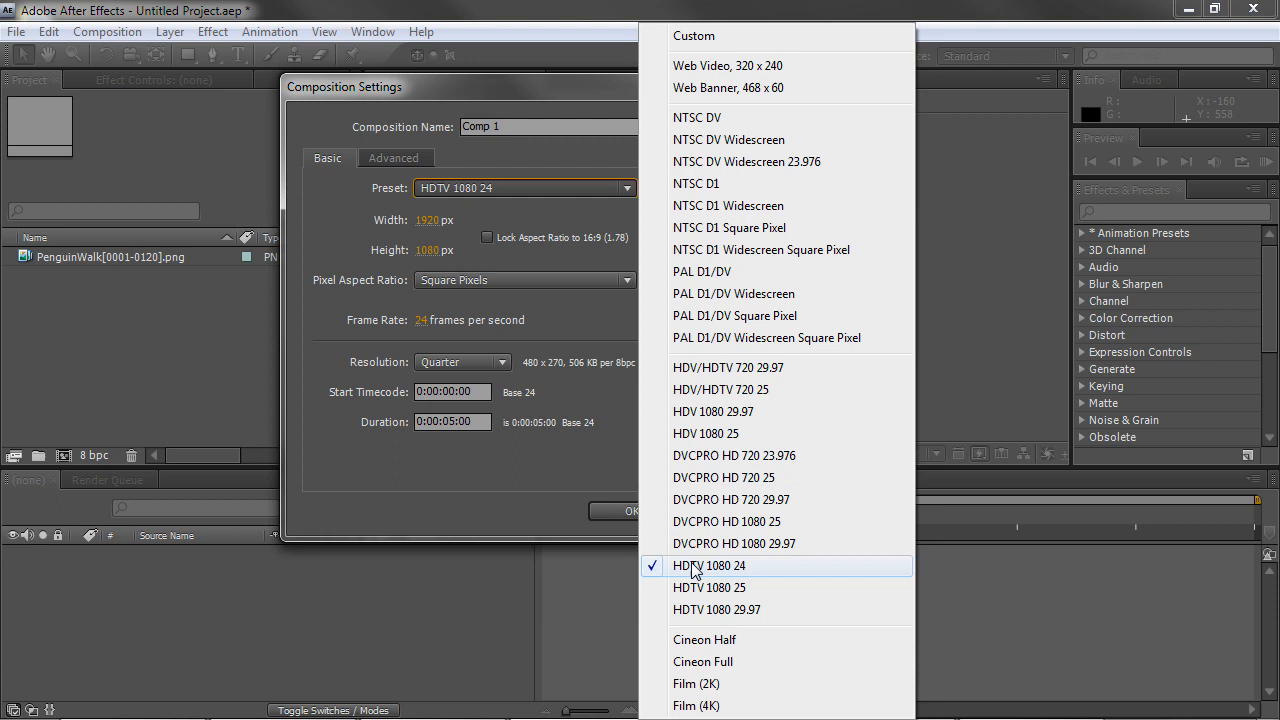
{"action": "left_click", "coordinate": [710, 565]}
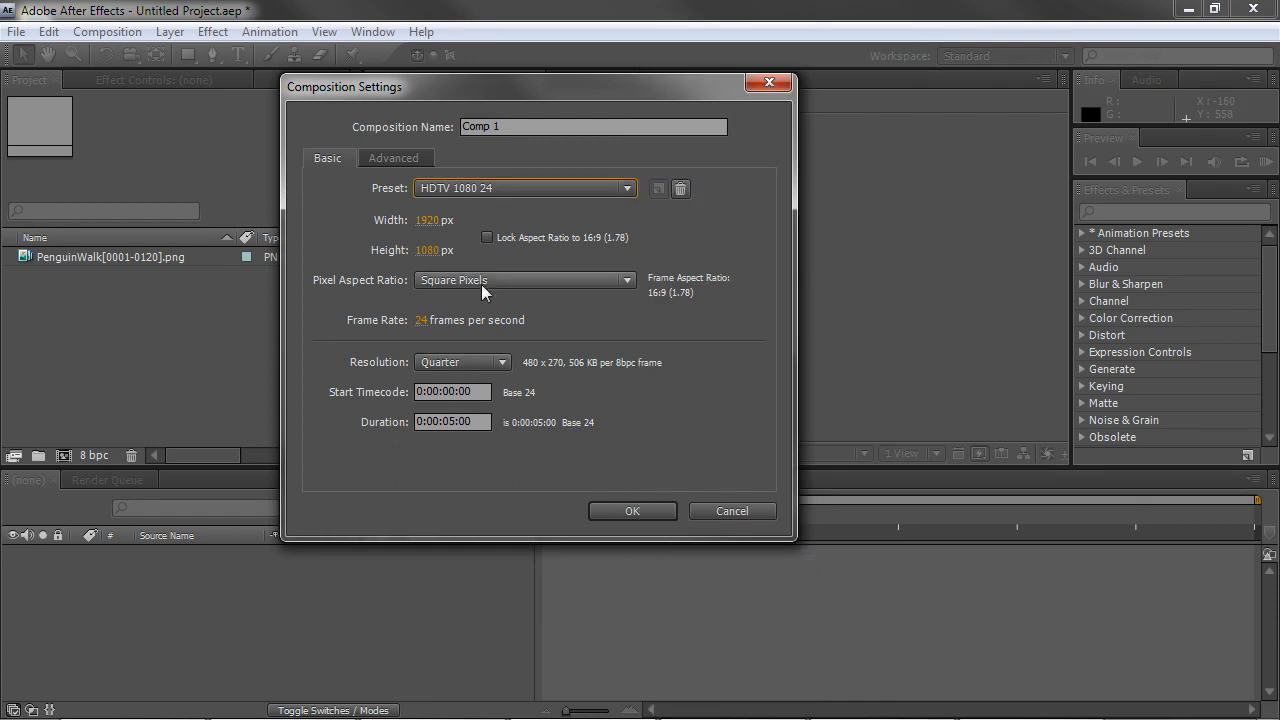
{"action": "left_click", "coordinate": [452, 421]}
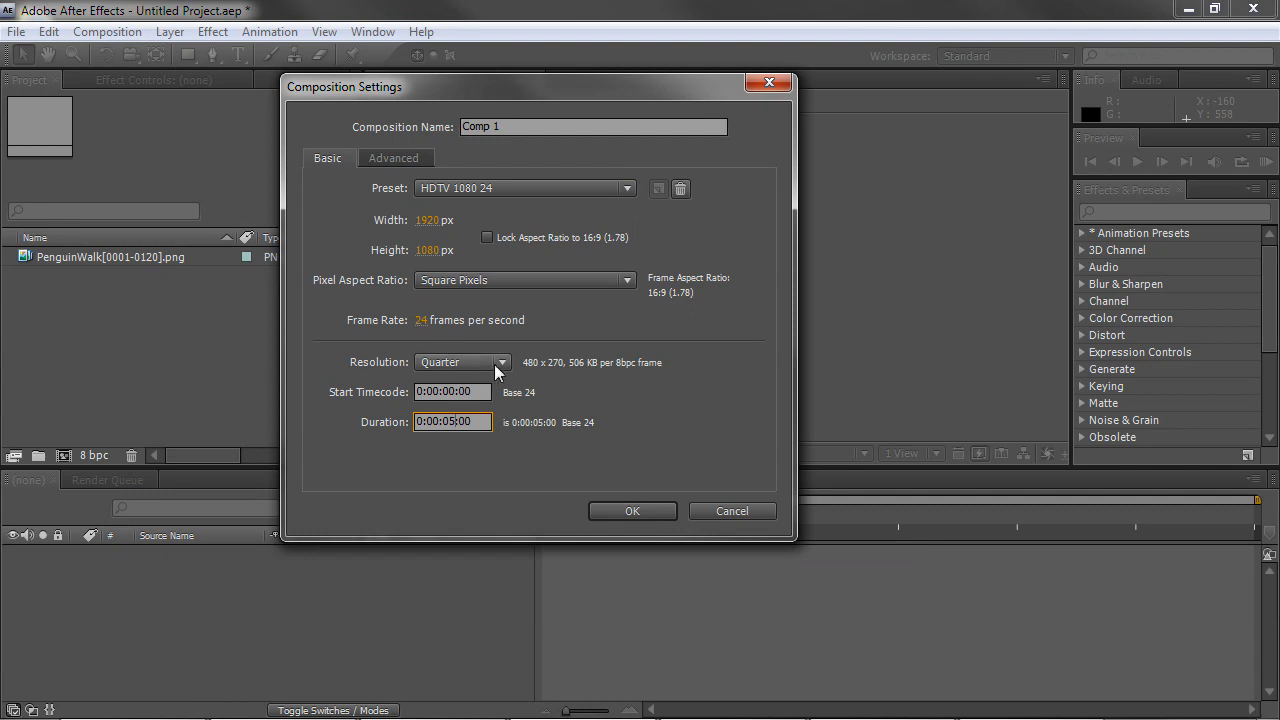
{"action": "left_click", "coordinate": [632, 511]}
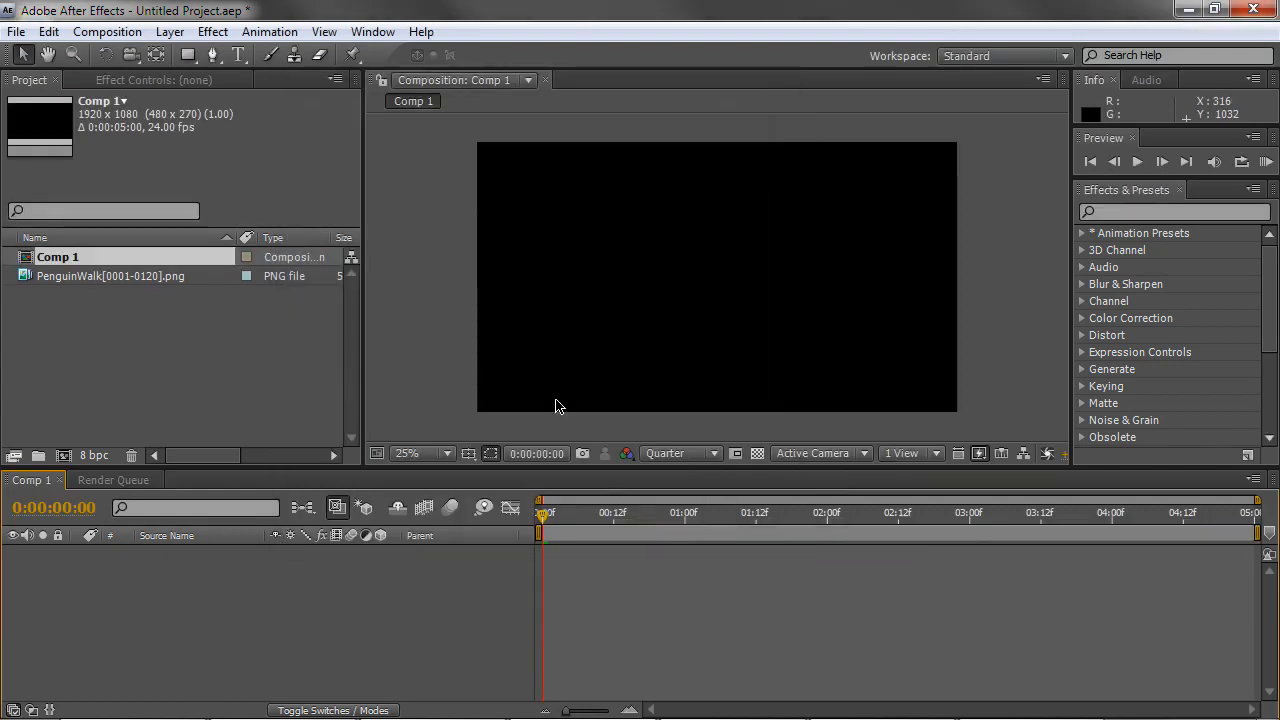
{"action": "left_click", "coordinate": [120, 276]}
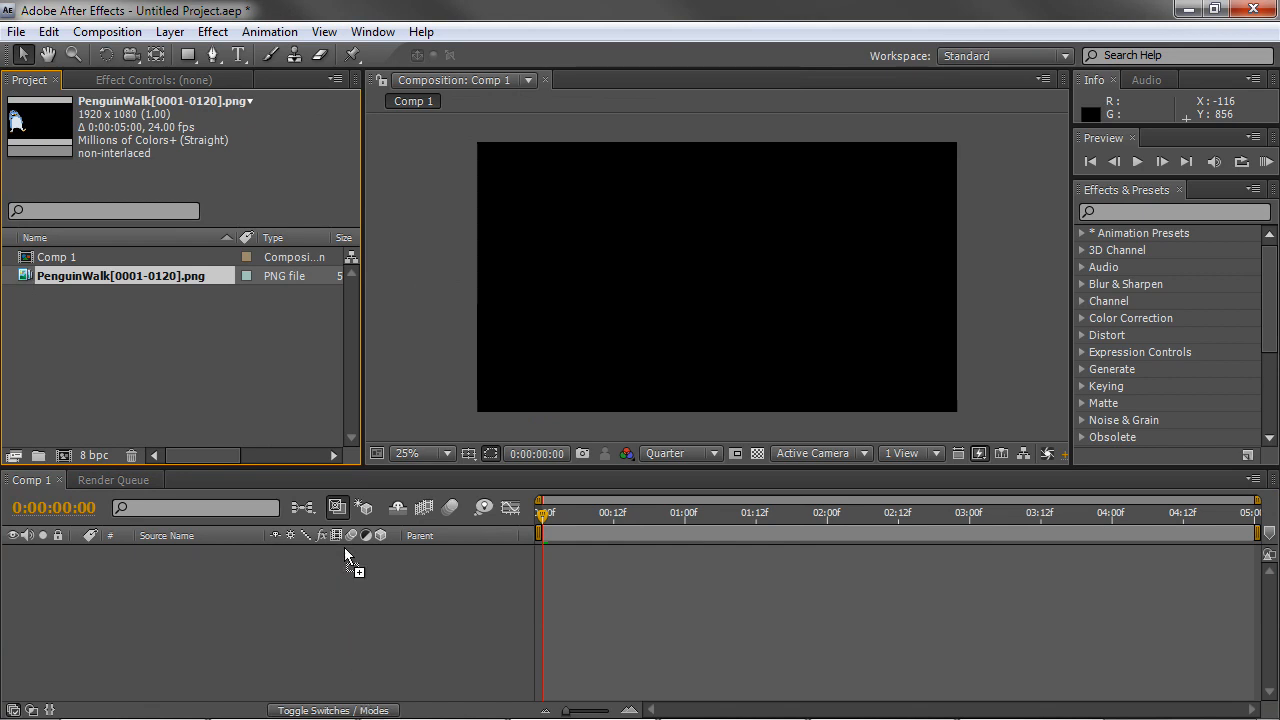
{"action": "left_click_drag", "start_coordinate": [130, 275], "coordinate": [540, 553]}
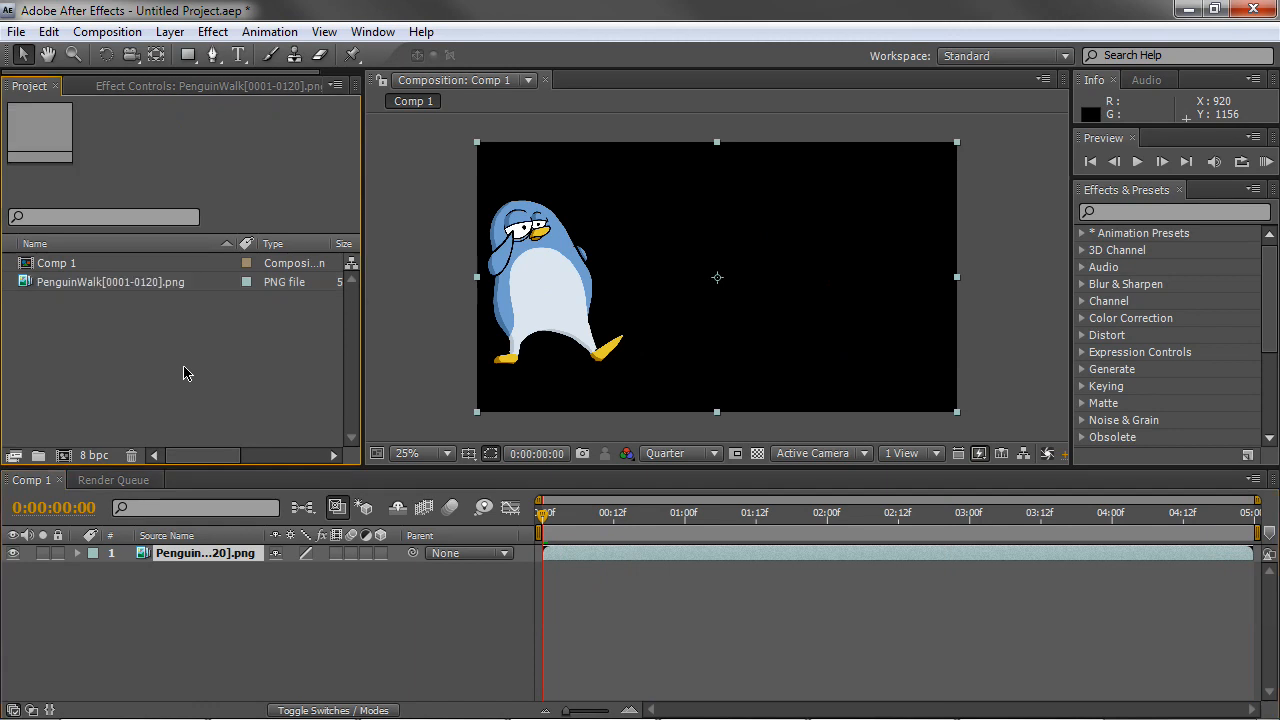
Import AntarcticaBackground.psd as footage with merged layers
{"action": "left_click", "coordinate": [16, 31]}
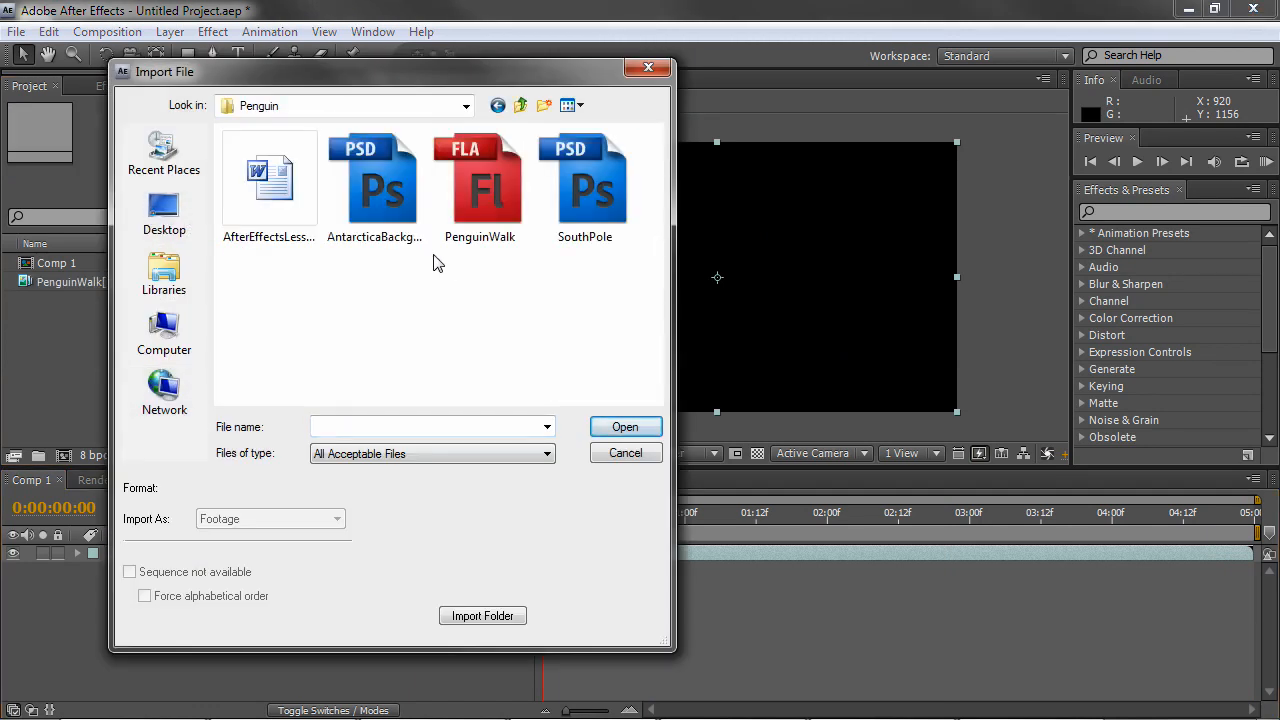
{"action": "left_click", "coordinate": [374, 180]}
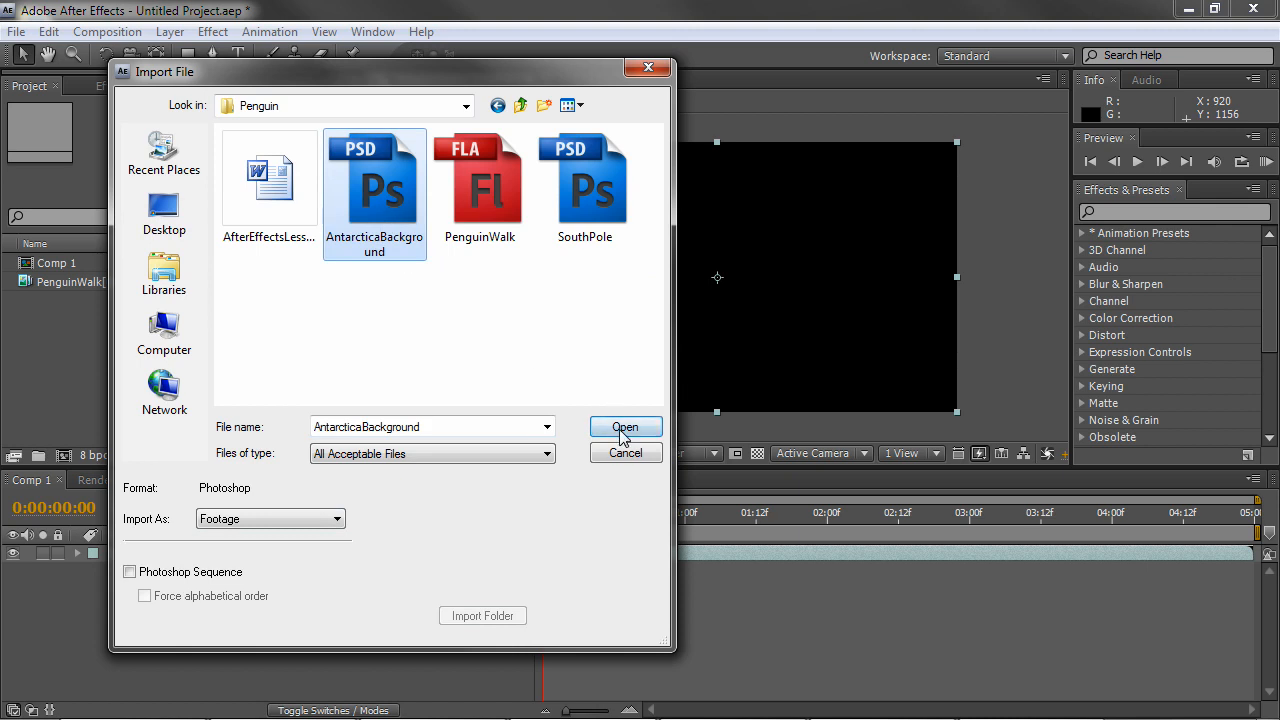
{"action": "left_click", "coordinate": [625, 427]}
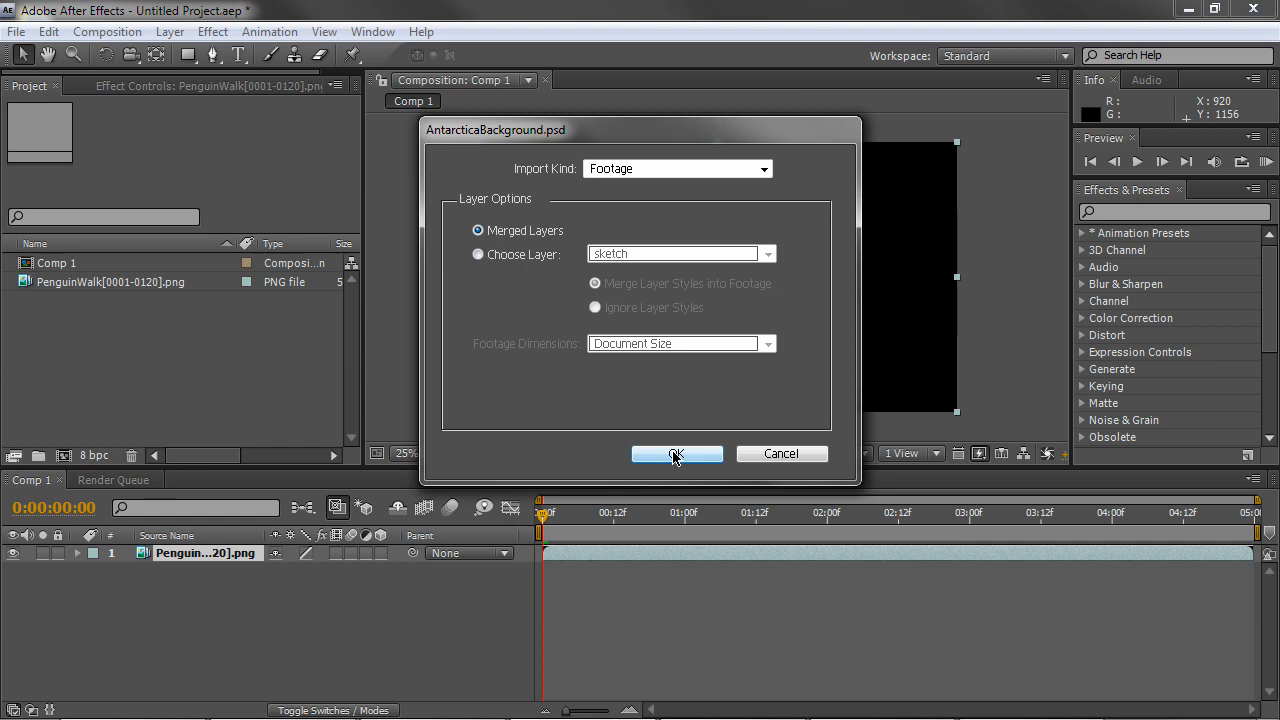
{"action": "left_click", "coordinate": [677, 453]}
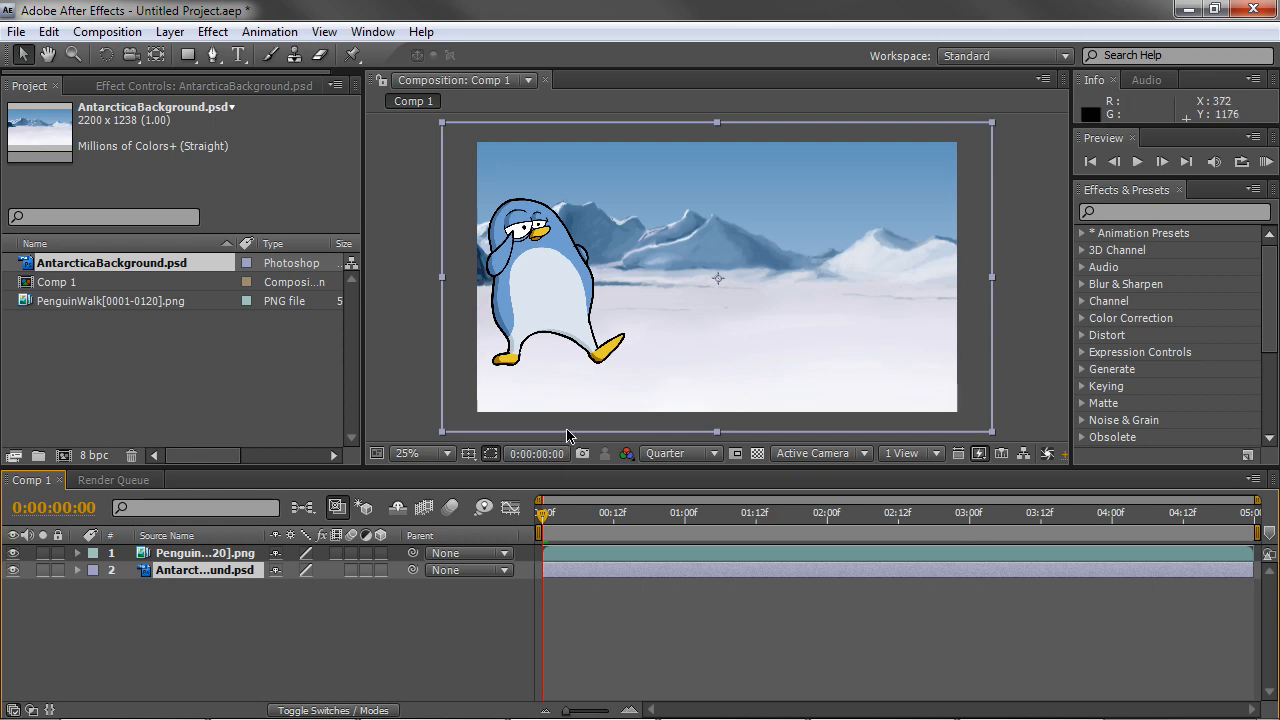
{"action": "mouse_move", "coordinate": [1011, 338]}
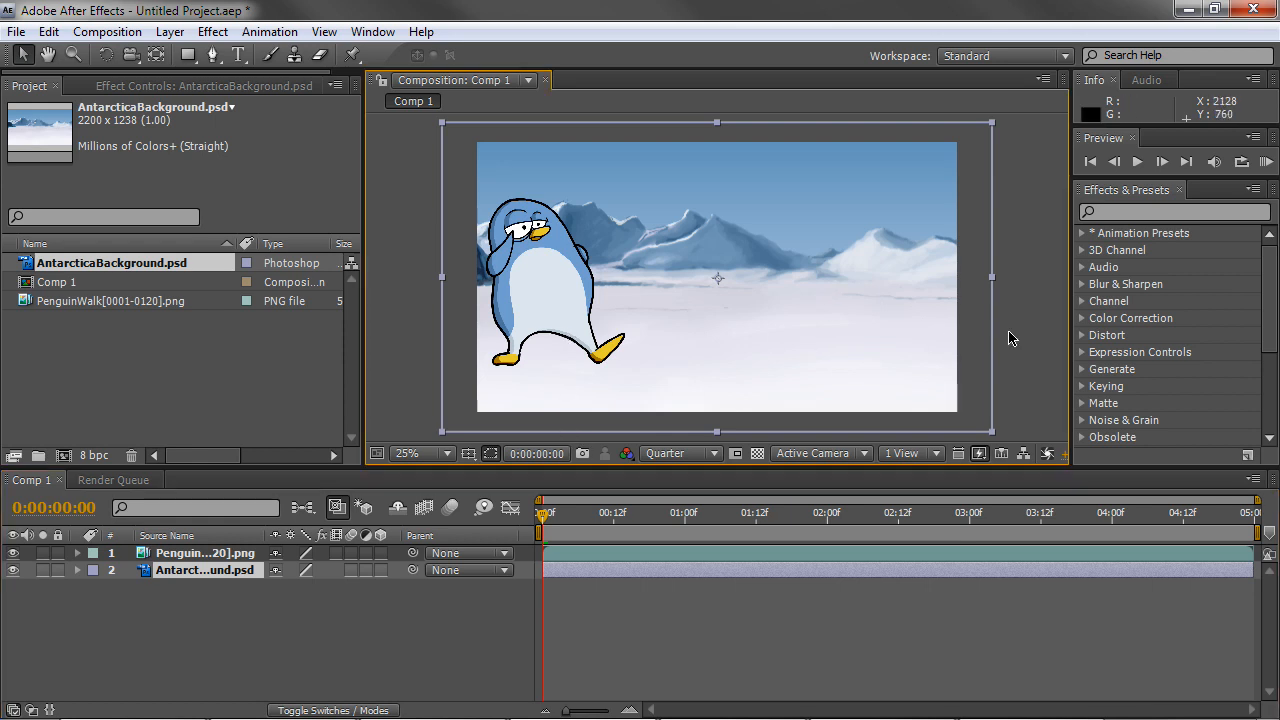
{"action": "mouse_move", "coordinate": [548, 520]}
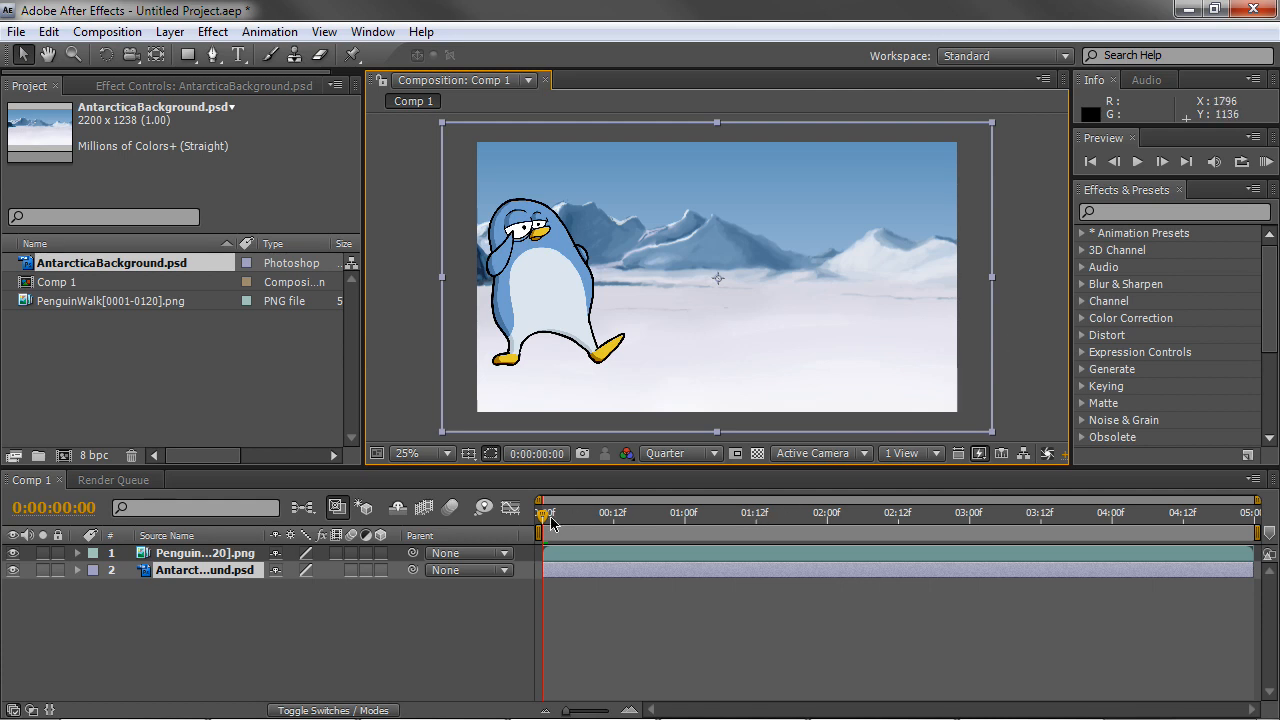
{"action": "mouse_move", "coordinate": [545, 515]}
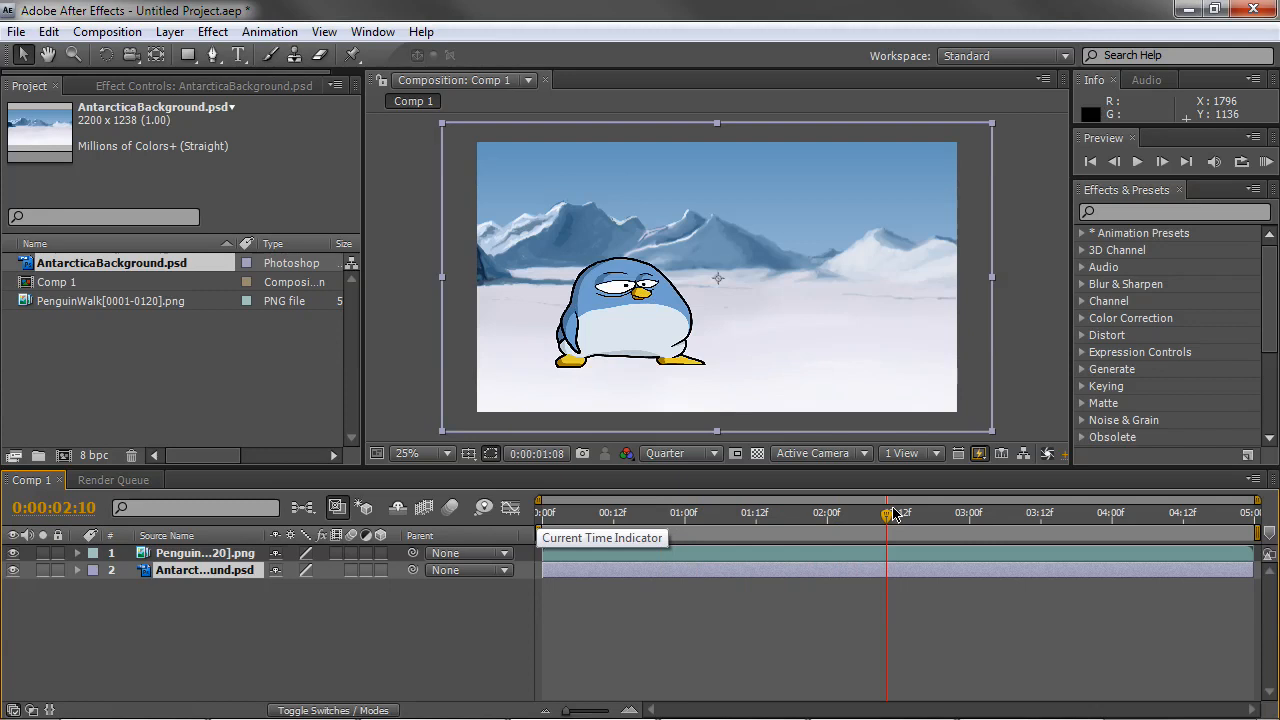
{"action": "left_click_drag", "start_coordinate": [887, 513], "coordinate": [1101, 513]}
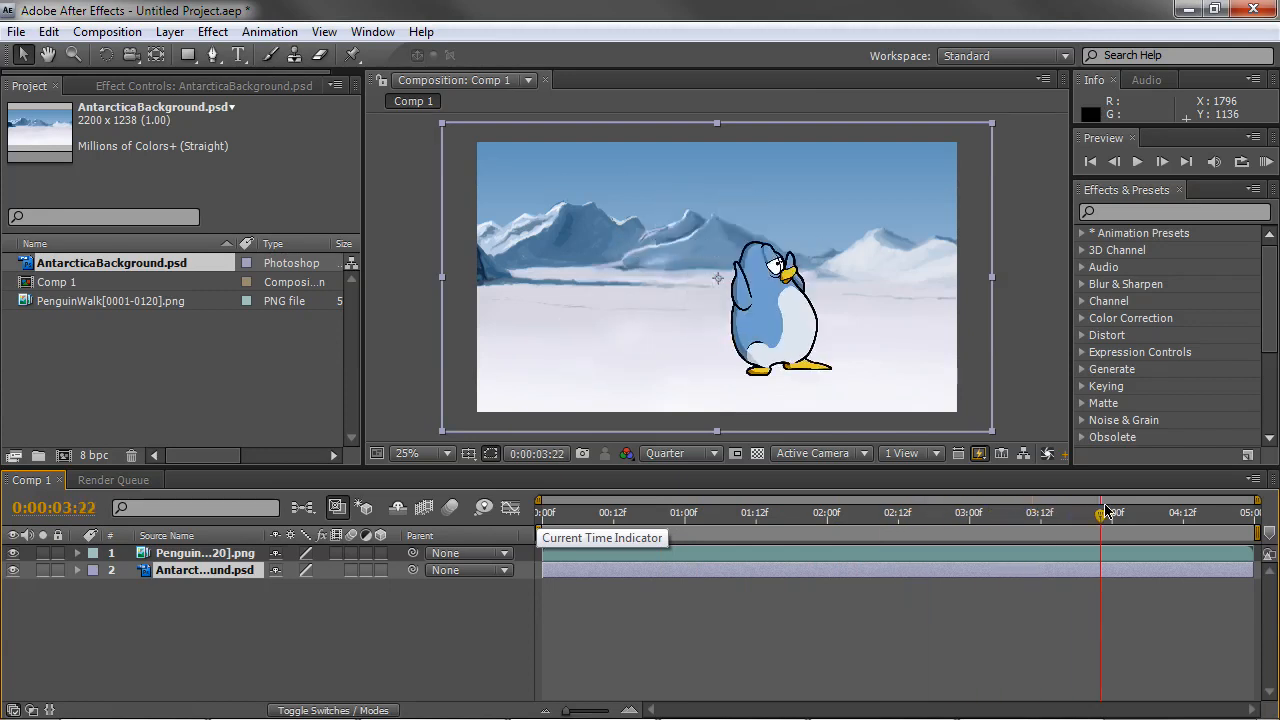
{"action": "left_click_drag", "start_coordinate": [1100, 512], "coordinate": [1210, 512]}
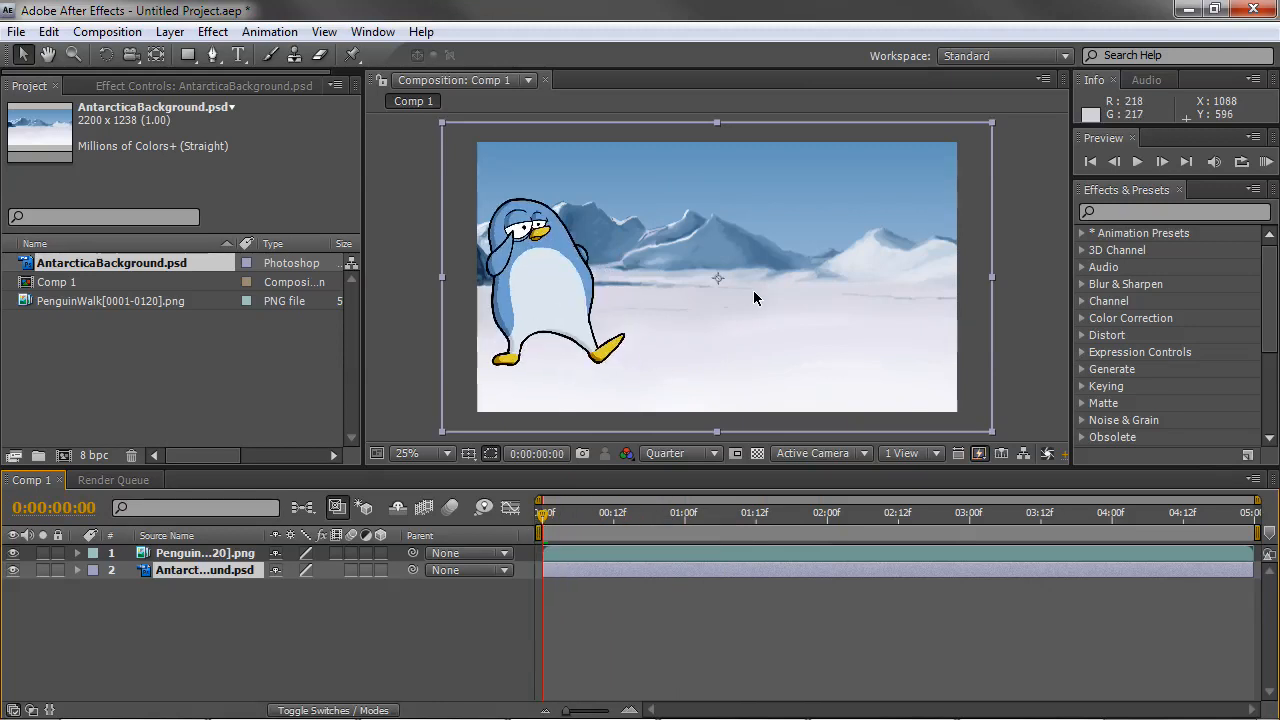
{"action": "mouse_move", "coordinate": [420, 323]}
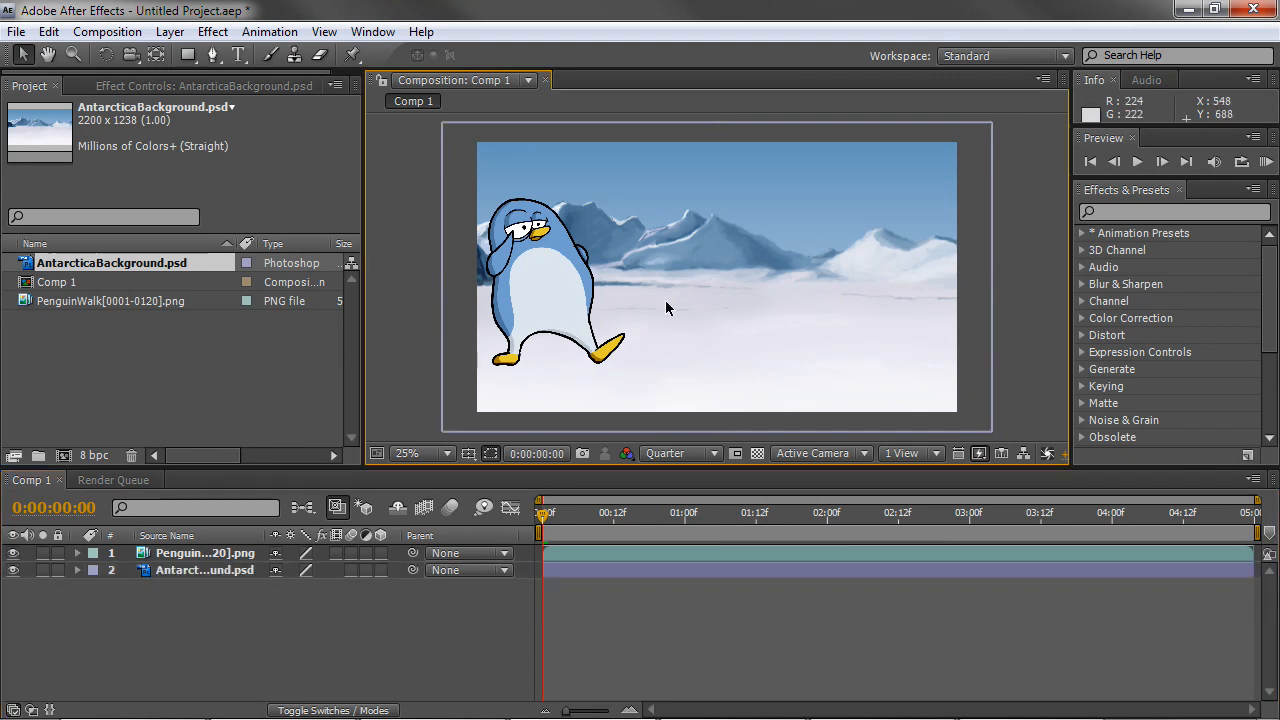
Duplicate the penguin layer and find Transform by searching 'tranf' in Effects & Presets
{"action": "left_click", "coordinate": [205, 553]}
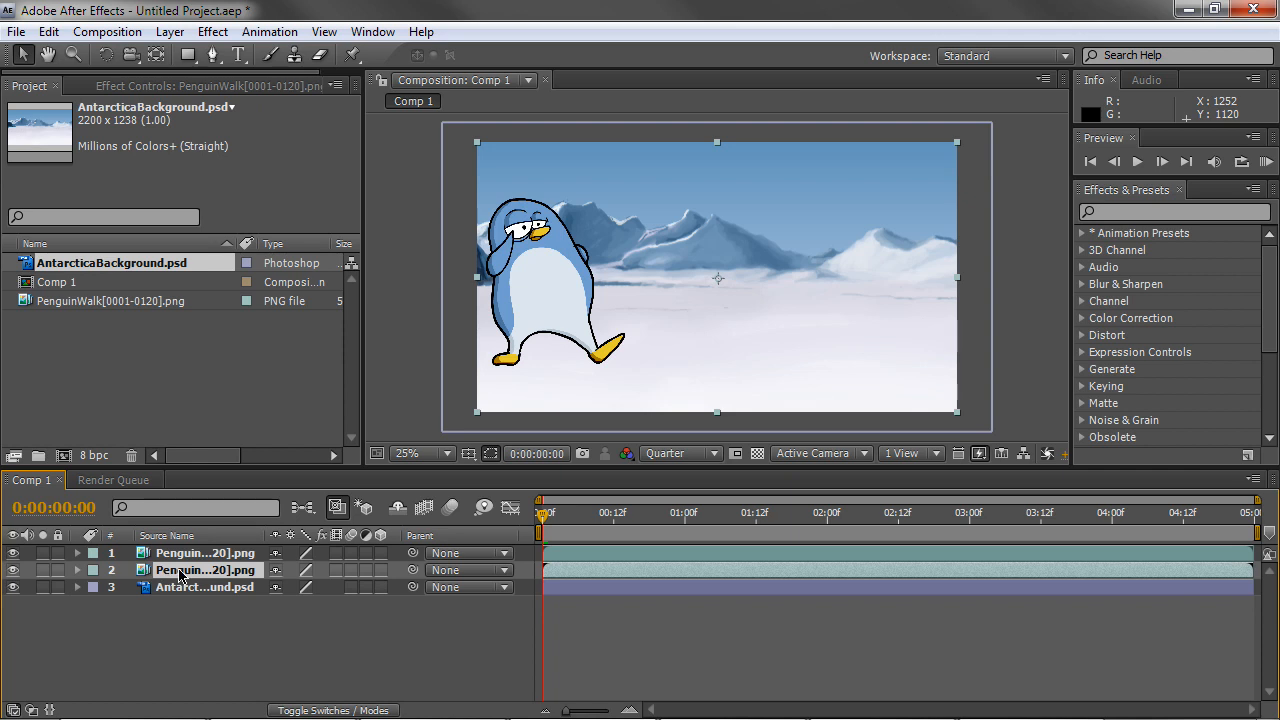
{"action": "mouse_move", "coordinate": [937, 203]}
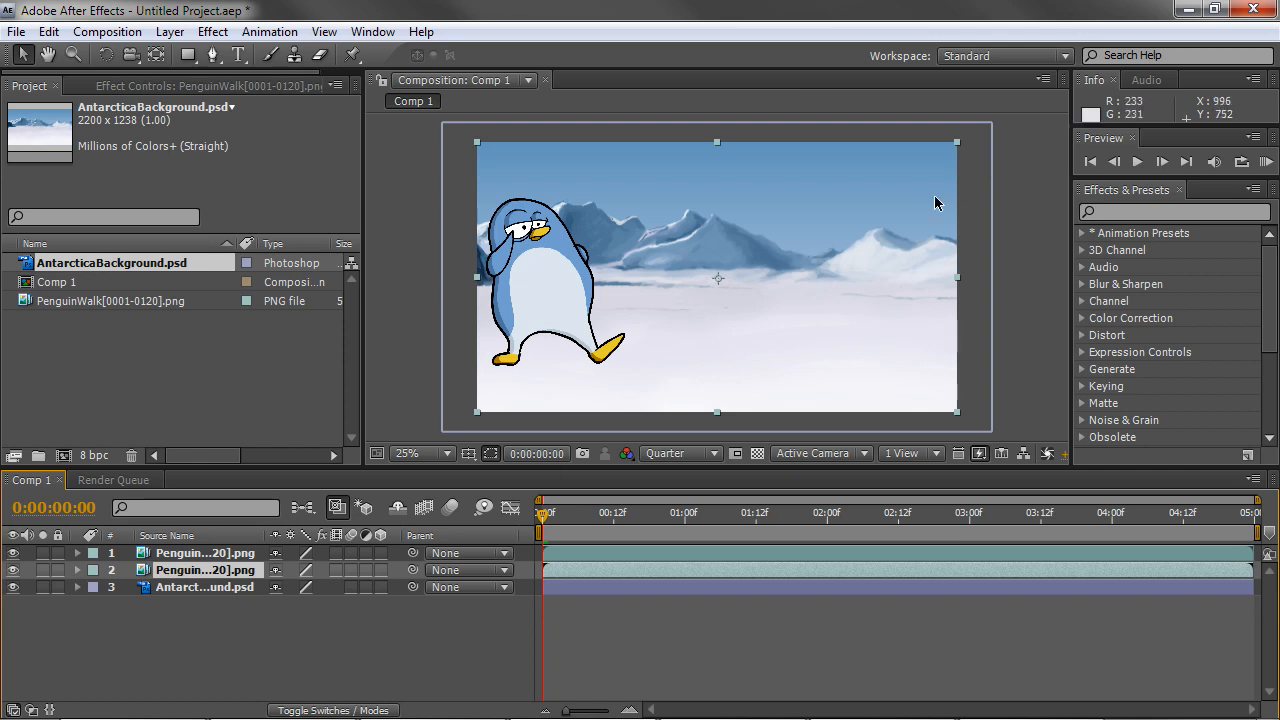
{"action": "left_click", "coordinate": [1173, 211]}
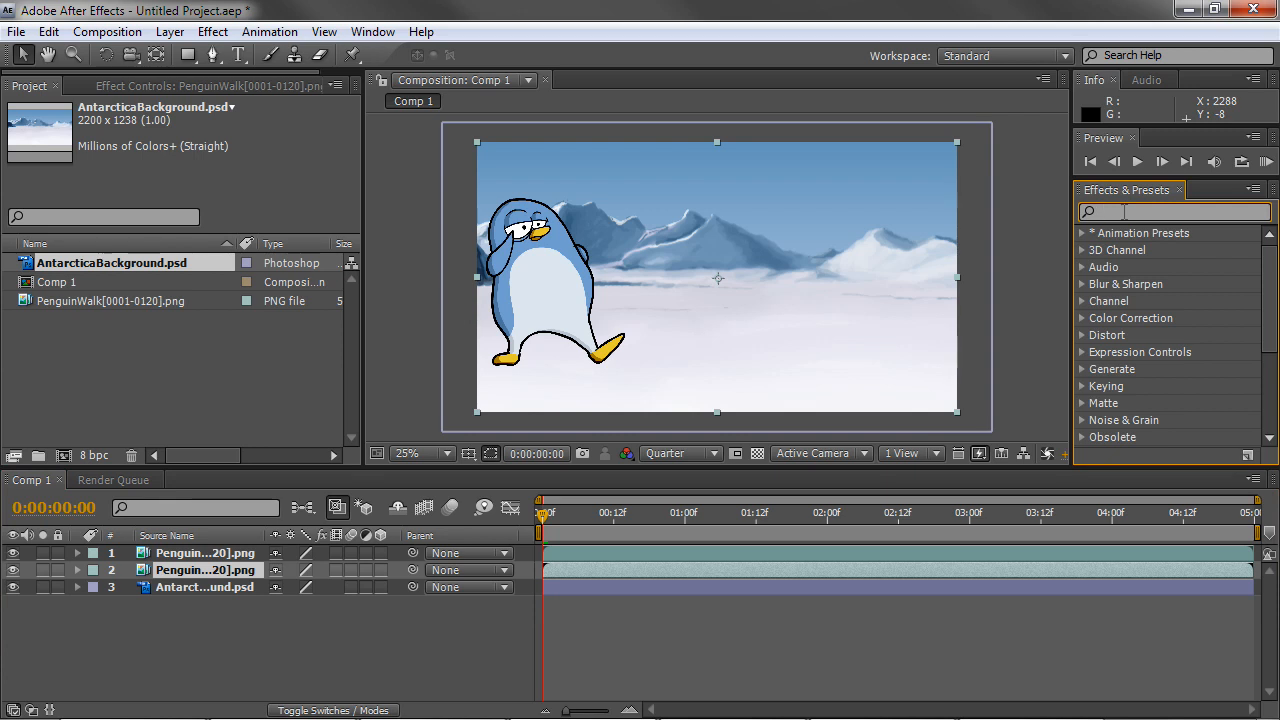
{"action": "type", "text": "tranf"}
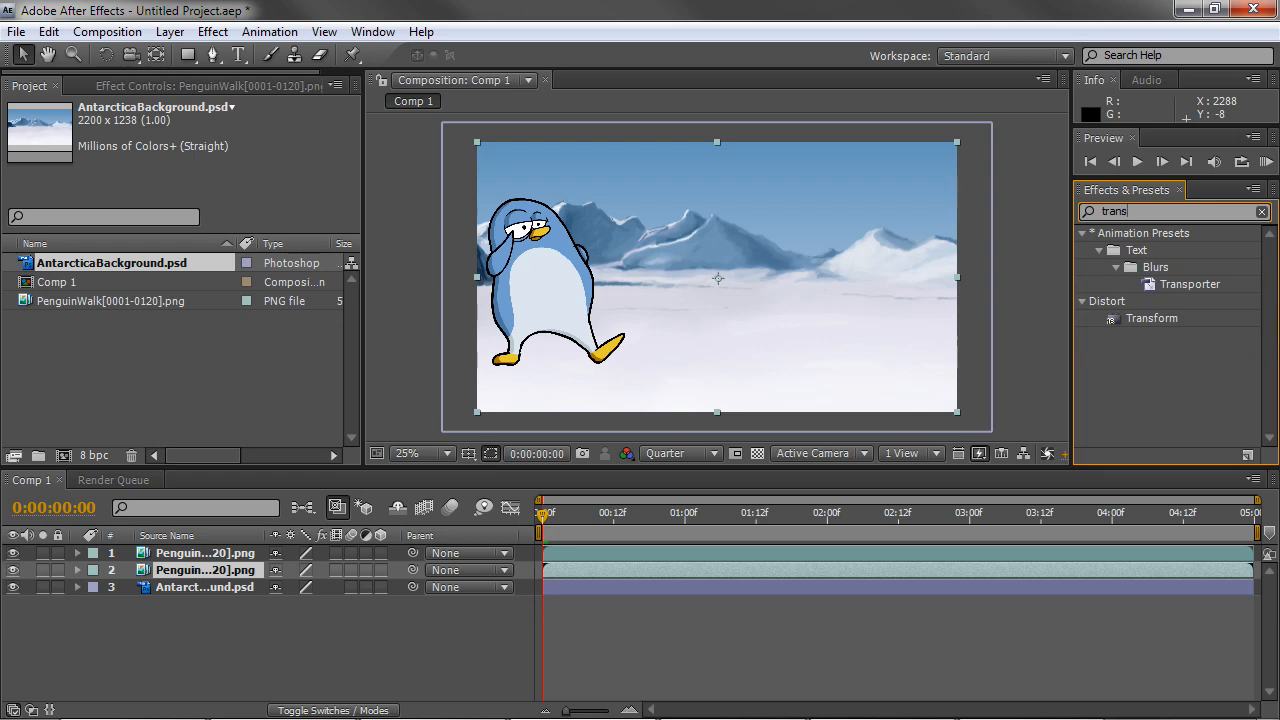
{"action": "left_click", "coordinate": [1152, 318]}
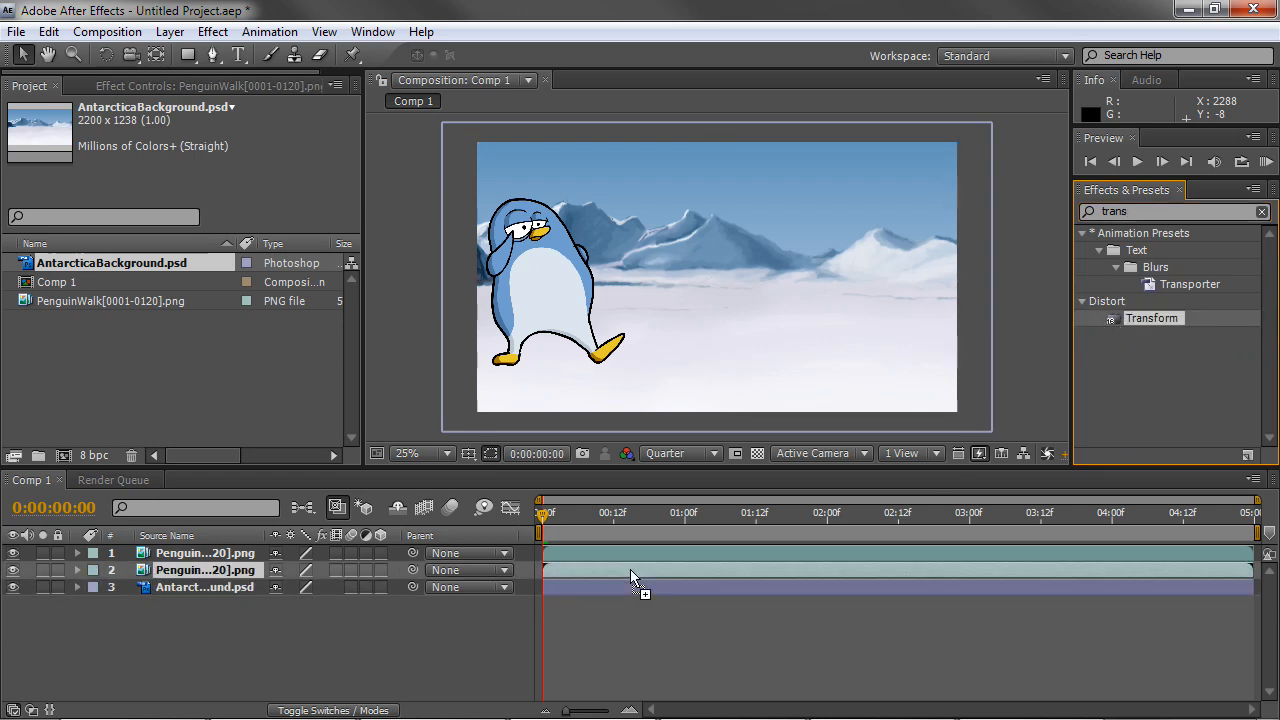
Apply Transform to the duplicate layer, set Skew Axis 90, and keyframe its Position
{"action": "left_click", "coordinate": [205, 570]}
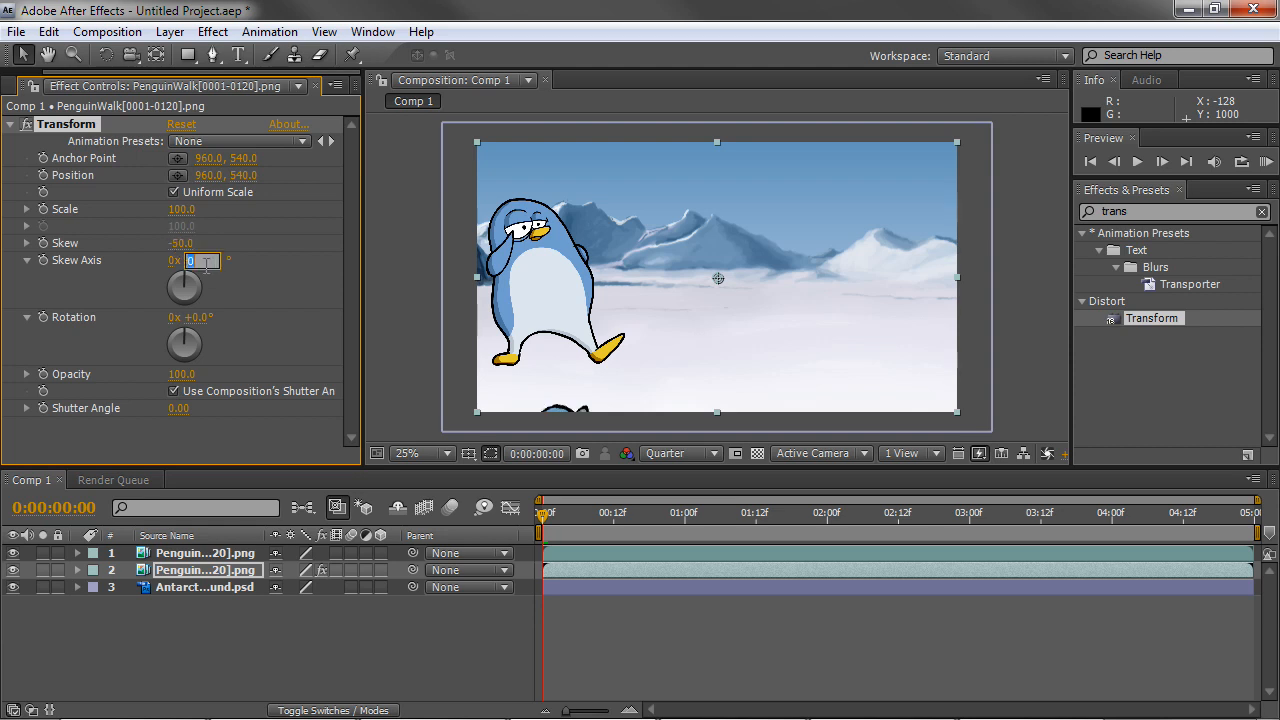
{"action": "type", "text": "90.0°"}
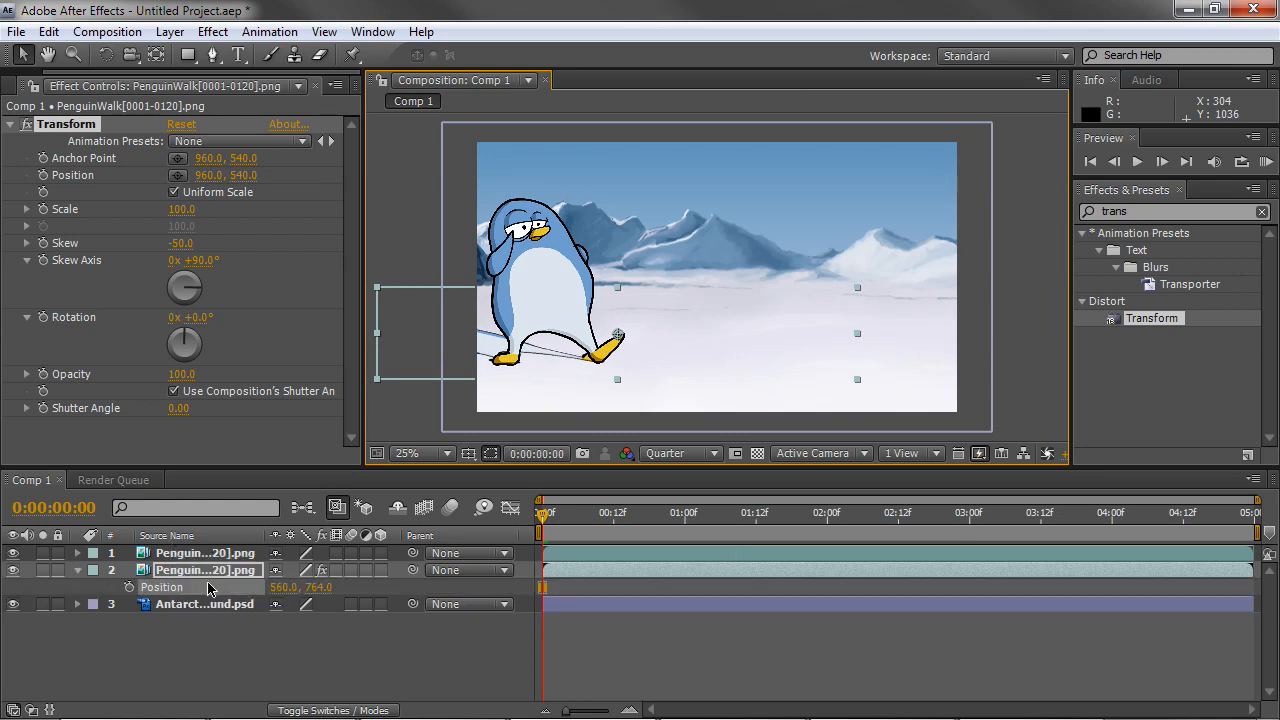
{"action": "mouse_move", "coordinate": [128, 587]}
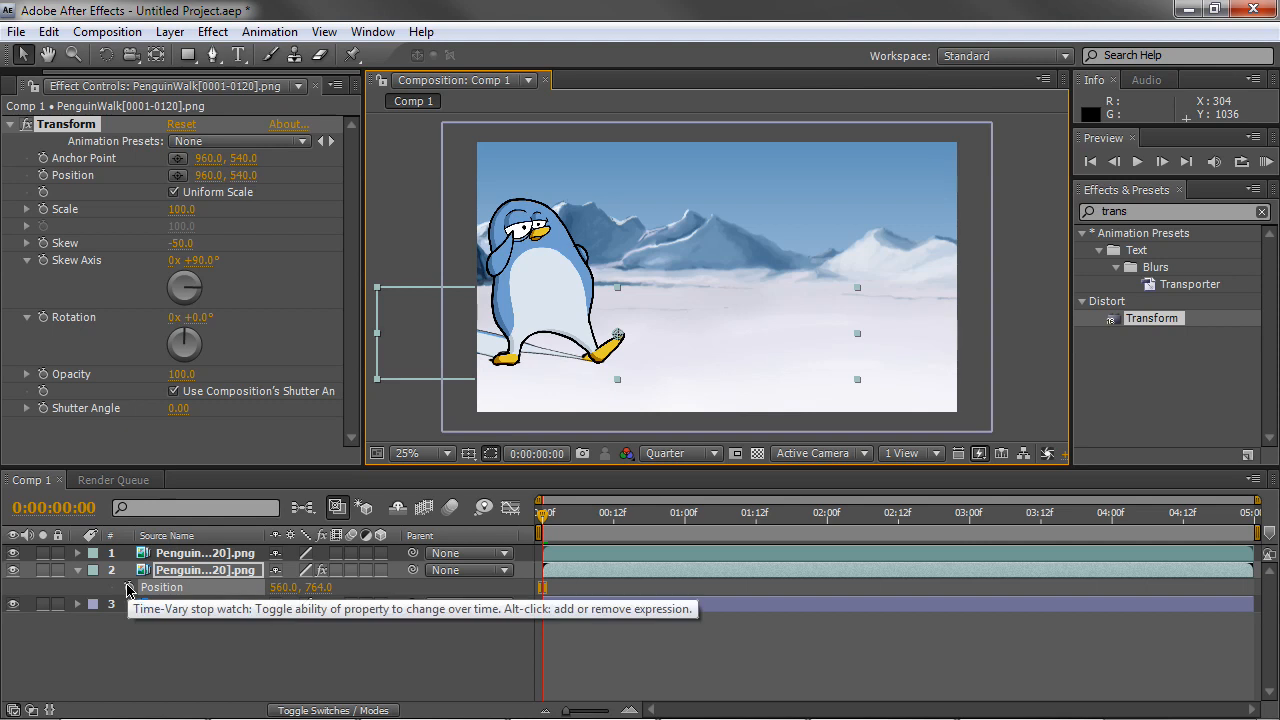
{"action": "left_click", "coordinate": [128, 587]}
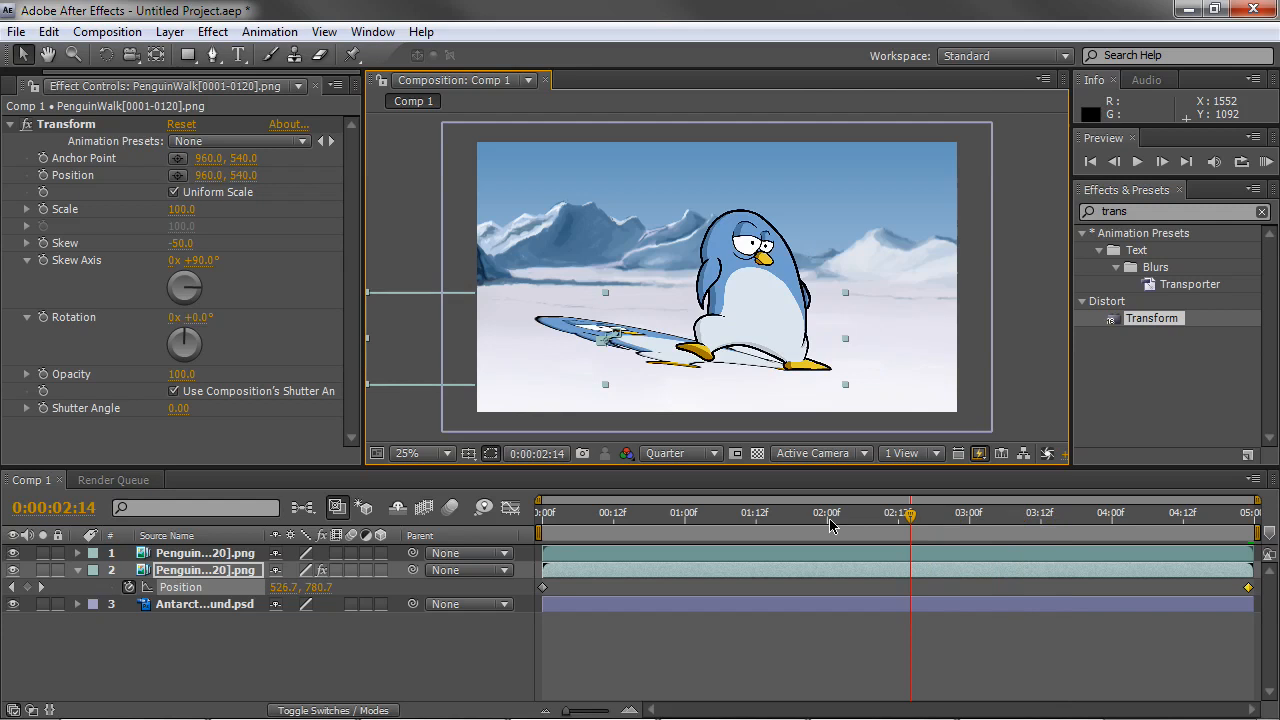
Check the shadow mid-walk and near the end, then collapse the Transform settings
{"action": "left_click", "coordinate": [655, 512]}
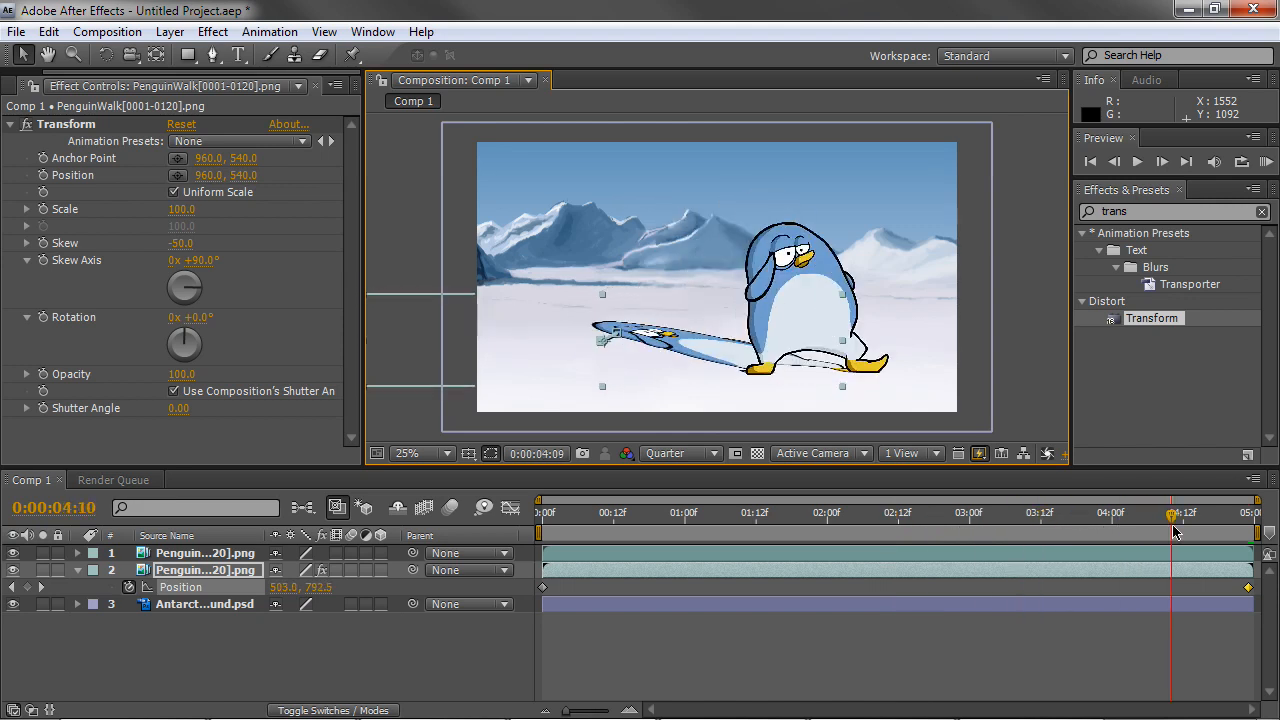
{"action": "left_click", "coordinate": [560, 512]}
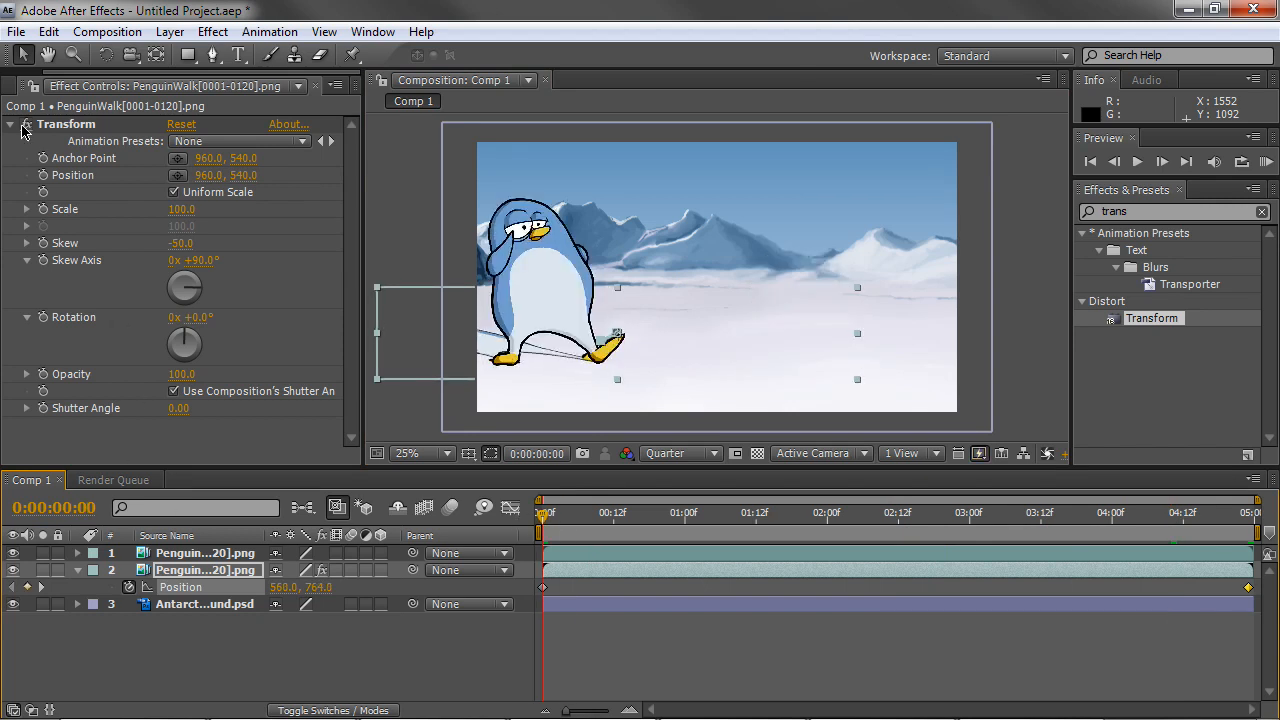
{"action": "left_click", "coordinate": [10, 124]}
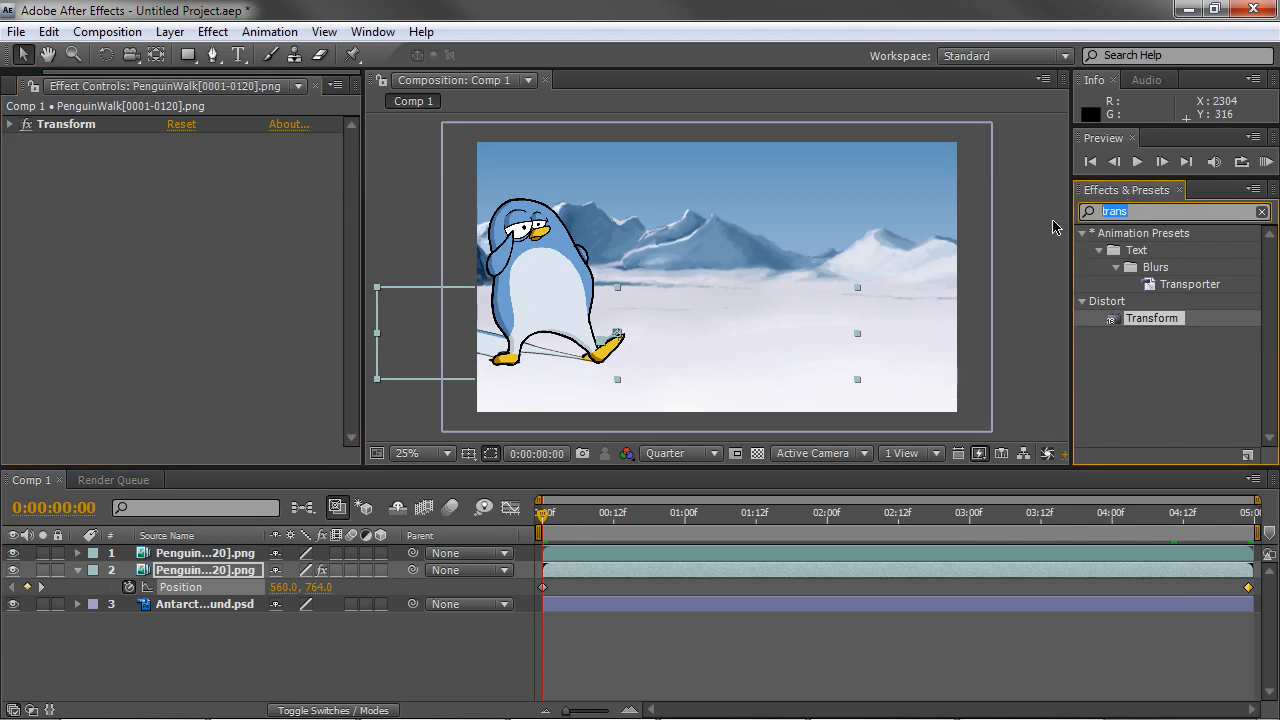
Darken layer 2 with Brightness & Contrast at -100 and add a Gaussian Blur
{"action": "type", "text": "birght"}
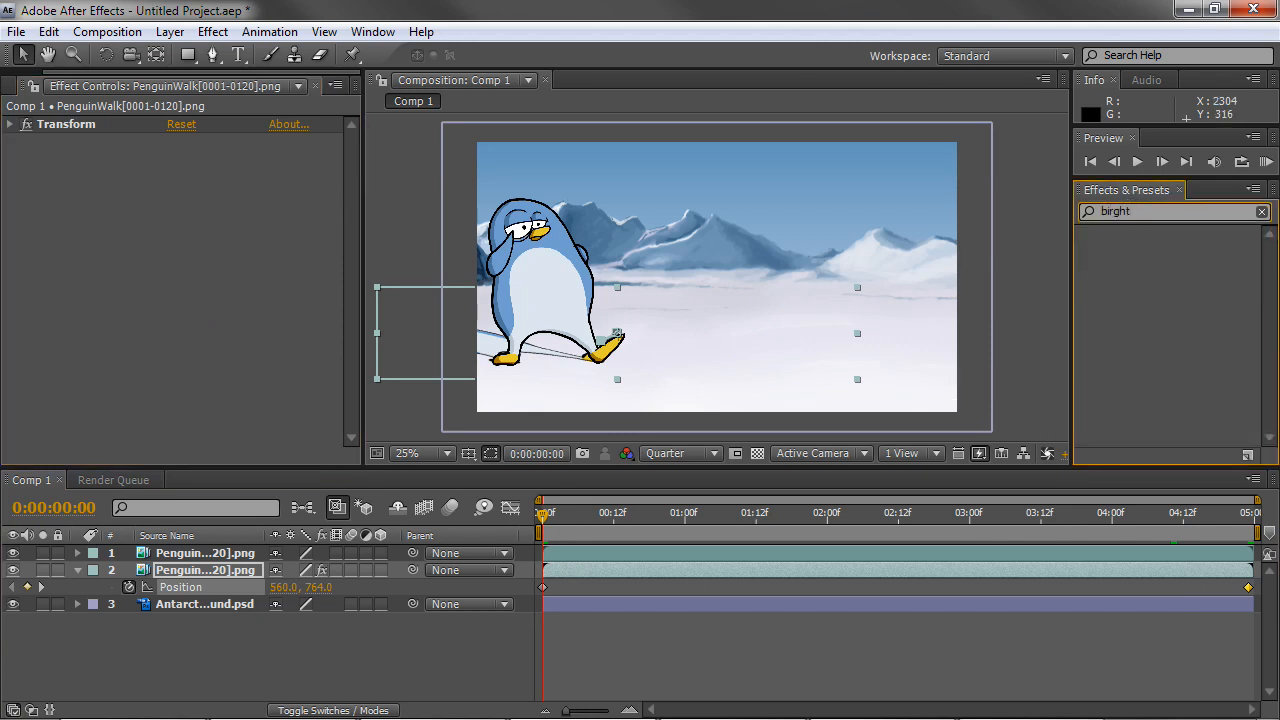
{"action": "type", "text": "b"}
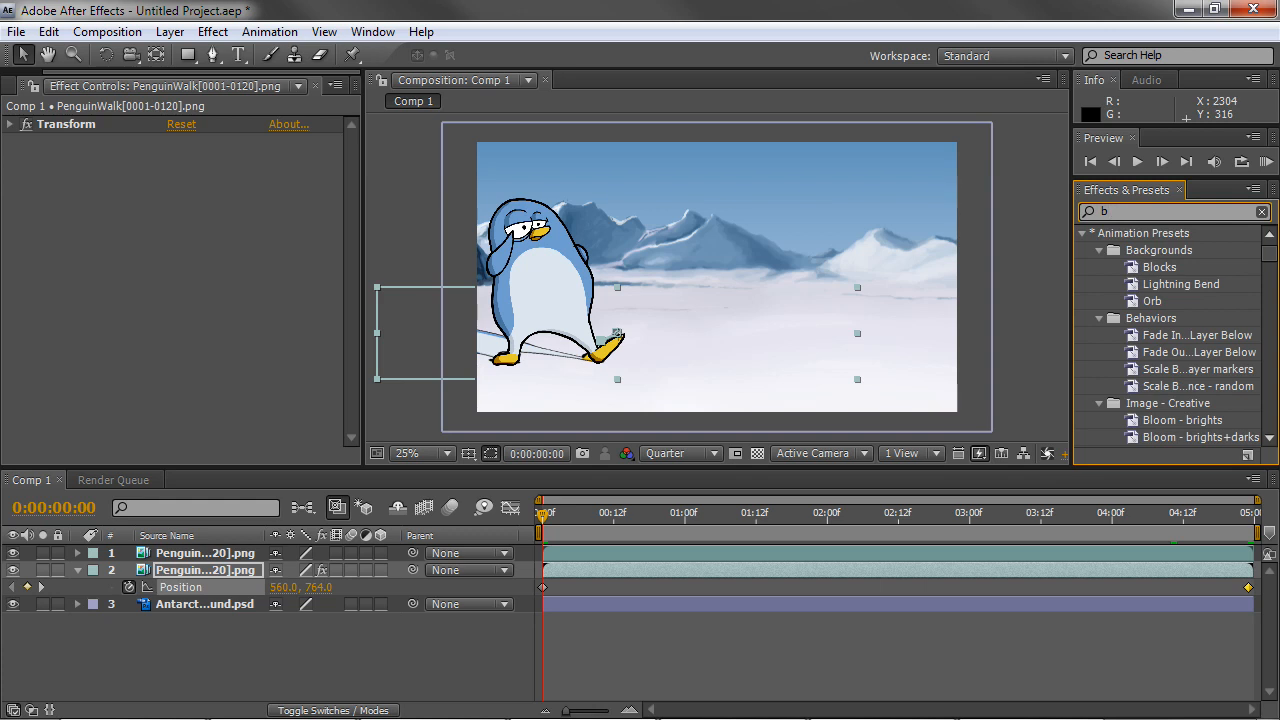
{"action": "type", "text": "righ"}
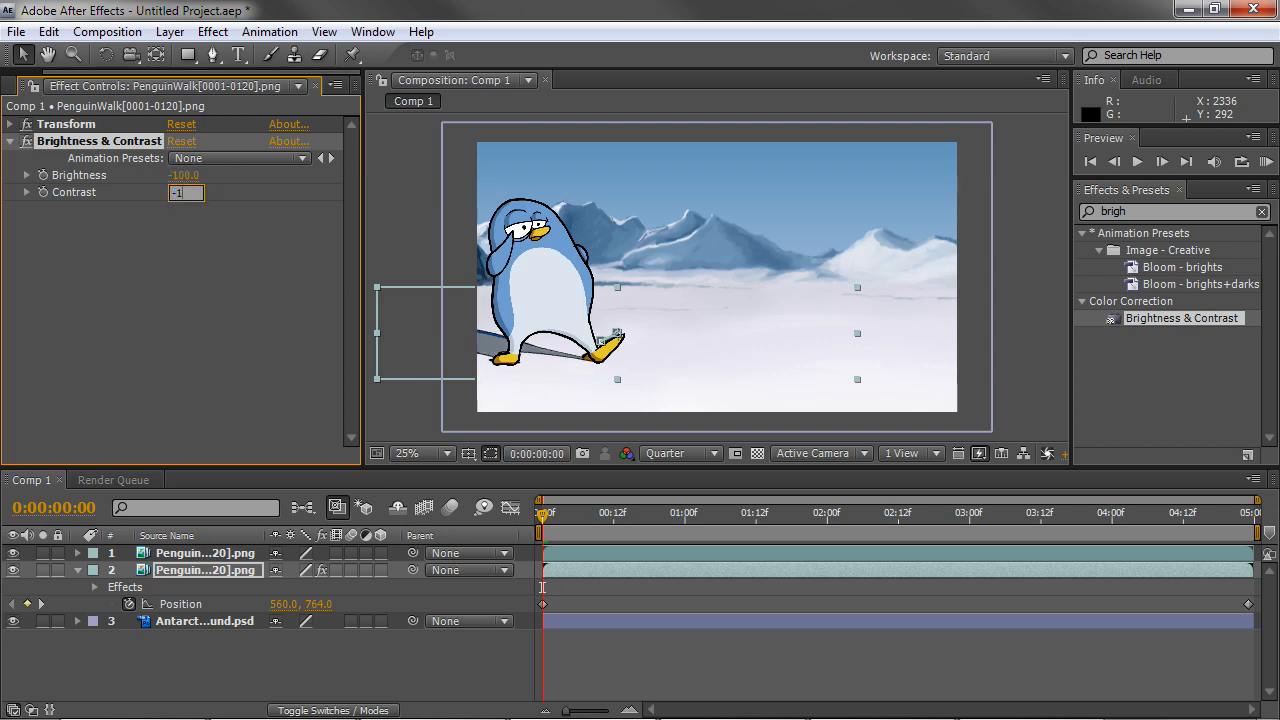
{"action": "type", "text": "-100.0"}
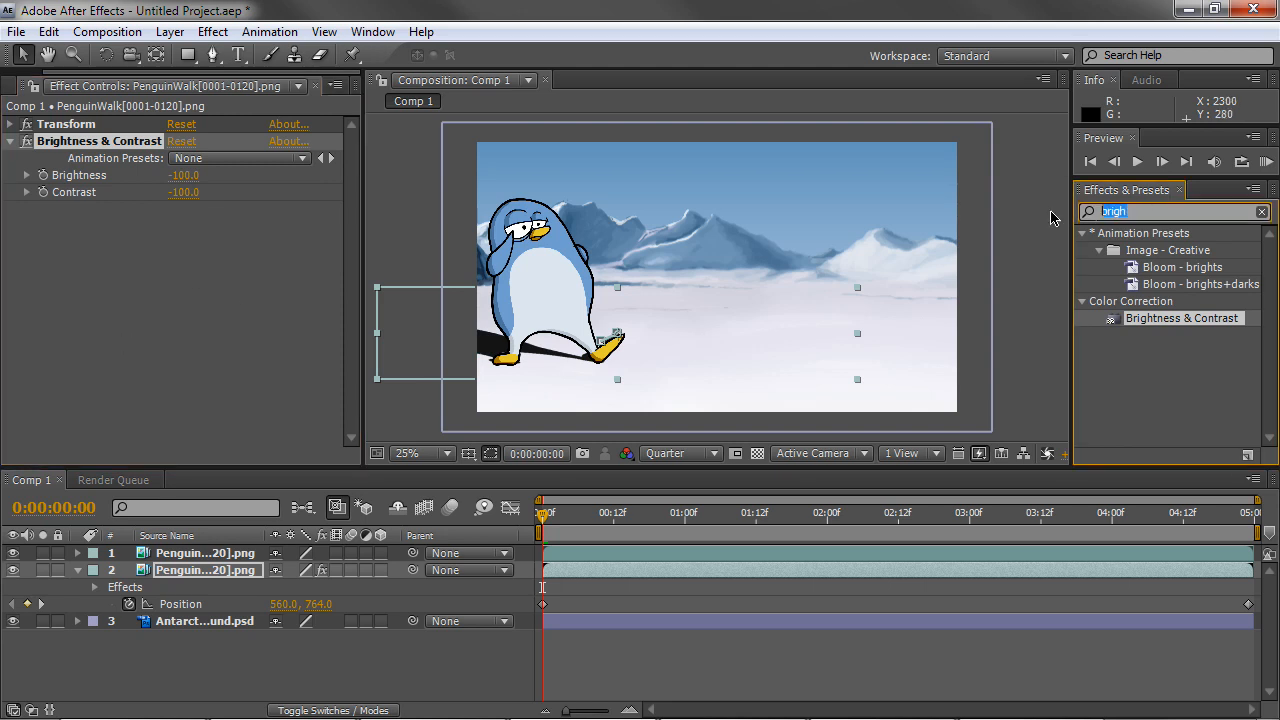
{"action": "type", "text": "gaus"}
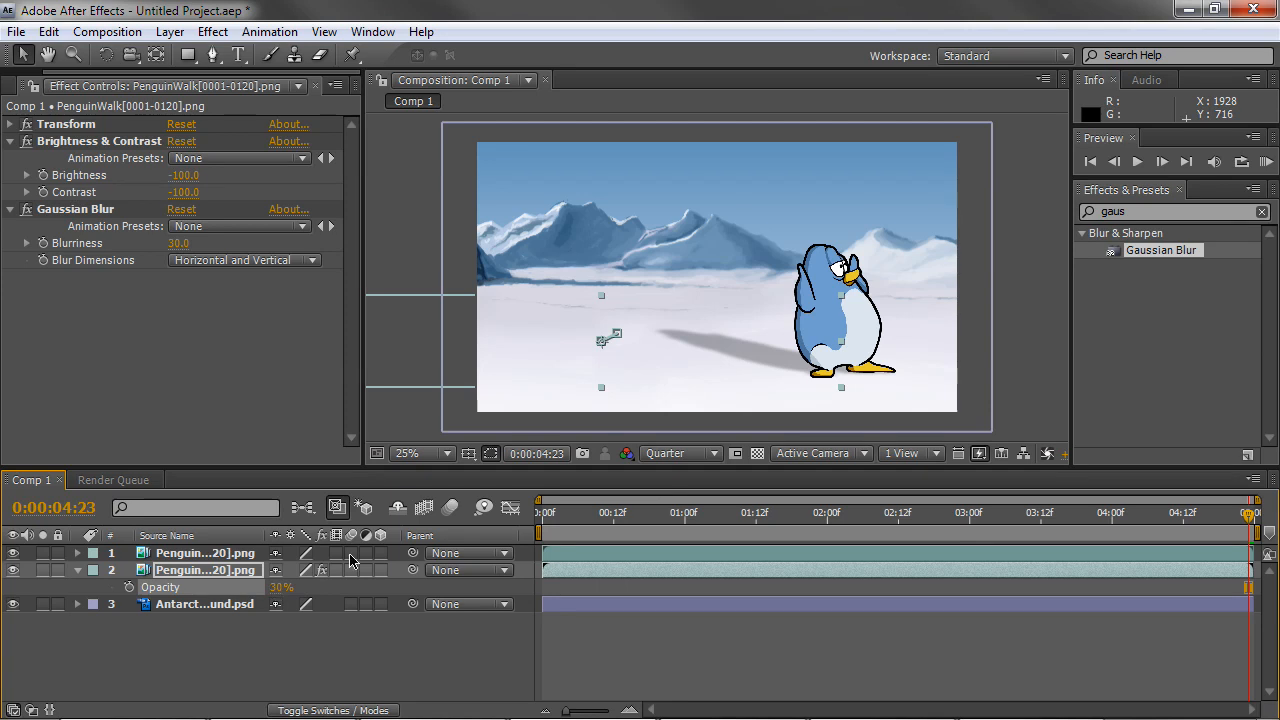
Preview the shadow across the walk, then collapse the Gaussian Blur and Brightness & Contrast groups
{"action": "left_click", "coordinate": [578, 513]}
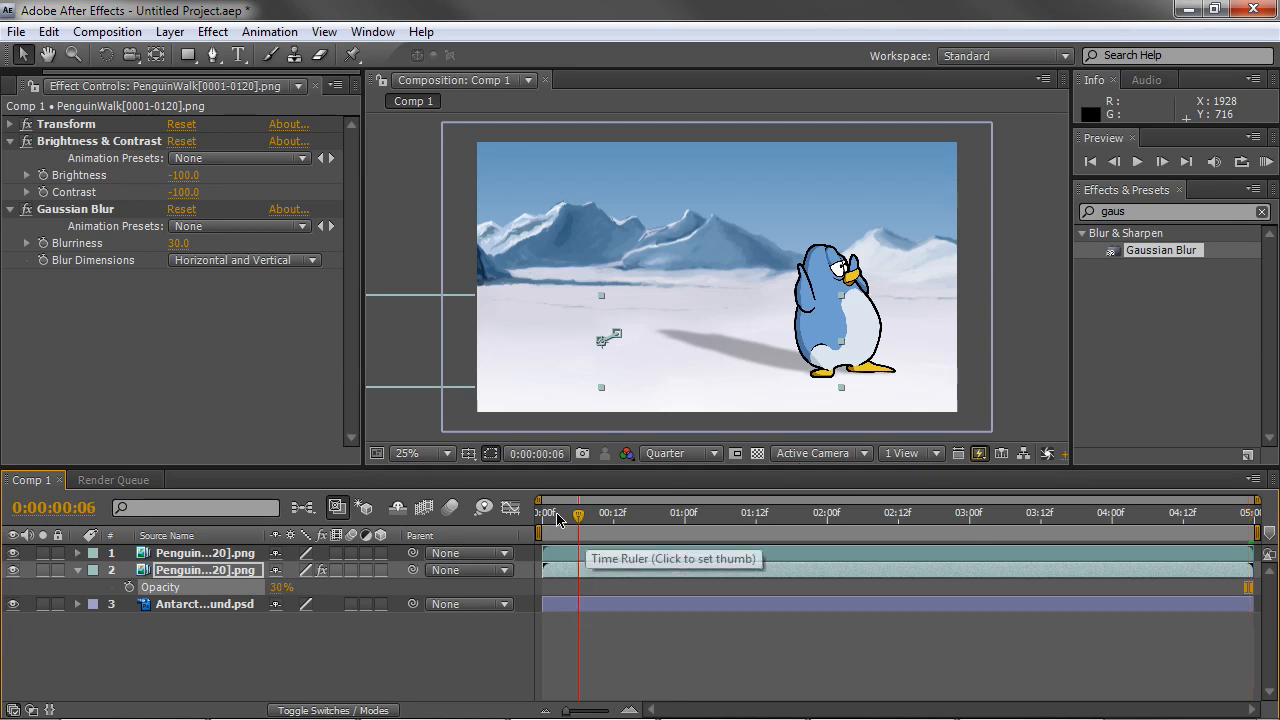
{"action": "left_click", "coordinate": [832, 513]}
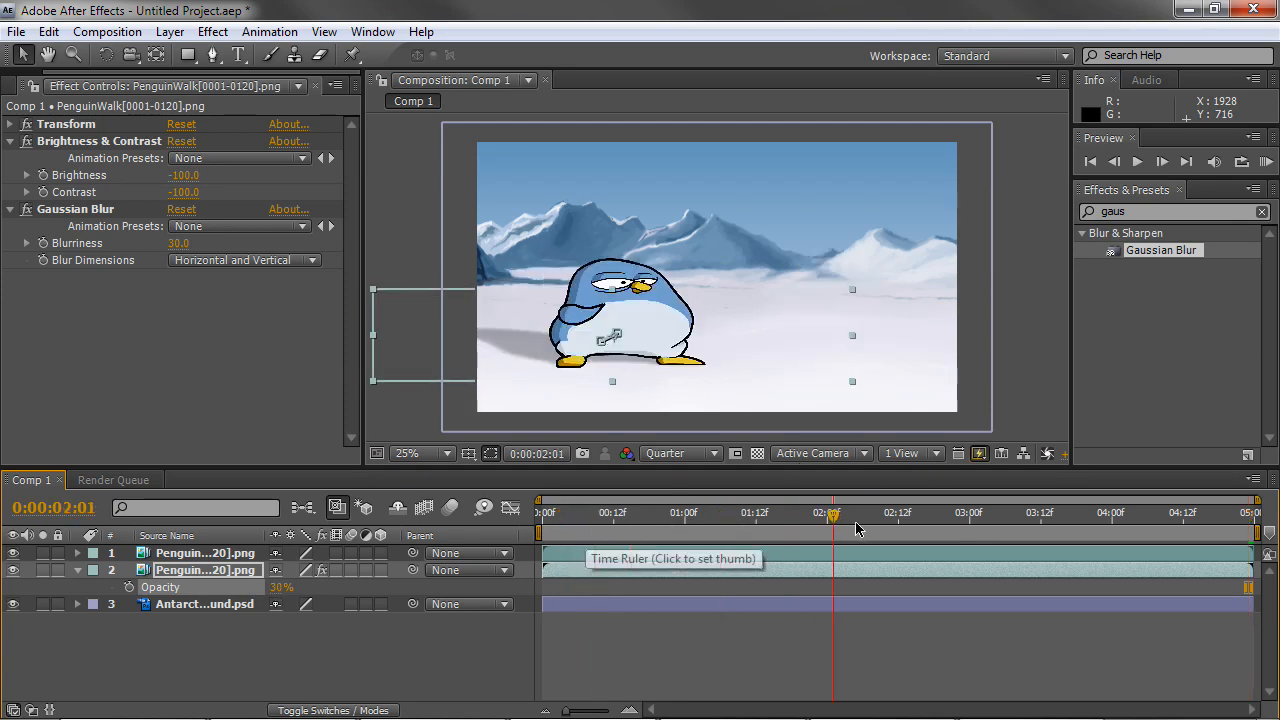
{"action": "left_click", "coordinate": [1103, 513]}
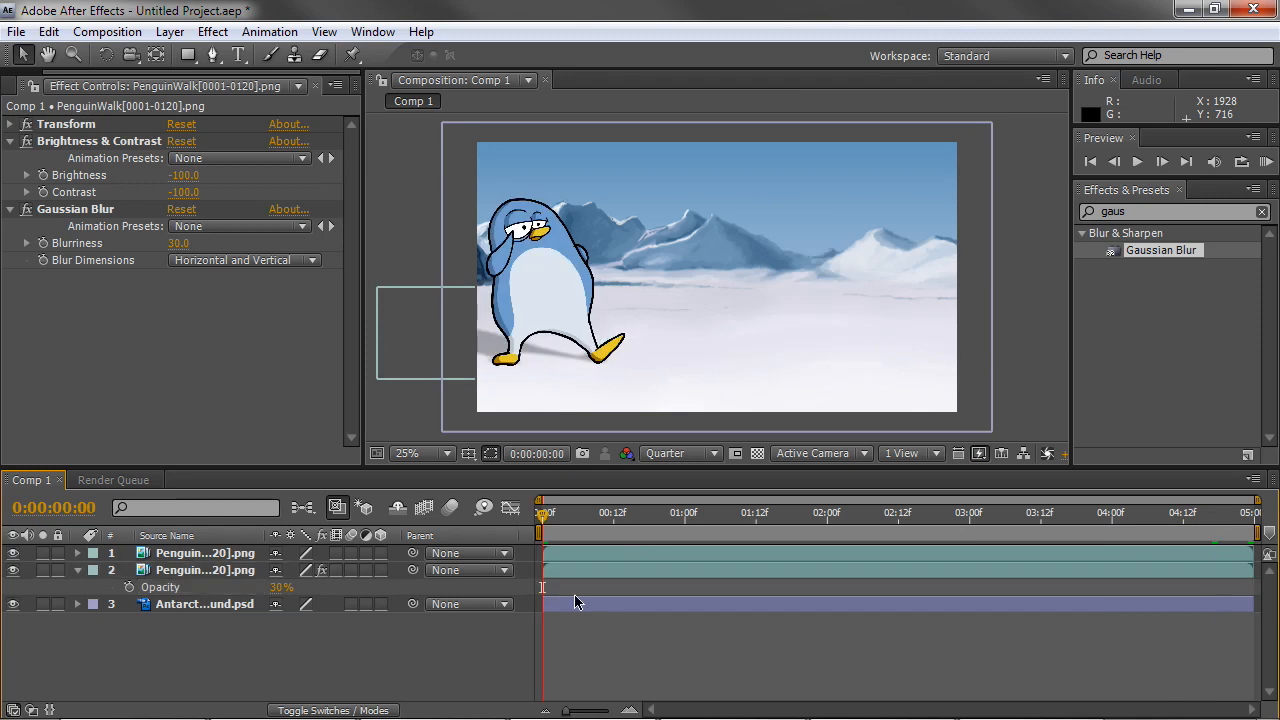
{"action": "left_click", "coordinate": [10, 209]}
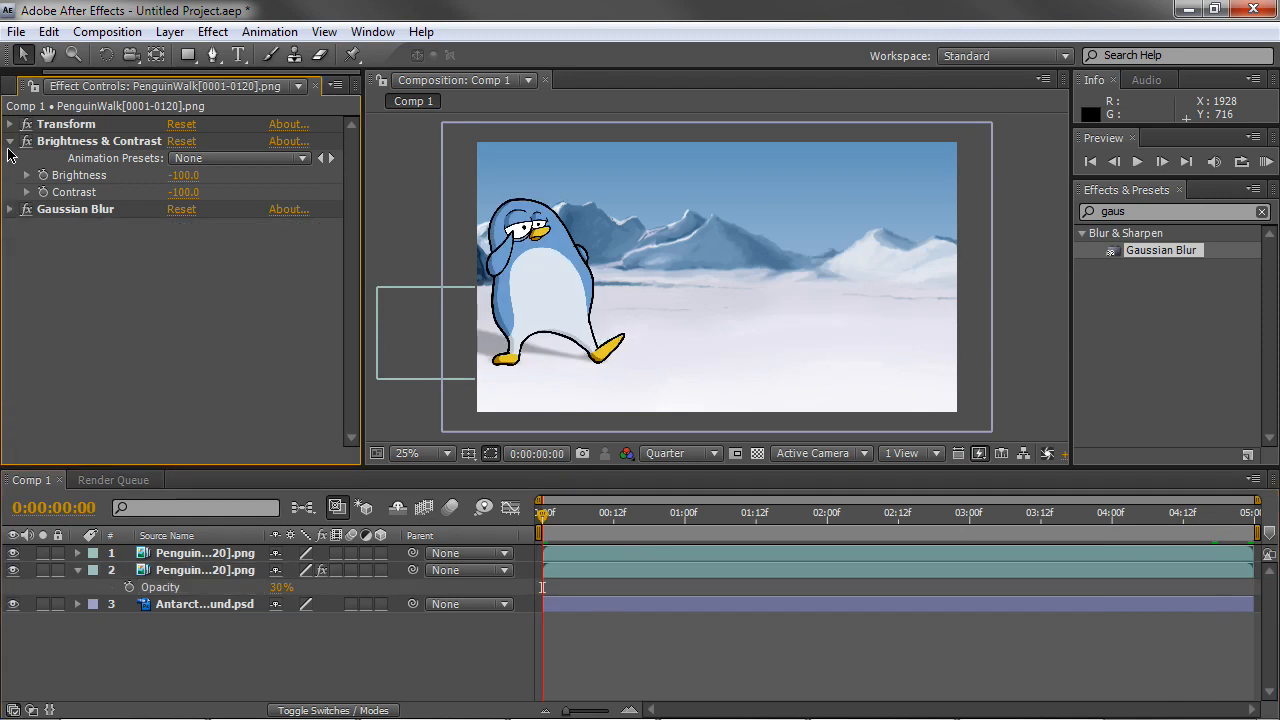
{"action": "left_click", "coordinate": [9, 141]}
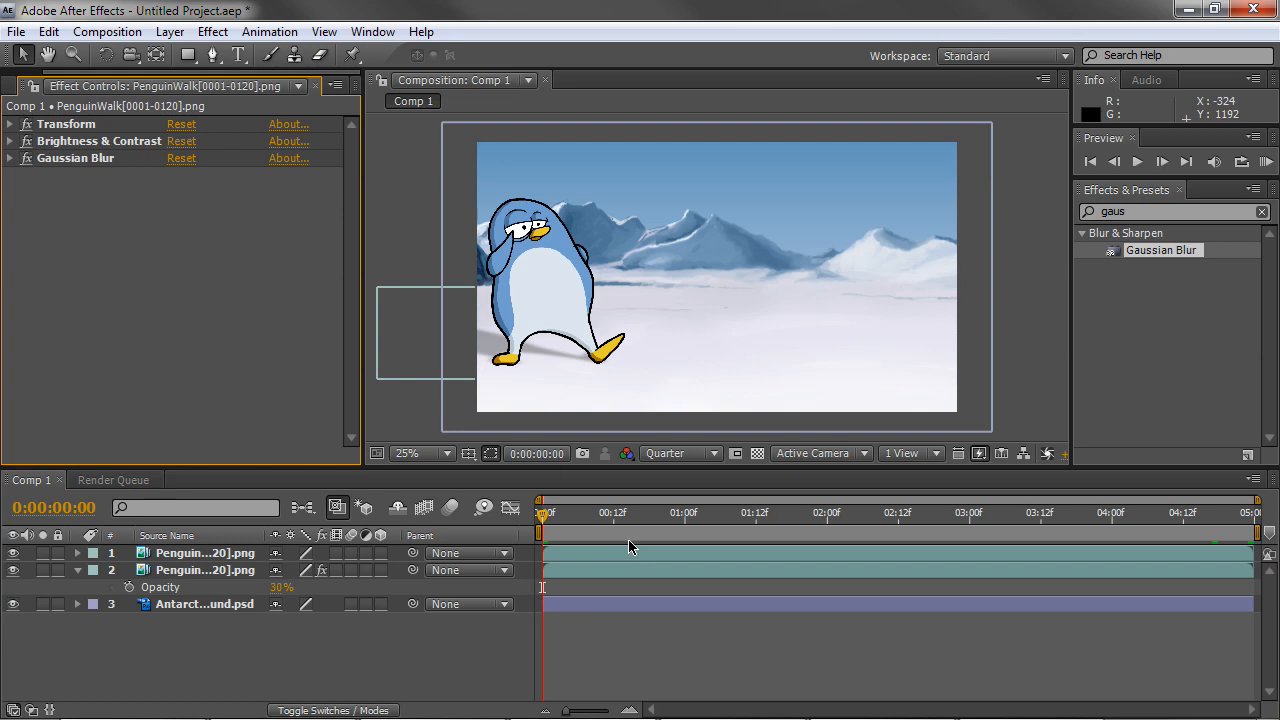
{"action": "mouse_move", "coordinate": [1007, 389]}
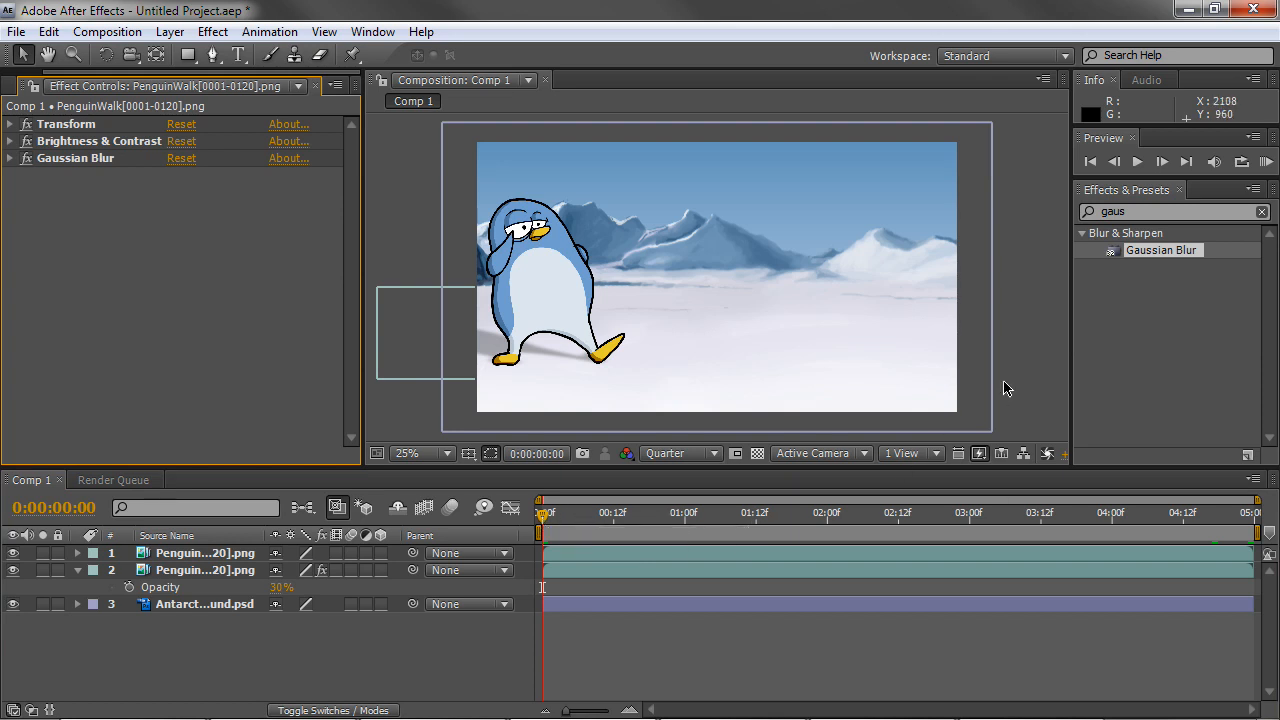
{"action": "mouse_move", "coordinate": [593, 305]}
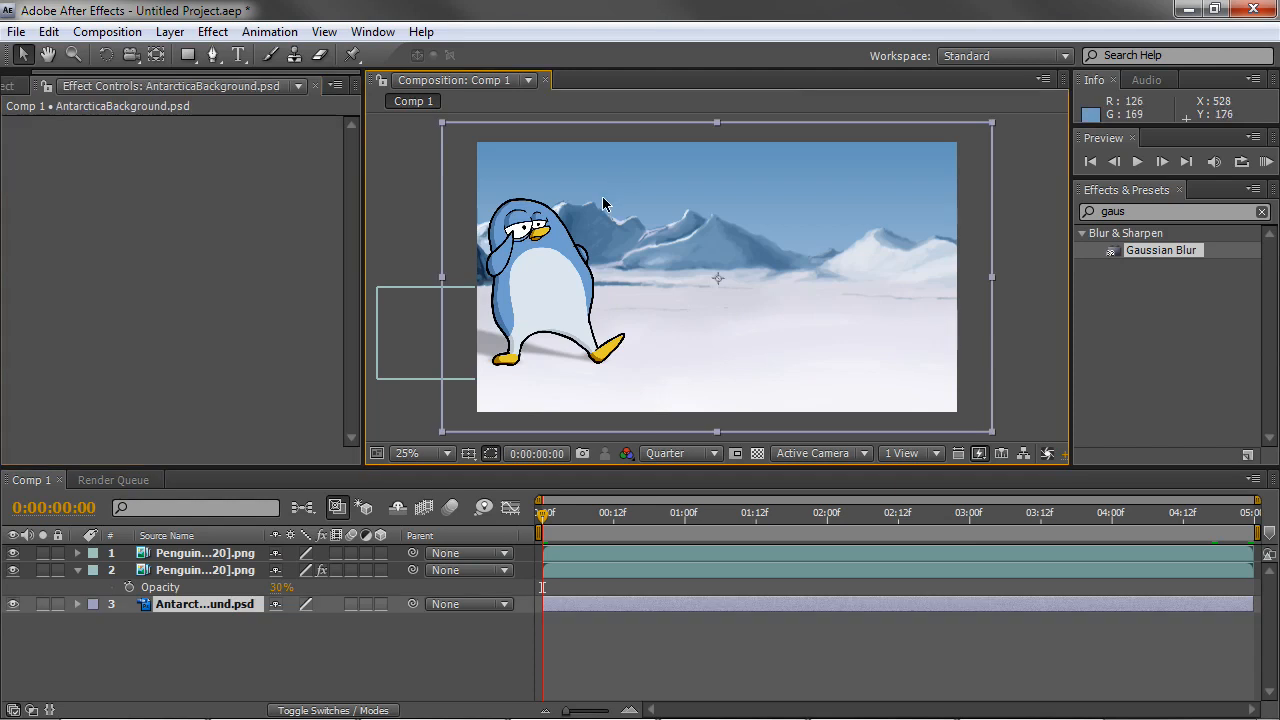
{"action": "mouse_move", "coordinate": [645, 358]}
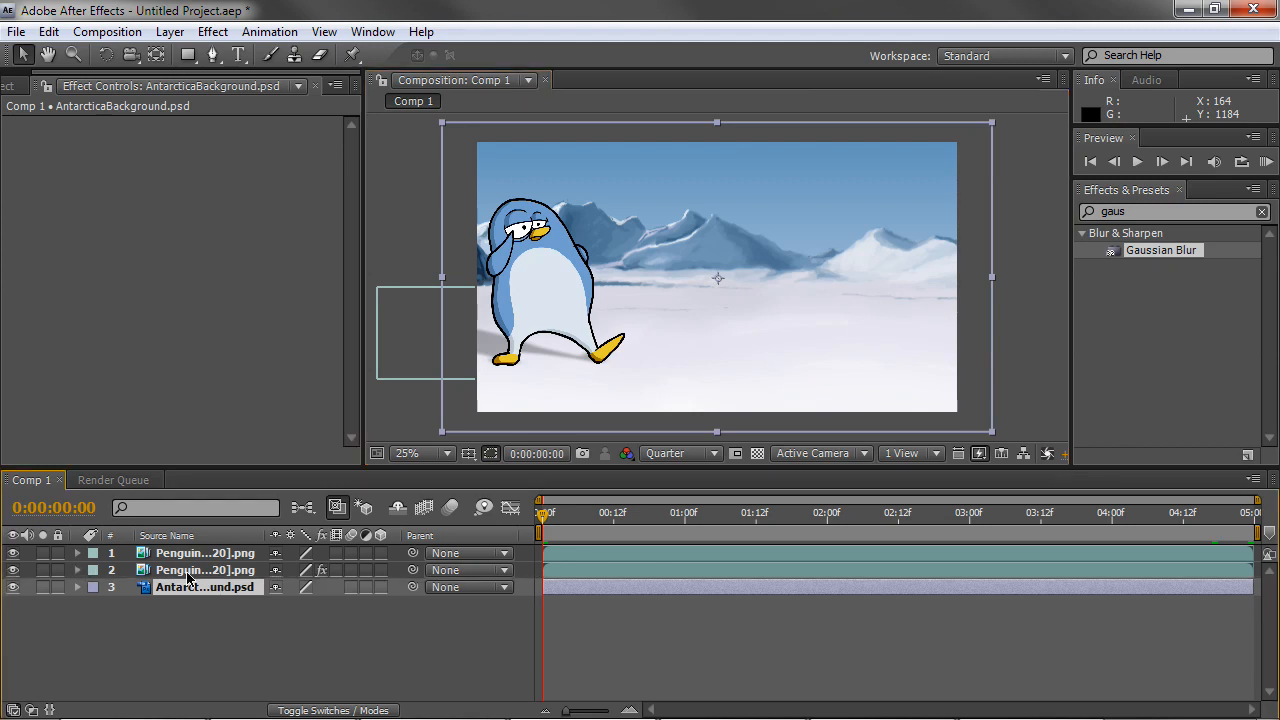
Keyframe the background Position so it drifts left by the last frame, then start importing a file
{"action": "left_click", "coordinate": [78, 587]}
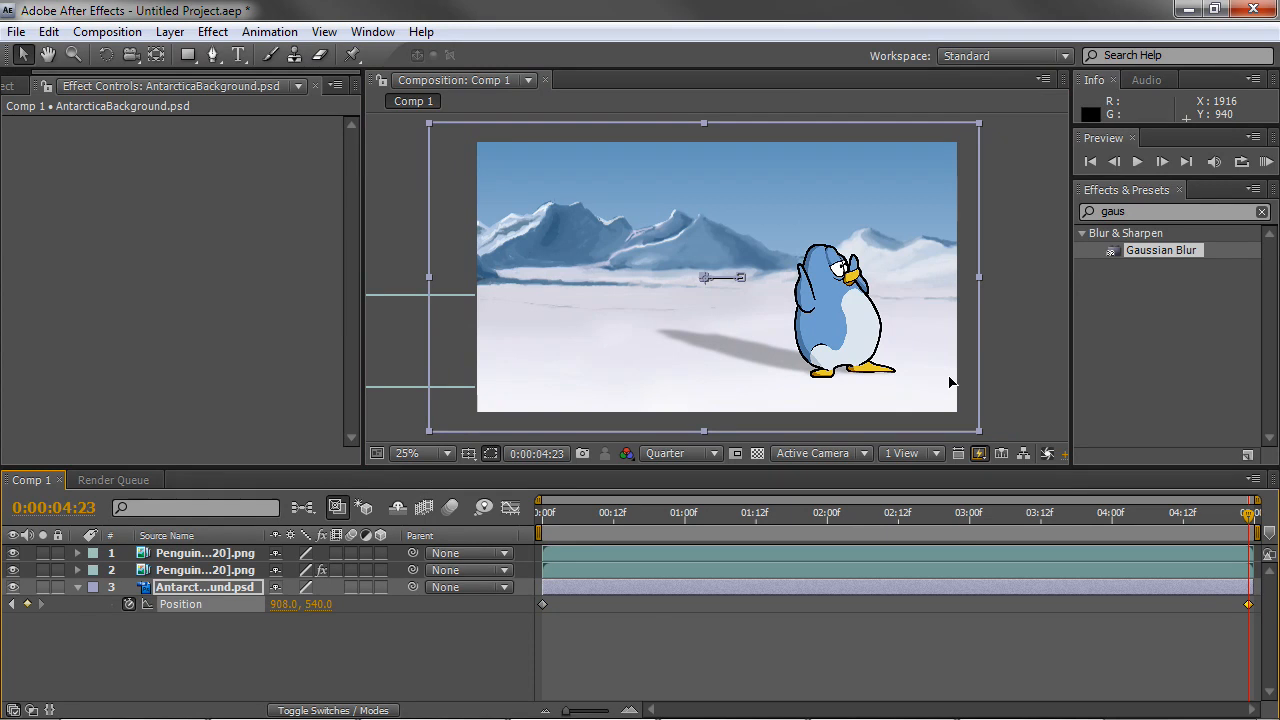
{"action": "left_click_drag", "start_coordinate": [722, 277], "coordinate": [695, 277]}
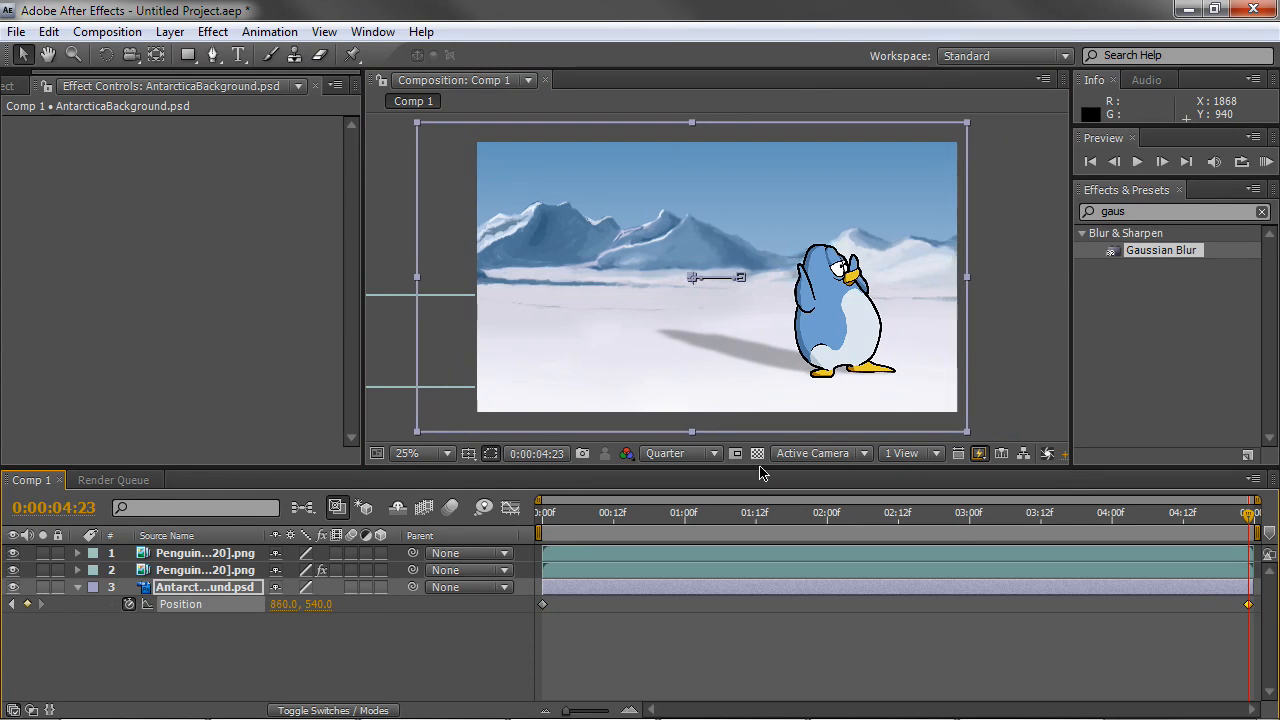
{"action": "left_click", "coordinate": [643, 512]}
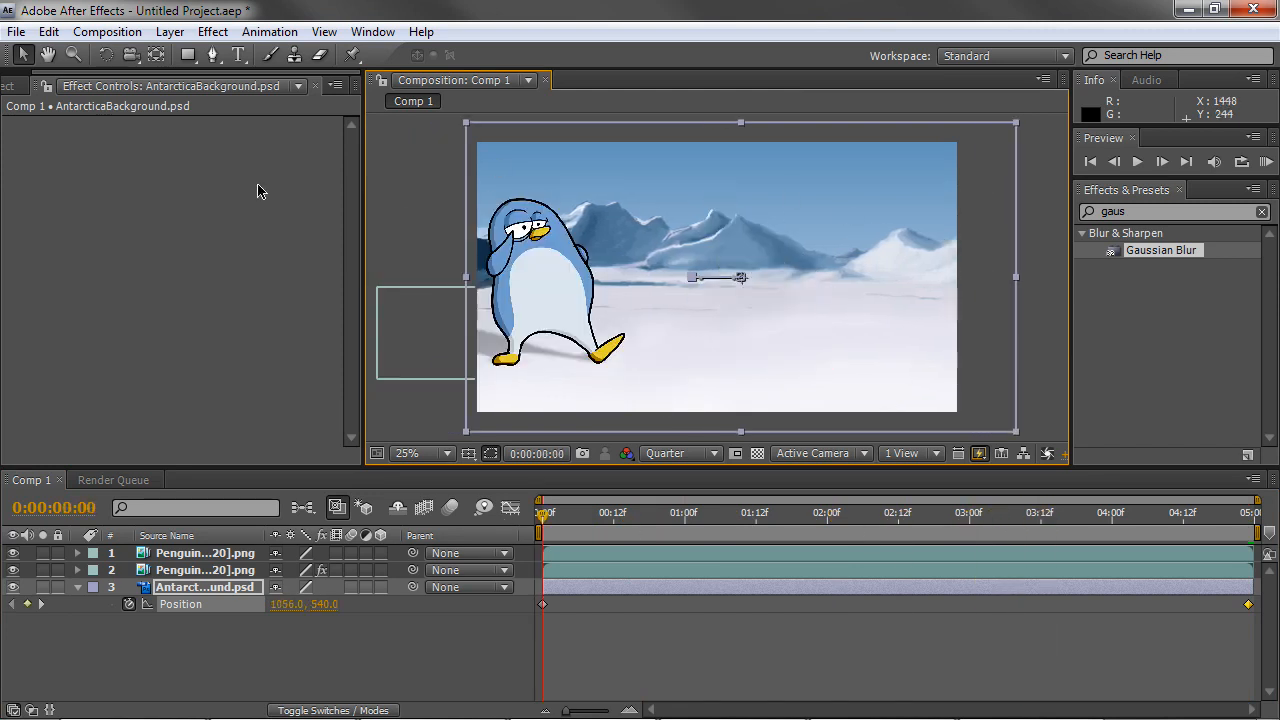
{"action": "left_click", "coordinate": [30, 85]}
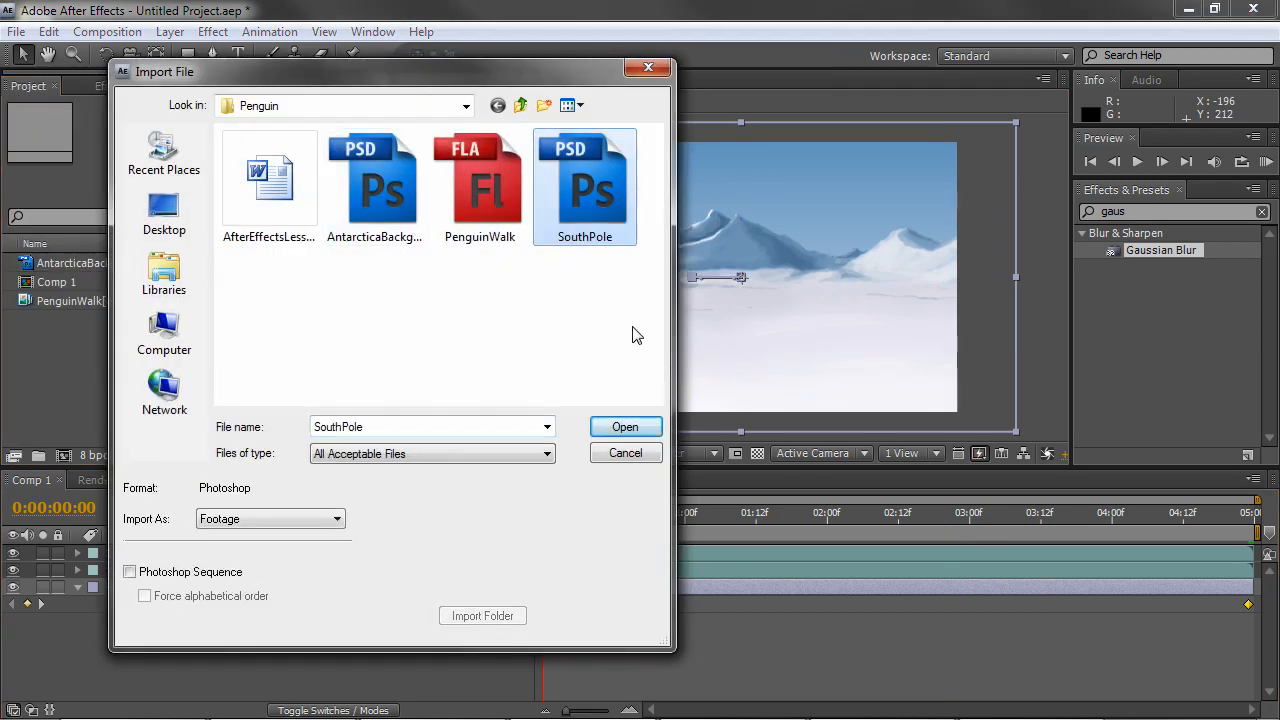
Import SouthPole.psd as Merged Layers footage
{"action": "left_click", "coordinate": [625, 427]}
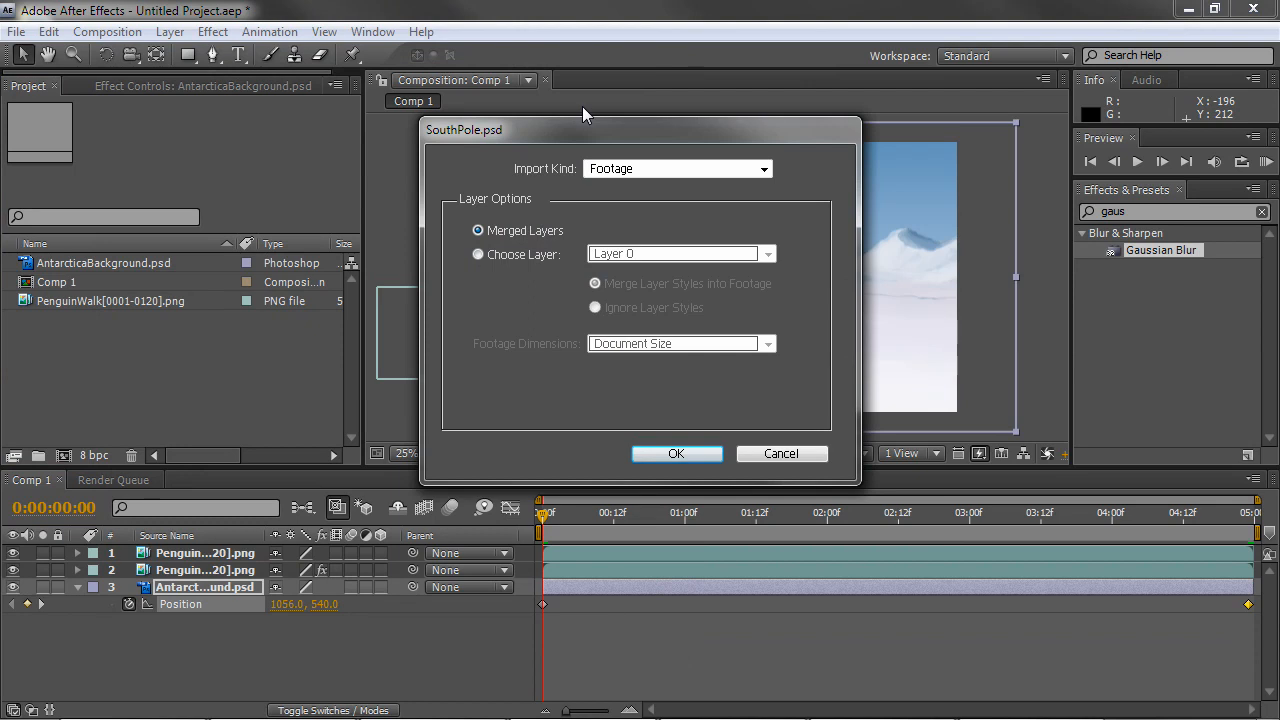
{"action": "left_click", "coordinate": [676, 453]}
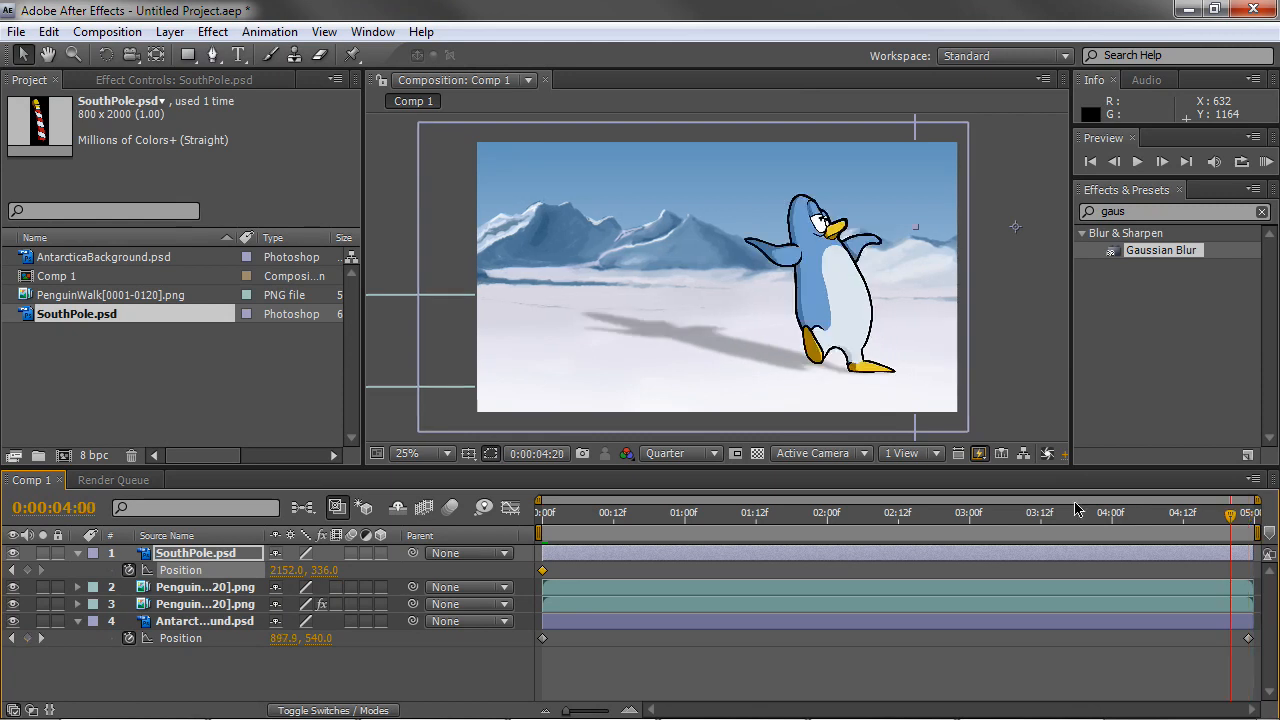
Add the SouthPole's second Position keyframe (-316, 336) near 2:12, then return to 0s
{"action": "left_click", "coordinate": [893, 513]}
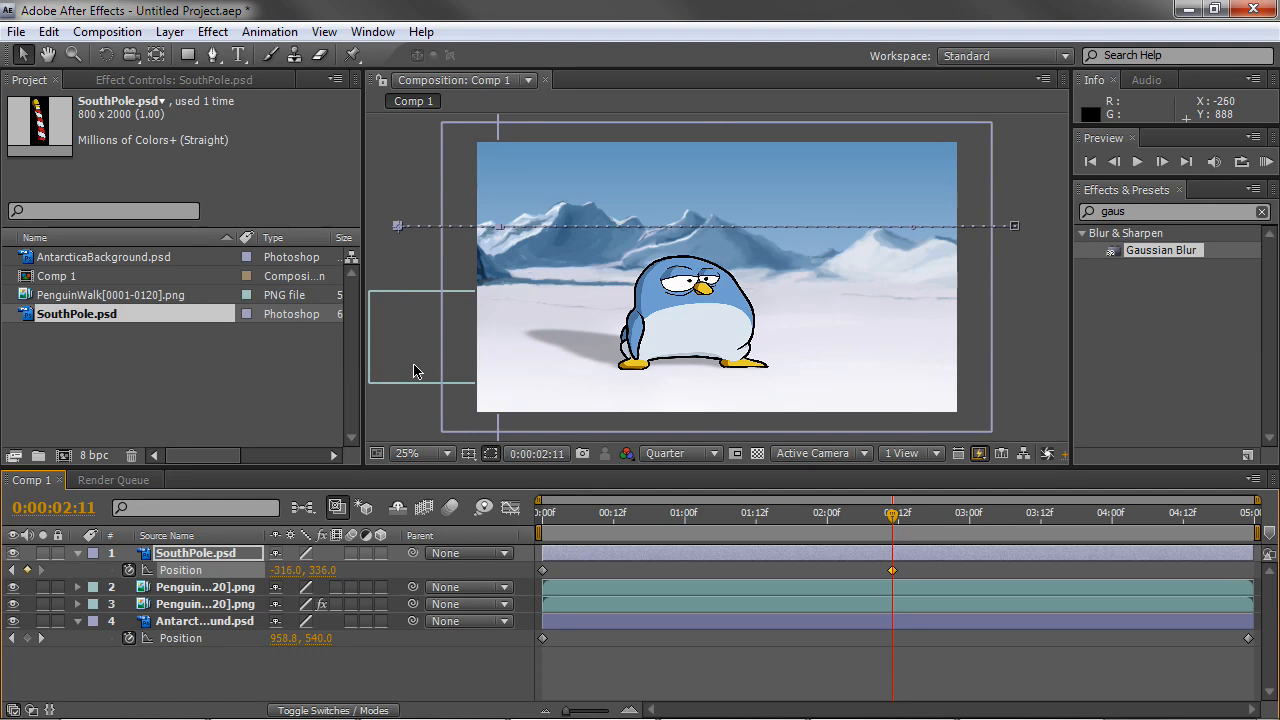
{"action": "left_click", "coordinate": [546, 513]}
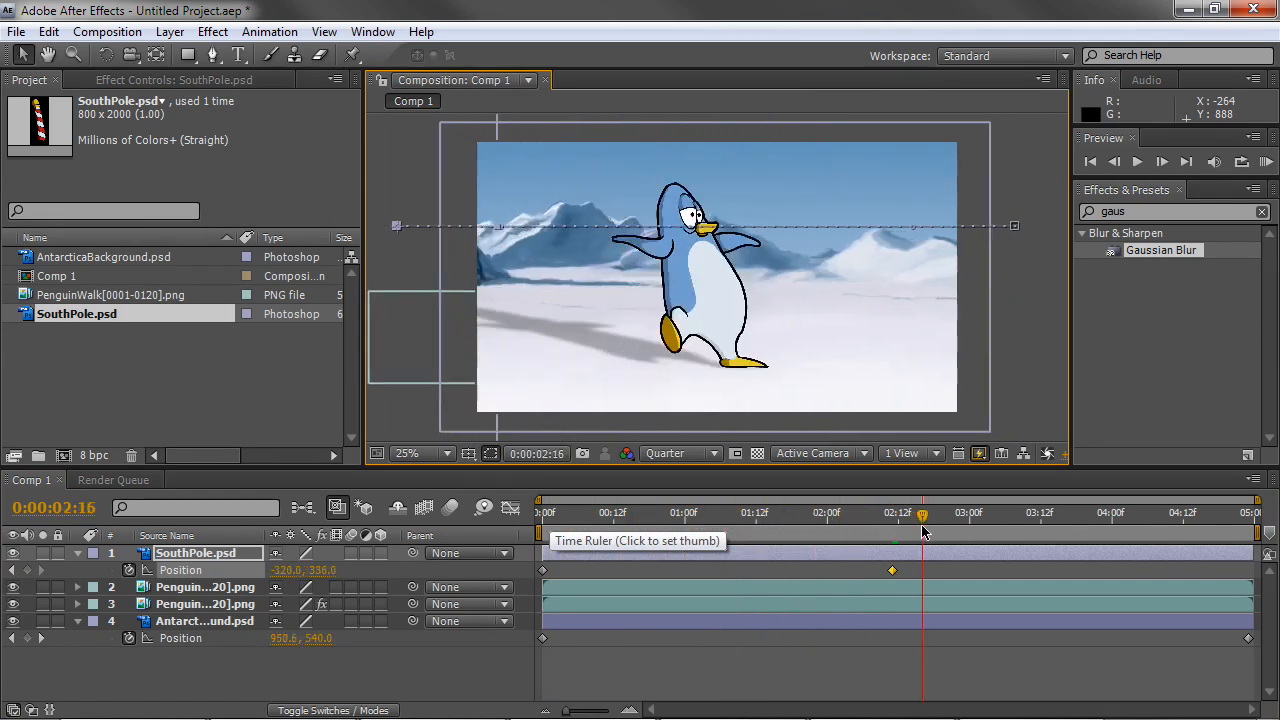
{"action": "left_click", "coordinate": [702, 513]}
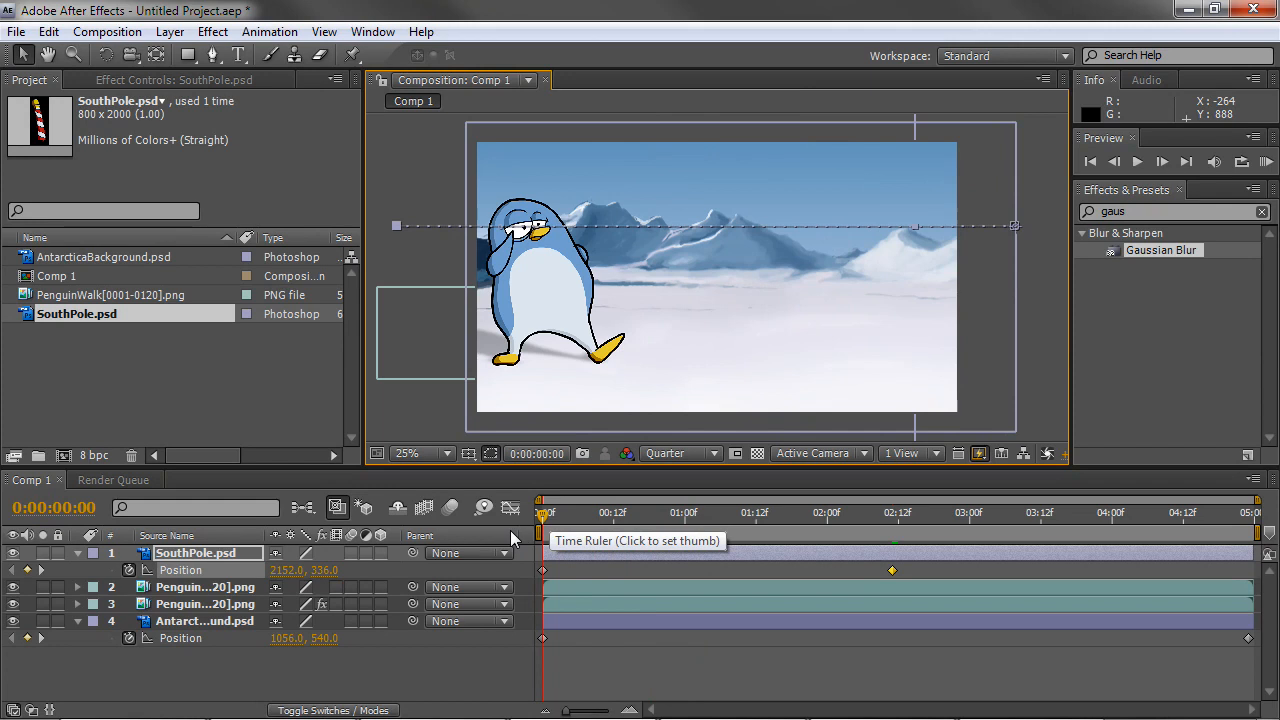
{"action": "left_click", "coordinate": [688, 512]}
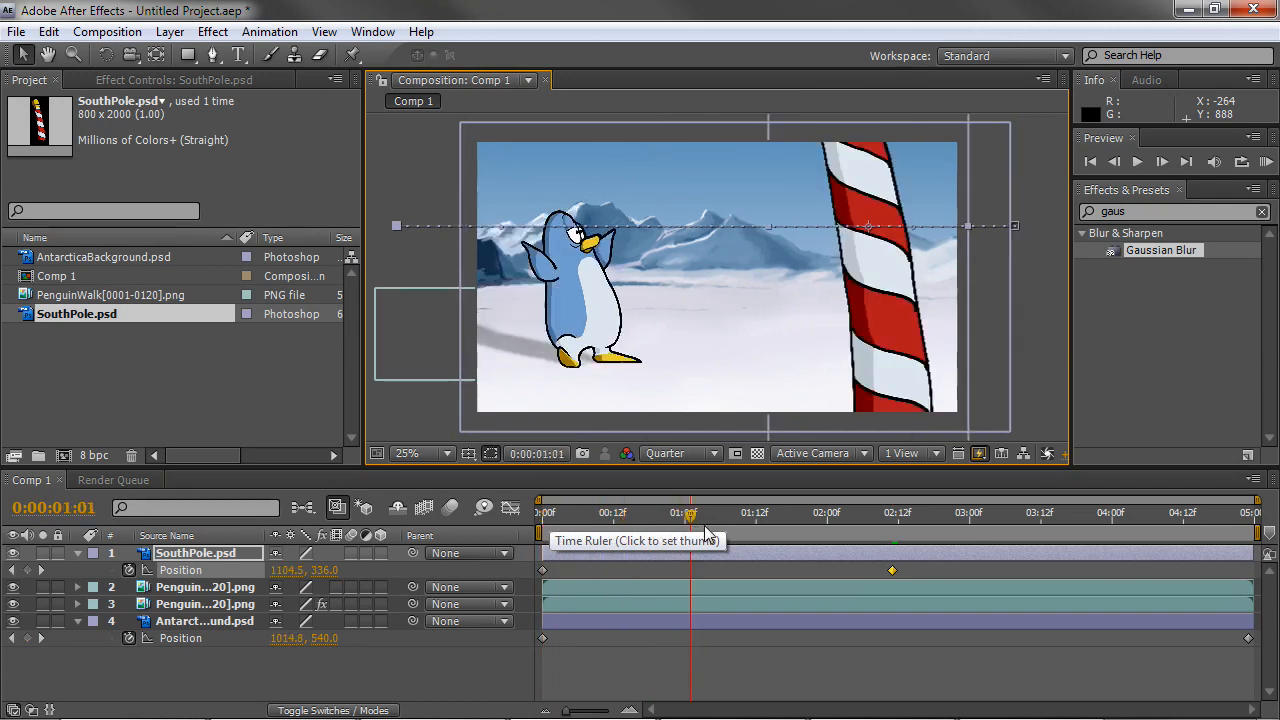
{"action": "left_click", "coordinate": [845, 513]}
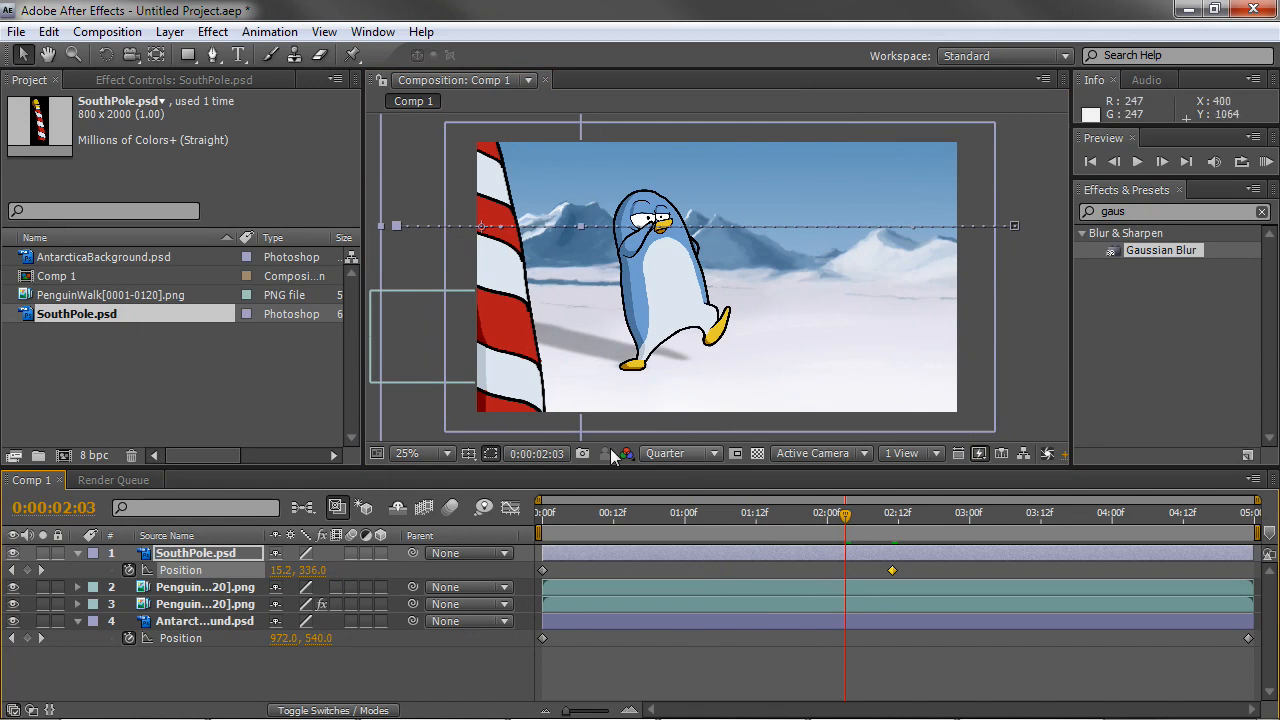
{"action": "mouse_move", "coordinate": [850, 493]}
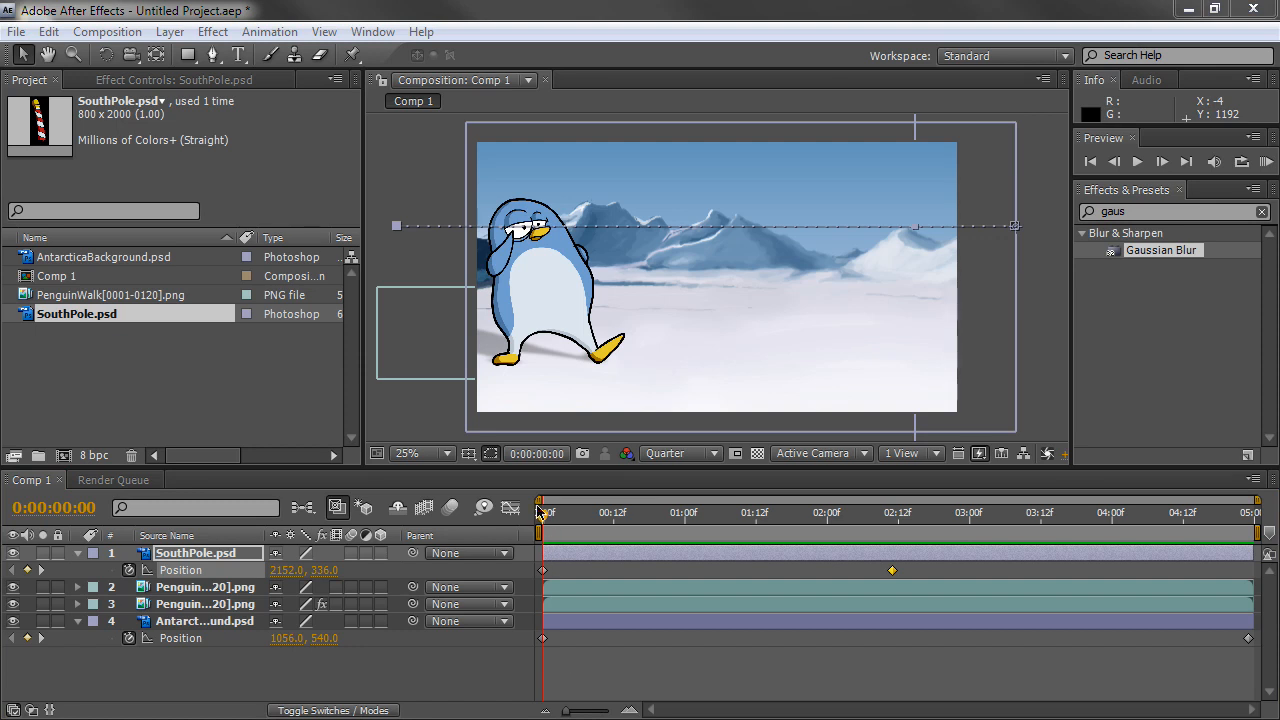
{"action": "mouse_move", "coordinate": [543, 520]}
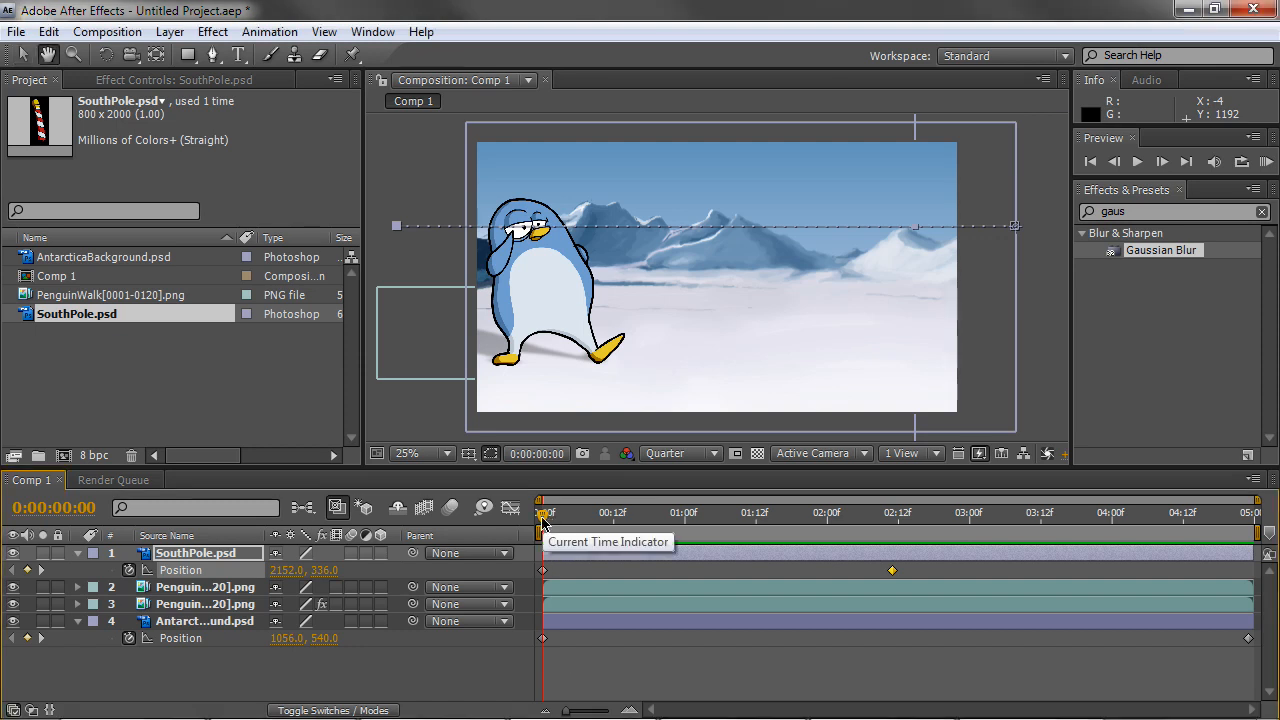
{"action": "left_click_drag", "start_coordinate": [543, 513], "coordinate": [795, 513]}
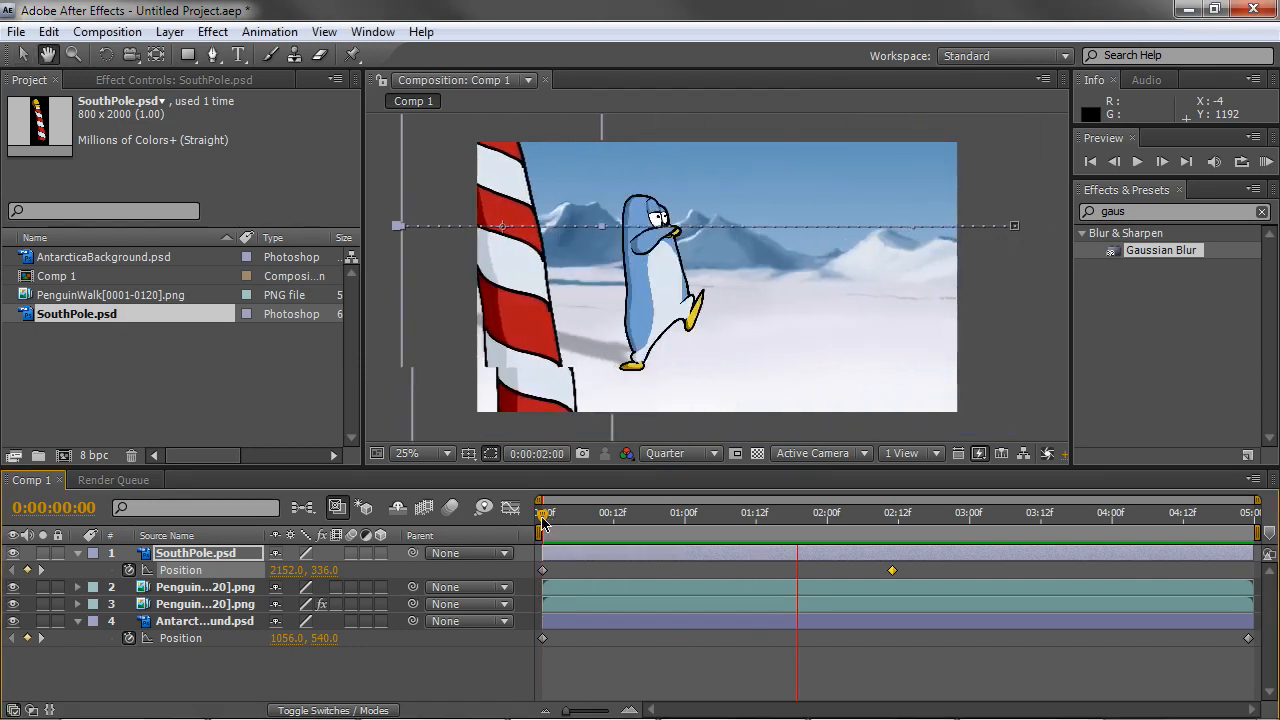